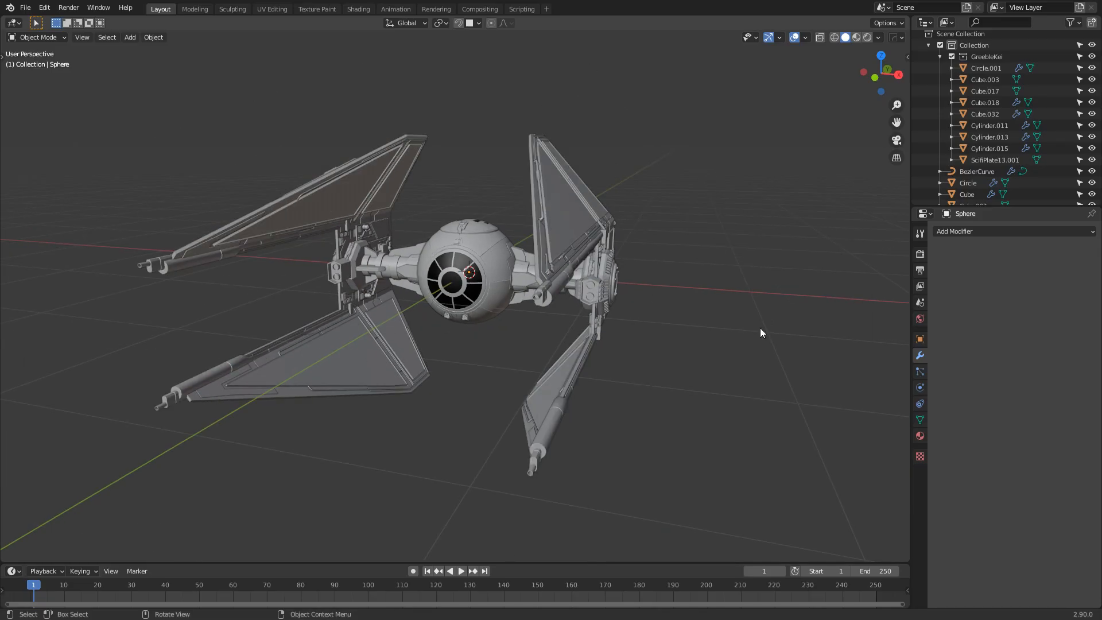
Orbit around the ship to inspect it from the side, front and cockpit.
drag(761, 333, 609, 343)
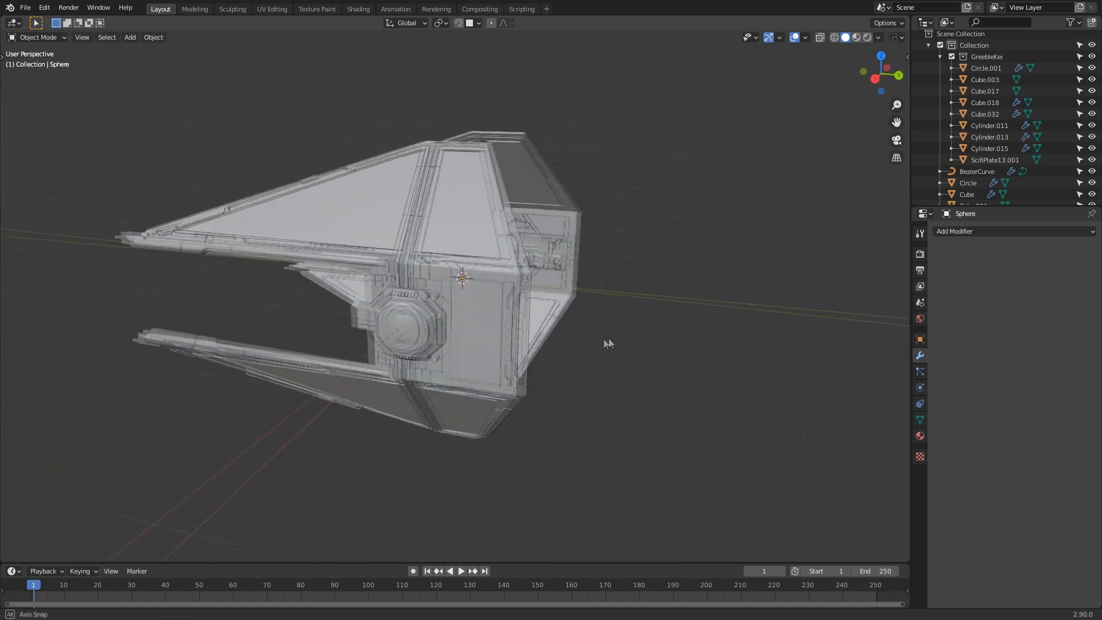
drag(609, 343, 492, 346)
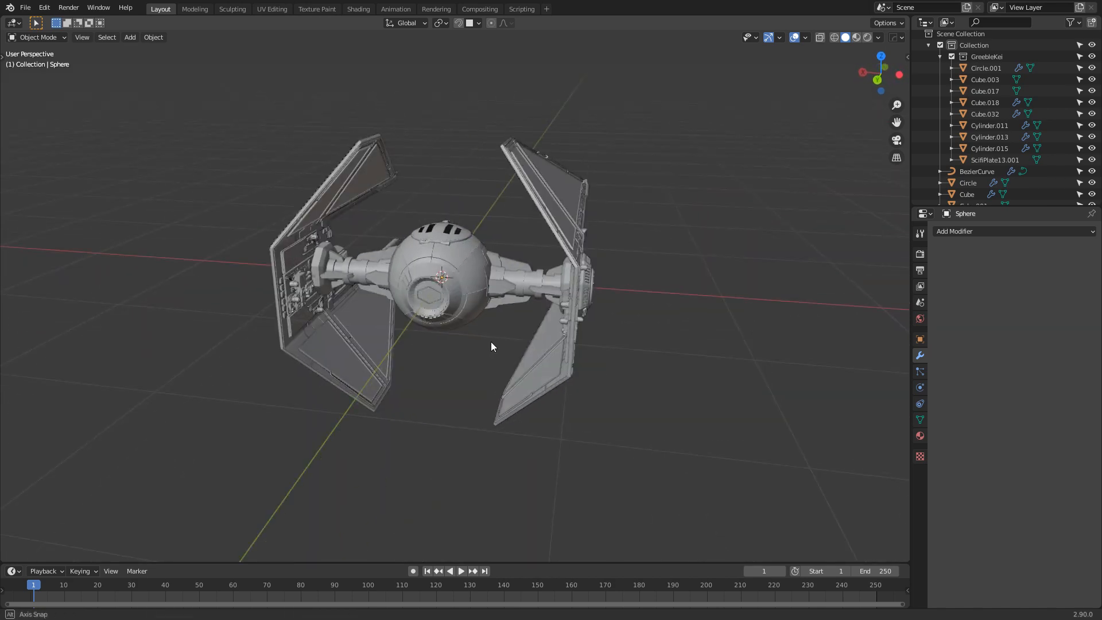
drag(493, 347, 641, 330)
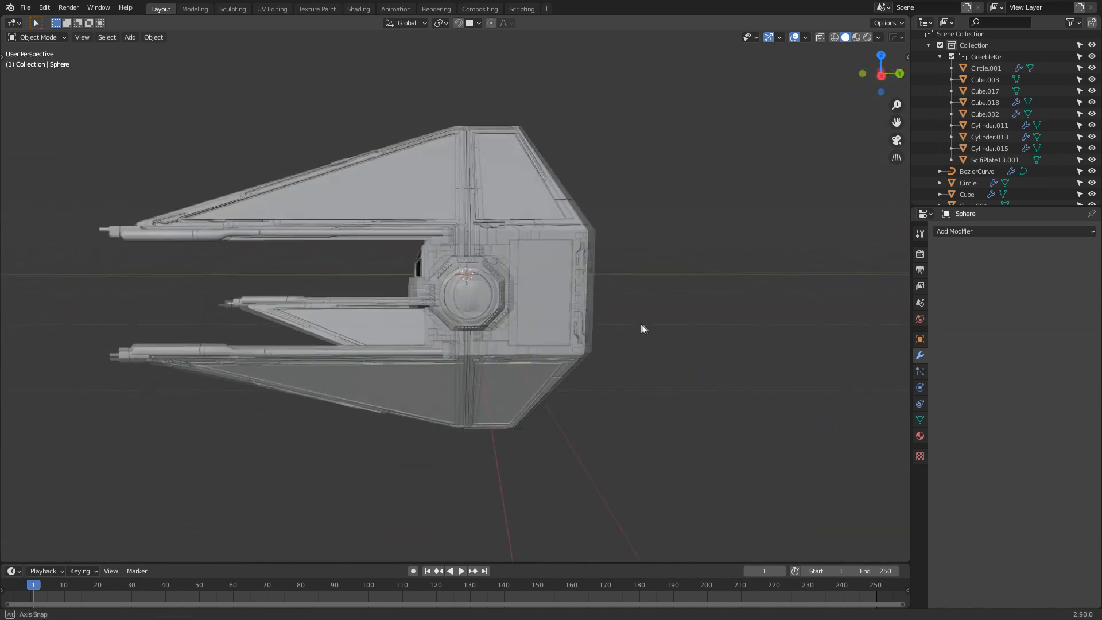
drag(641, 330, 731, 320)
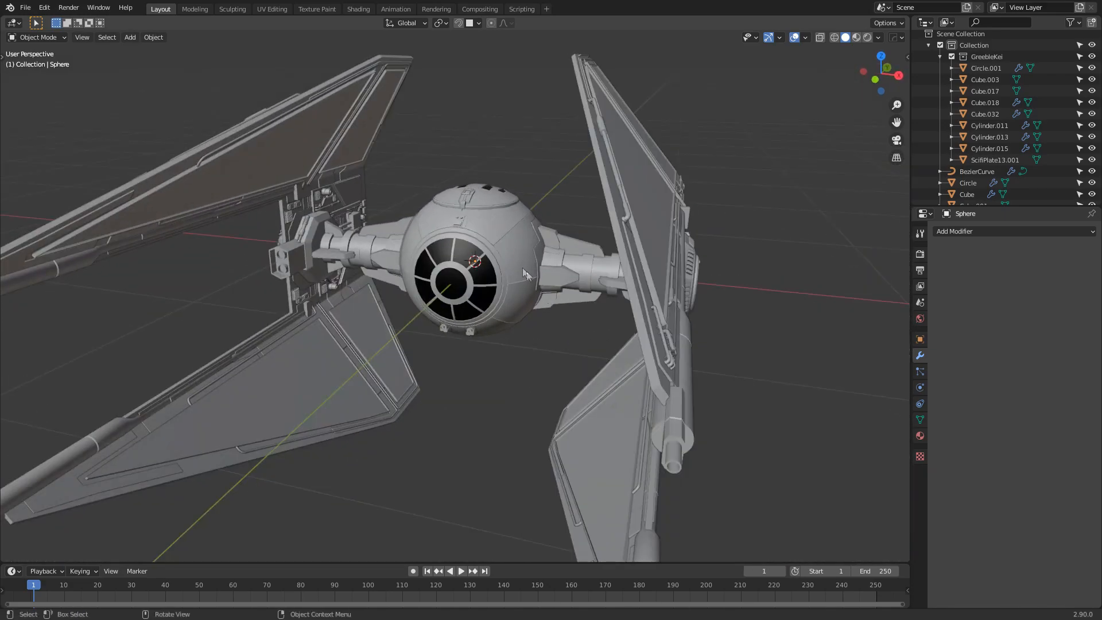
drag(524, 273, 421, 277)
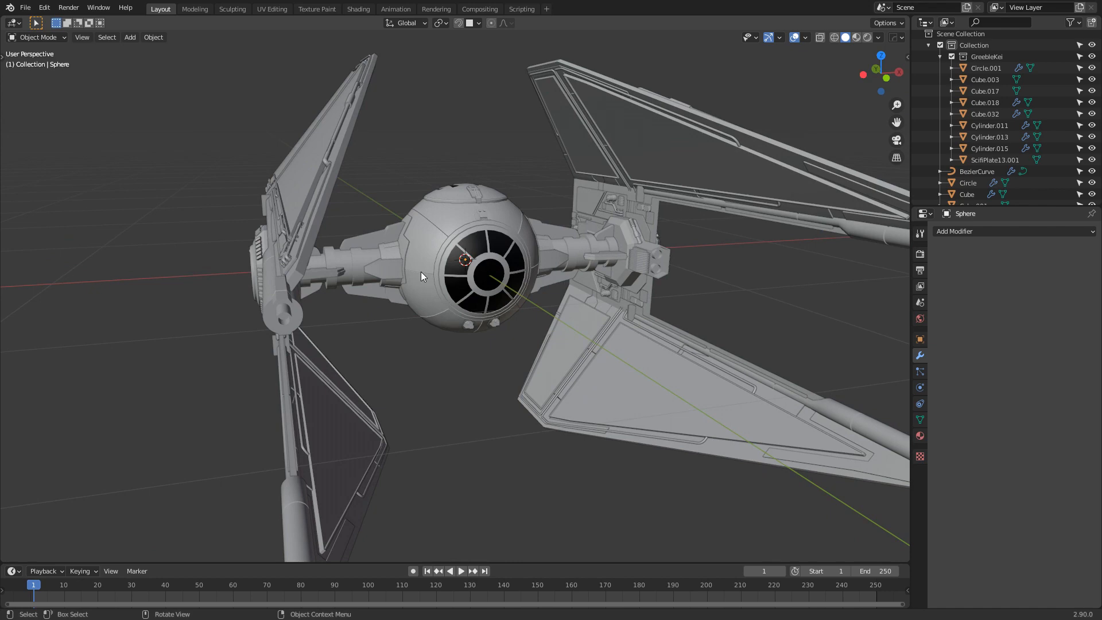
drag(422, 277, 640, 205)
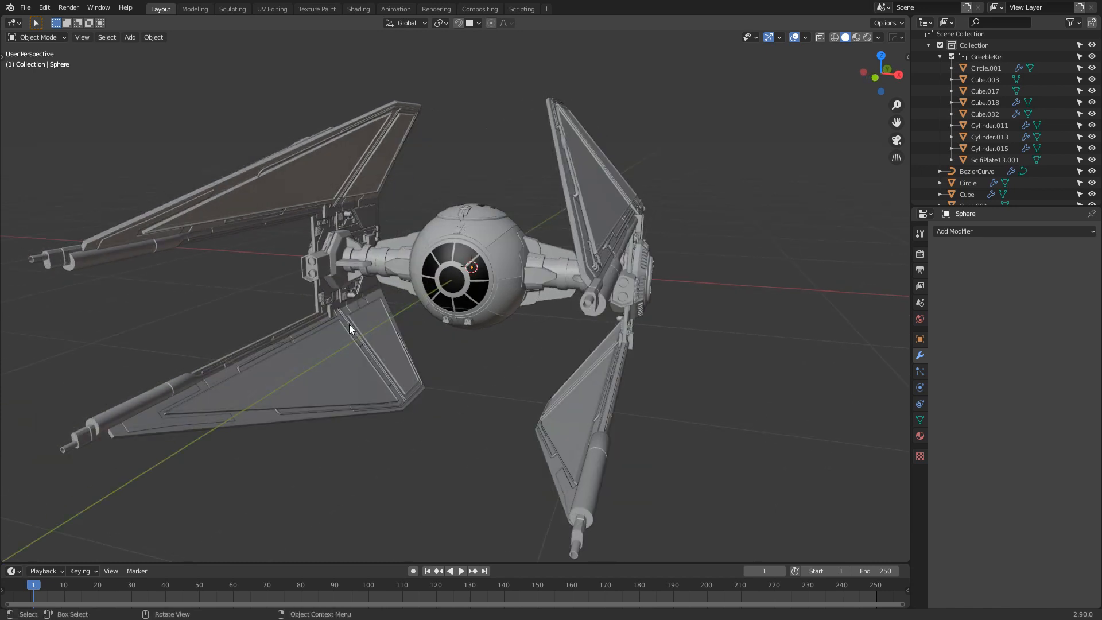
mouse_move(243, 340)
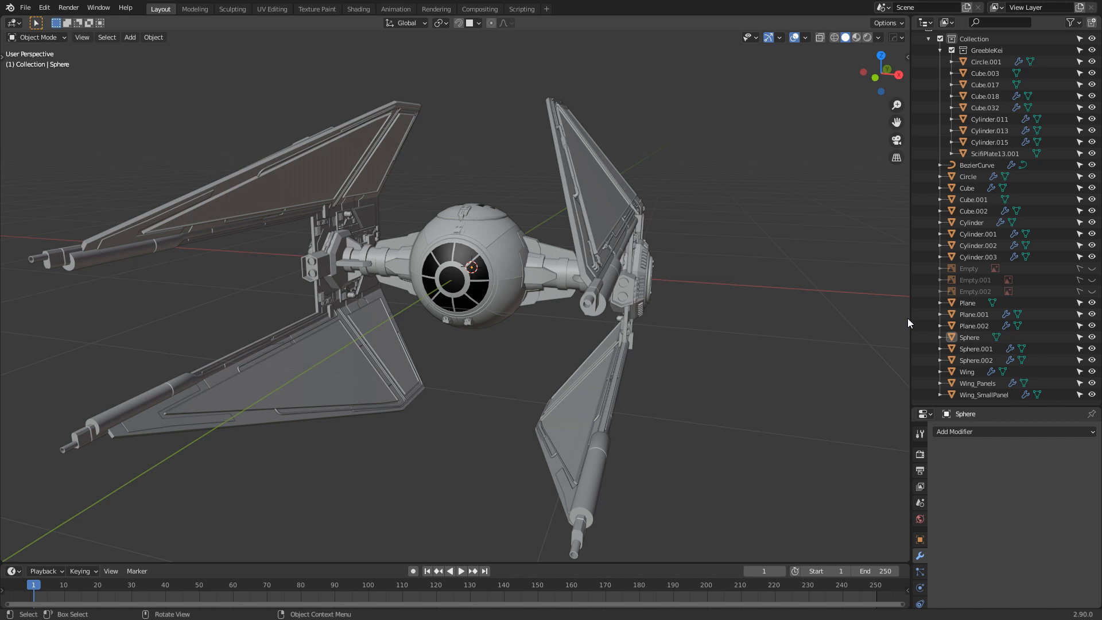
In the Shading workspace, create the Metal material and copy it to all selected parts.
click(358, 9)
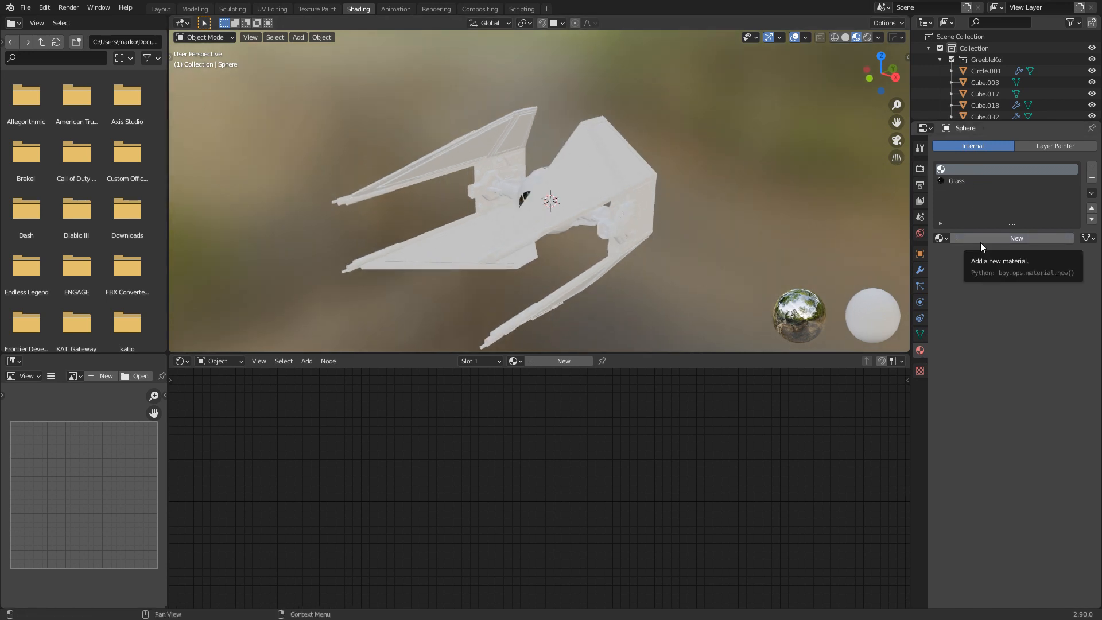
click(1017, 238)
text(Metal)
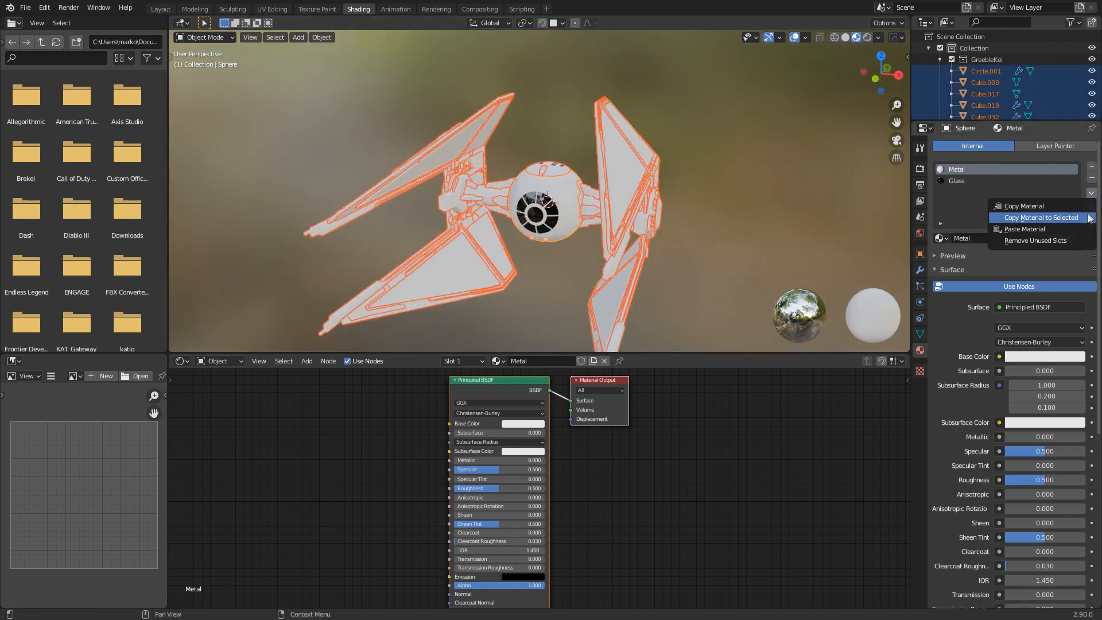
click(1041, 217)
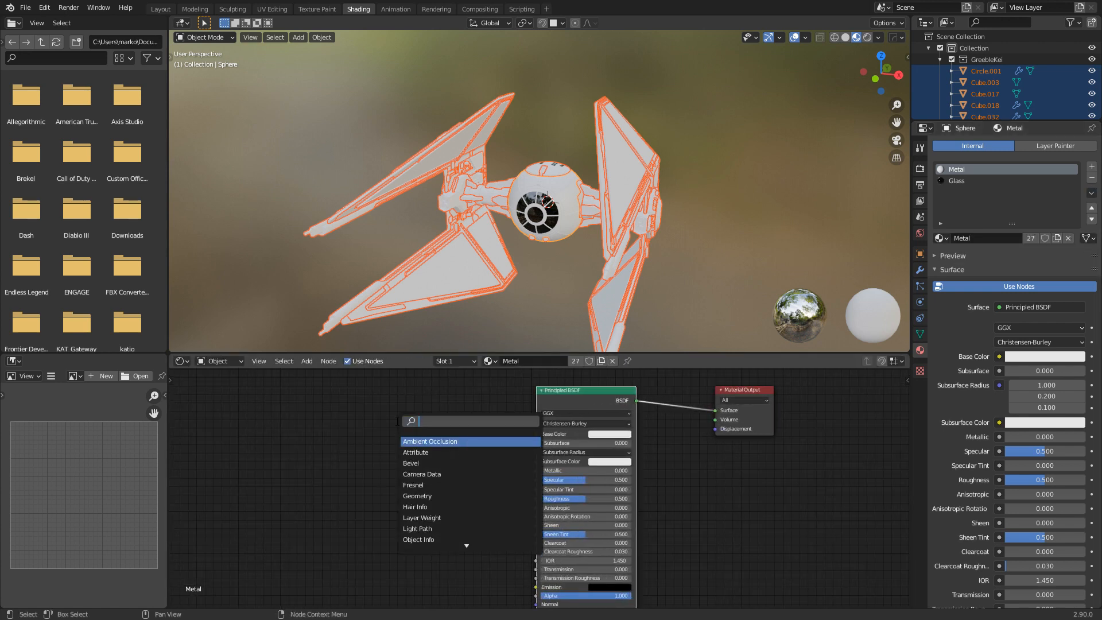
Add a Noise Texture wired into Base Color, then insert a ColorRamp between them.
text(no)
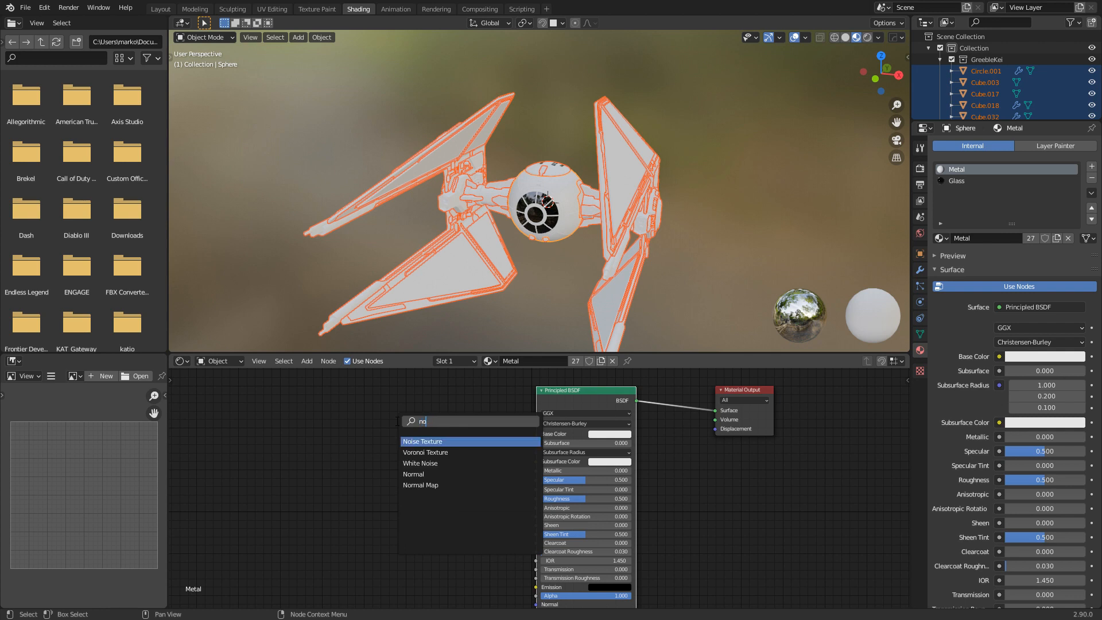
click(423, 441)
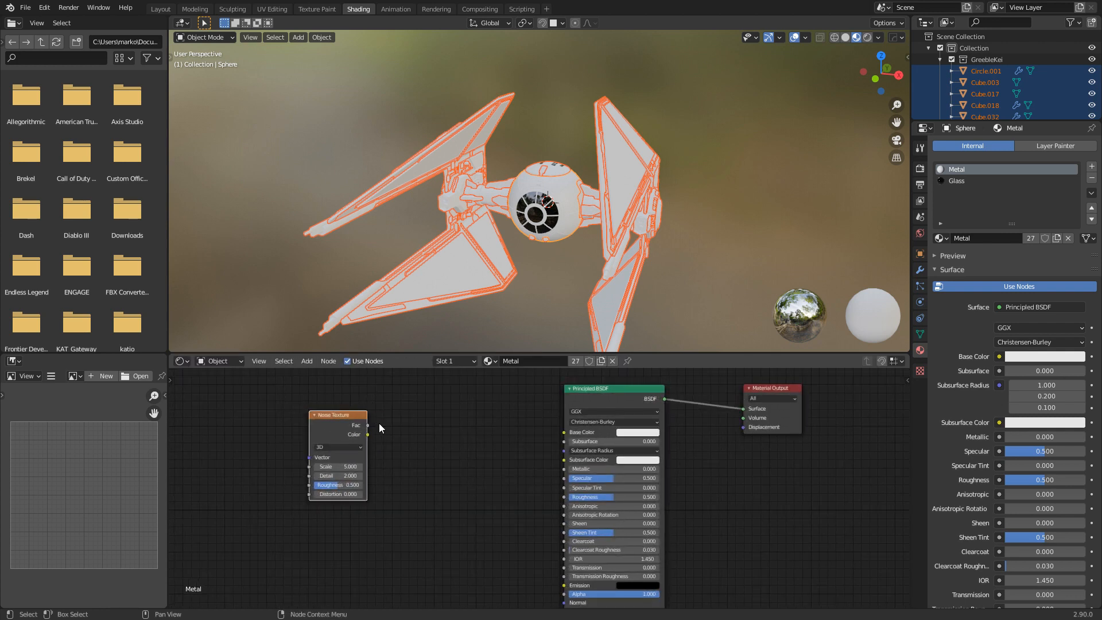
drag(366, 427, 558, 433)
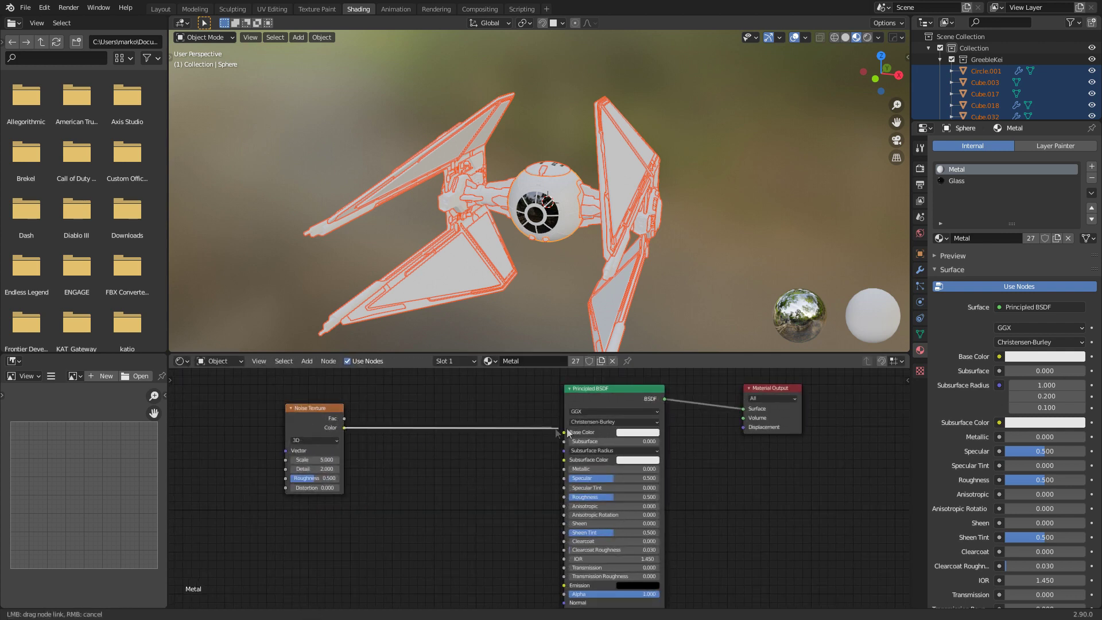
drag(343, 427, 564, 432)
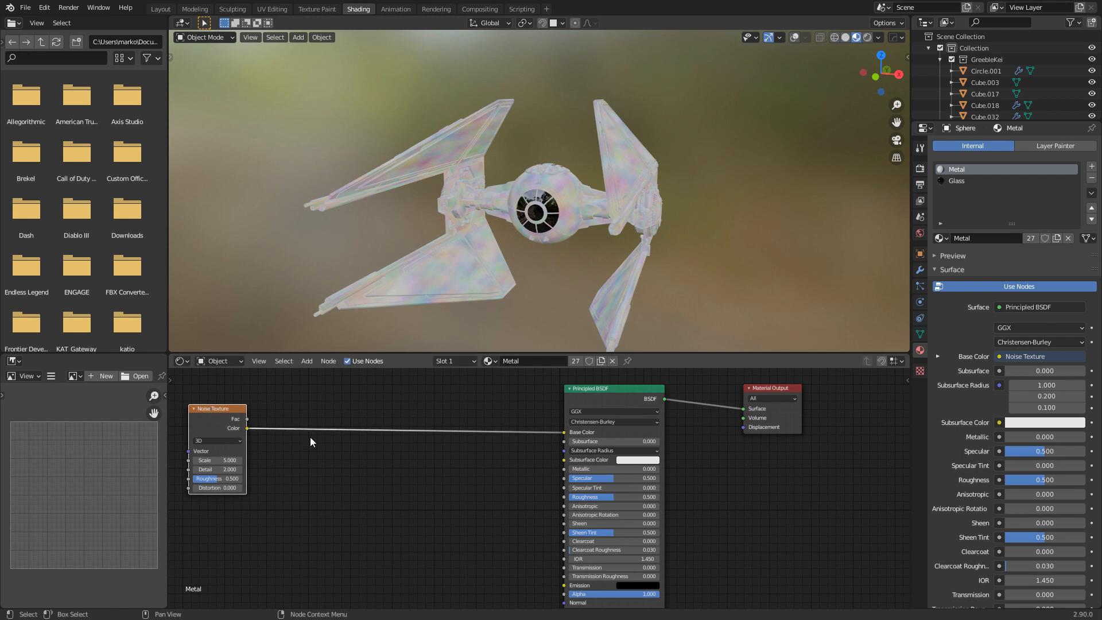
text(col)
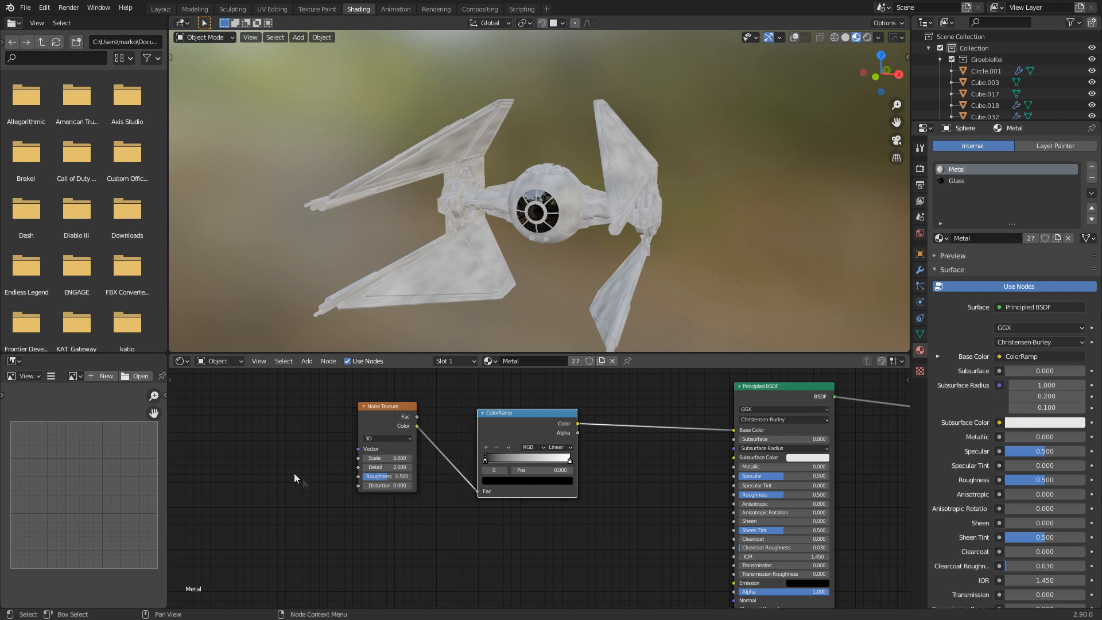
Add Mapping and Texture Coordinate nodes feeding the Noise Texture's Vector input.
text(ma)
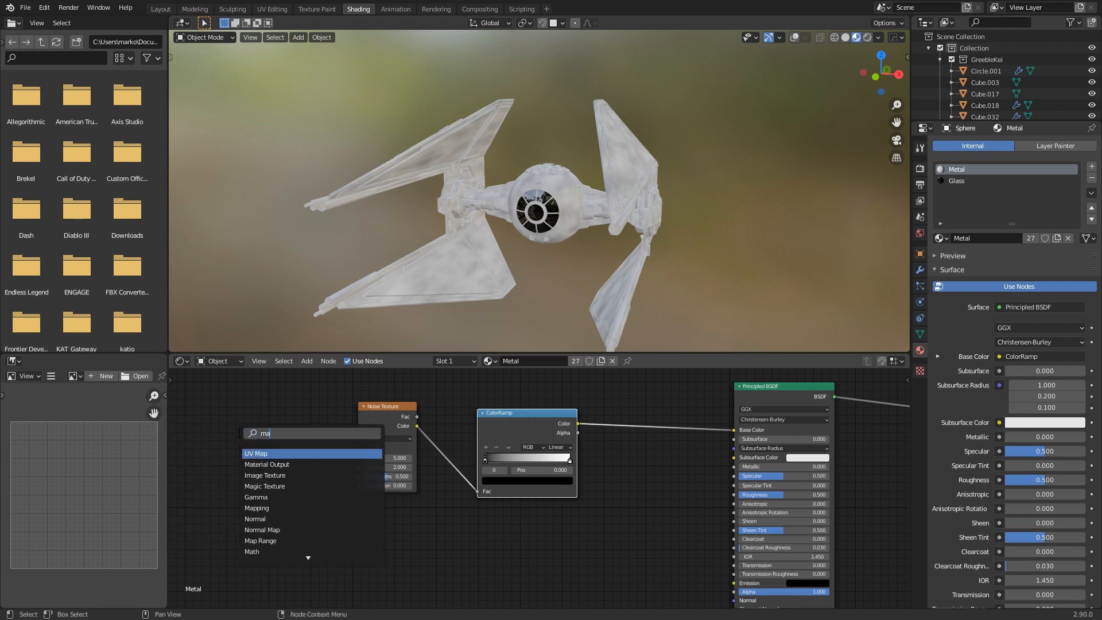
click(259, 508)
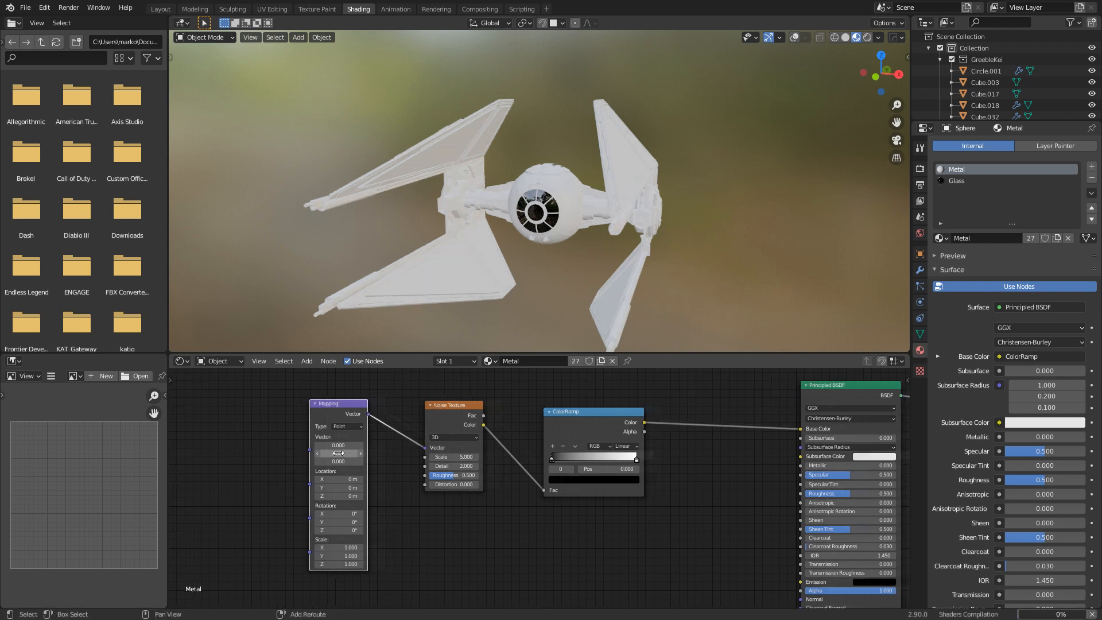
text(tex)
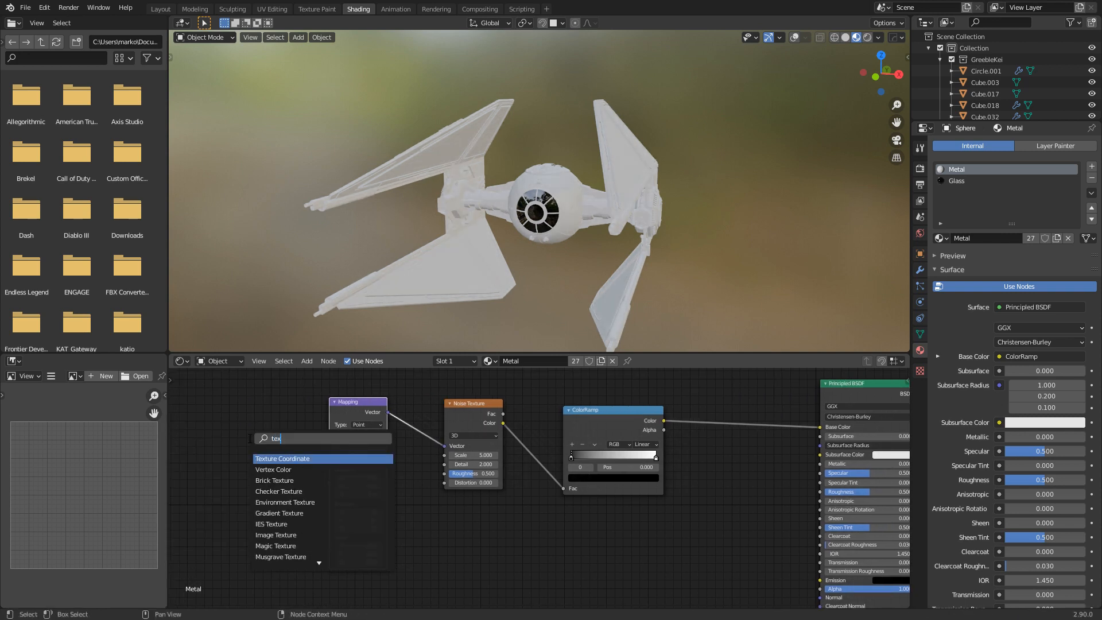
click(283, 459)
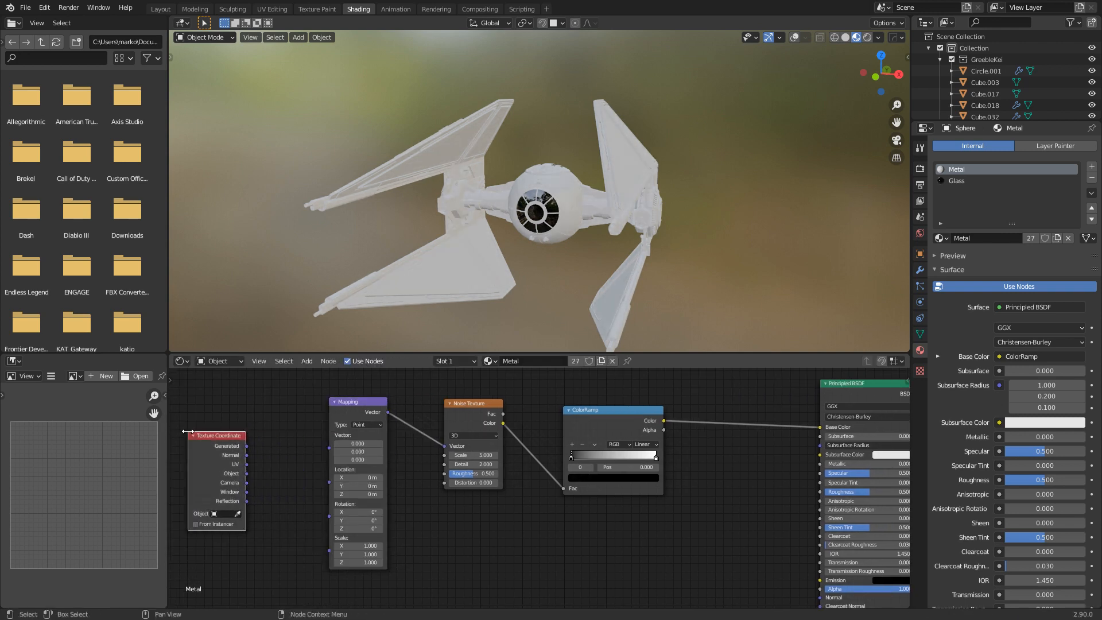
drag(248, 472, 331, 450)
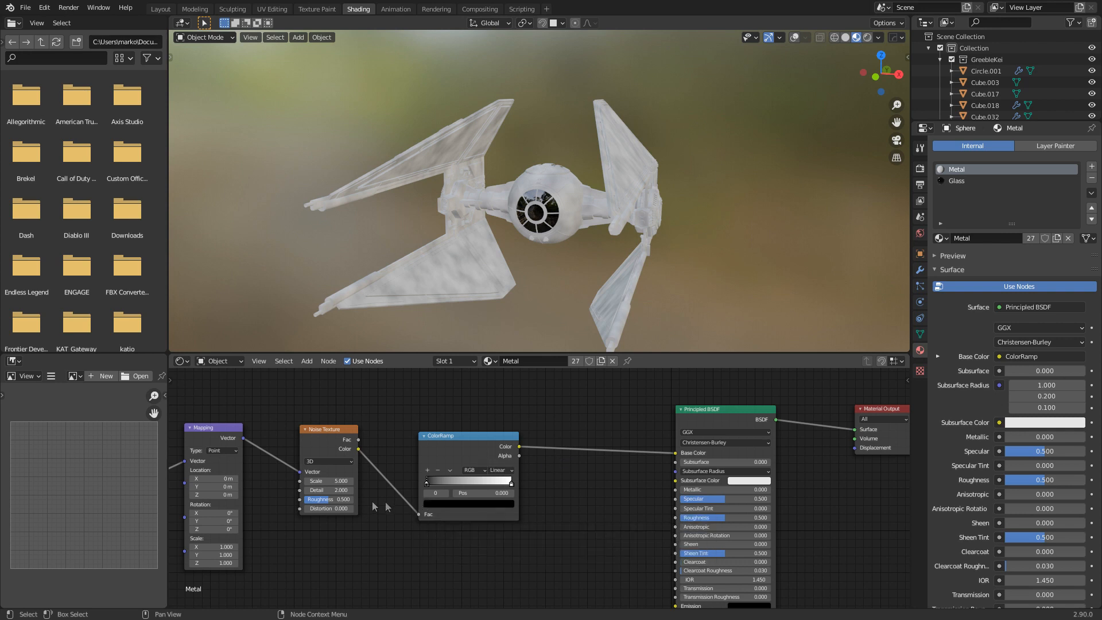
Raise the Noise Texture detail to 16 for a sharper splotch pattern.
click(329, 489)
text(16.000)
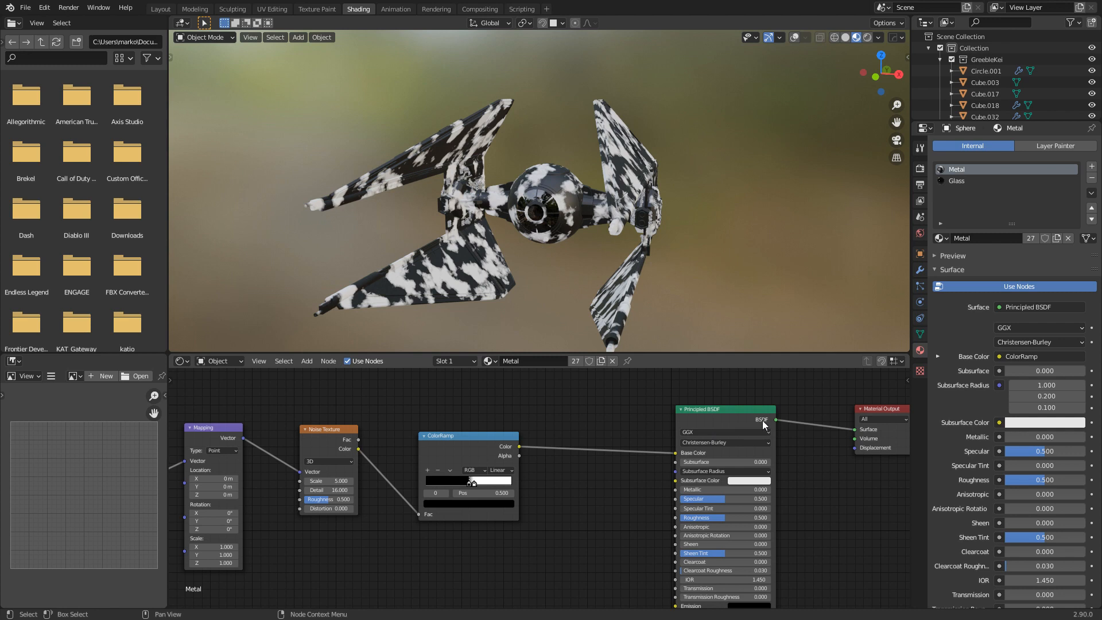
mouse_move(622, 527)
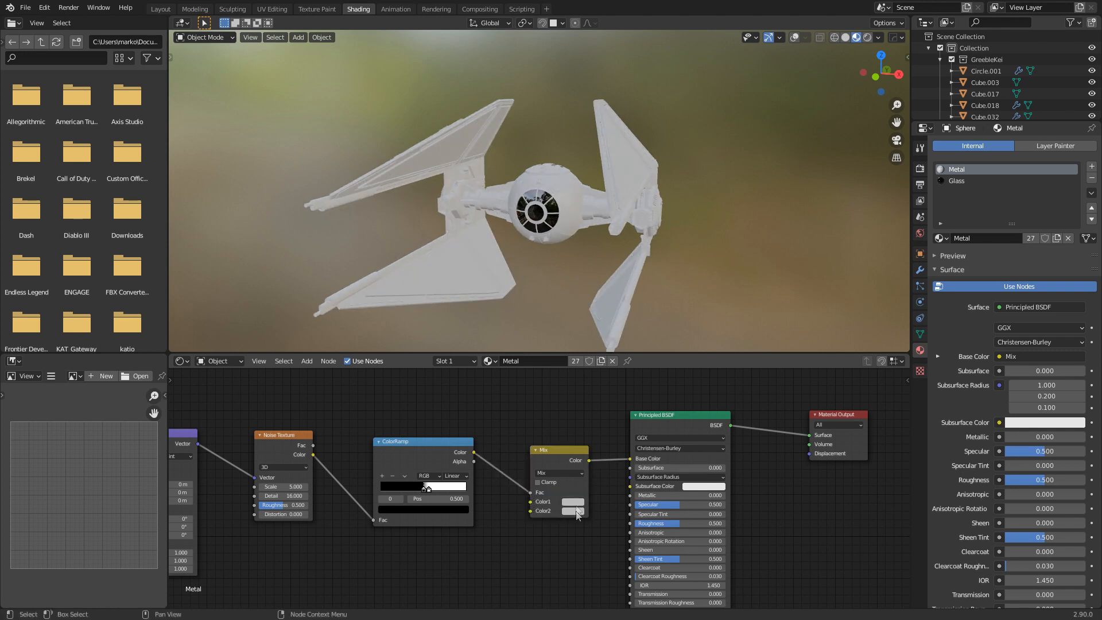
mouse_move(575, 501)
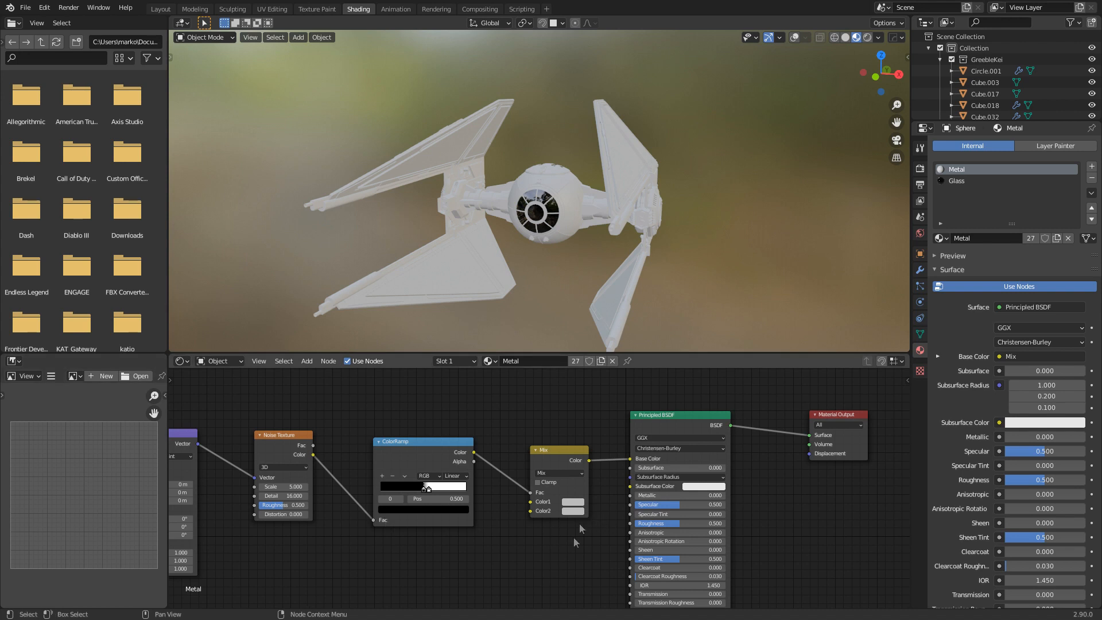
Pick a new colour for the Mix node's Color1 from the colour wheel.
click(569, 502)
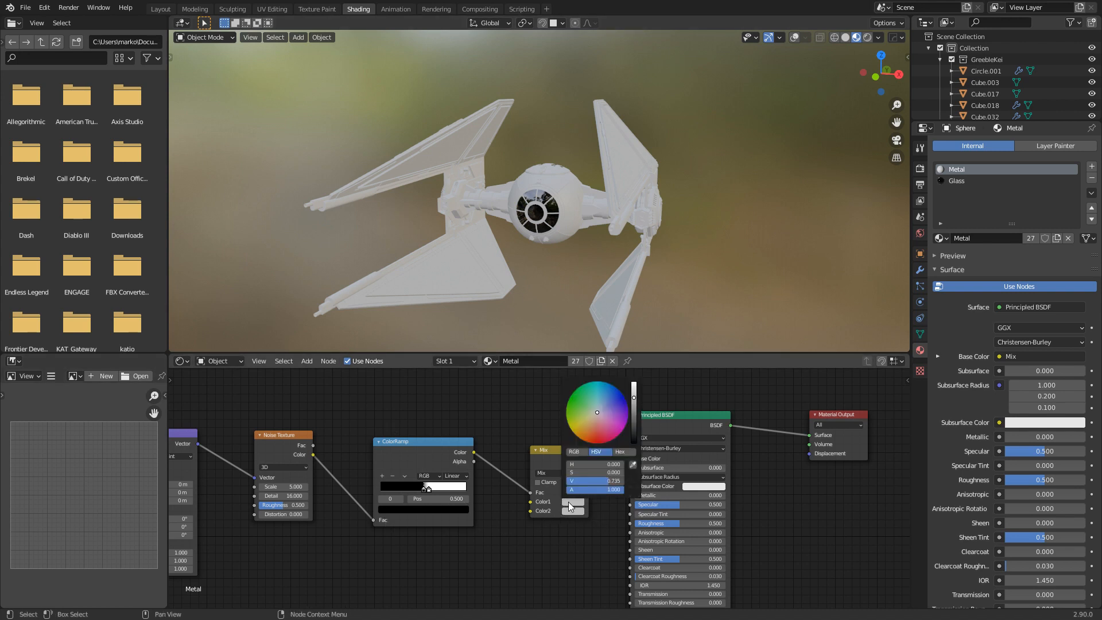
click(622, 453)
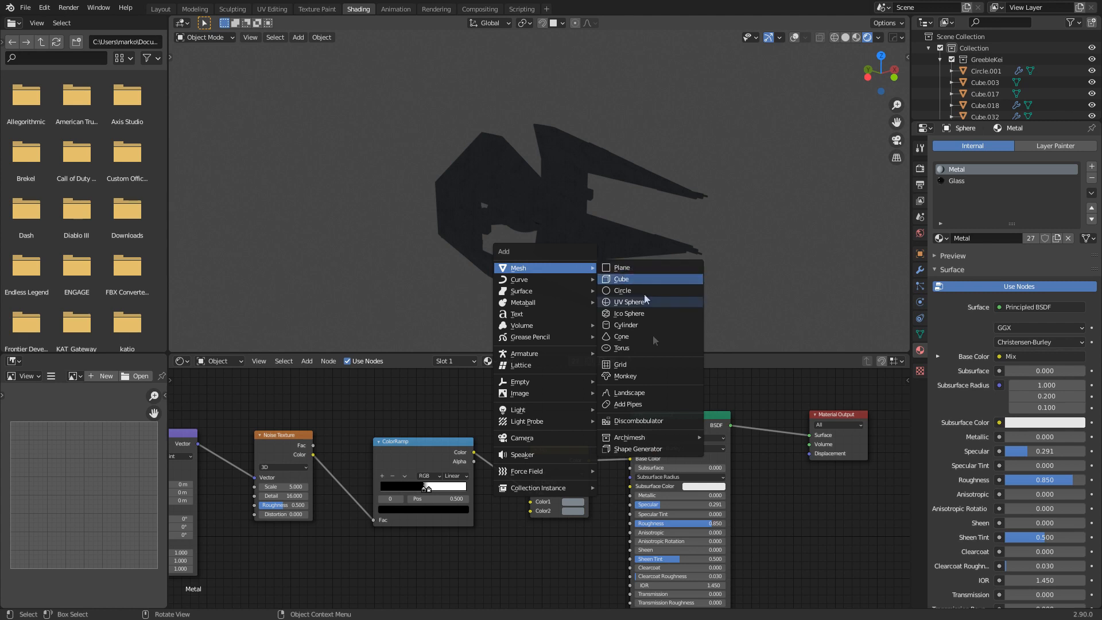
mouse_move(545, 409)
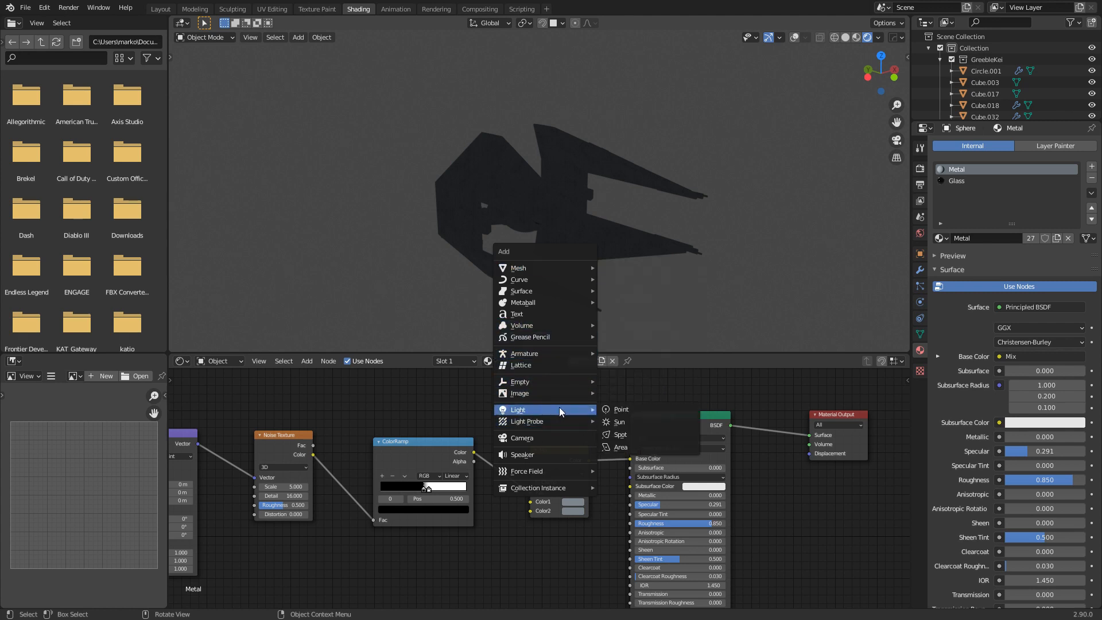
mouse_move(652, 447)
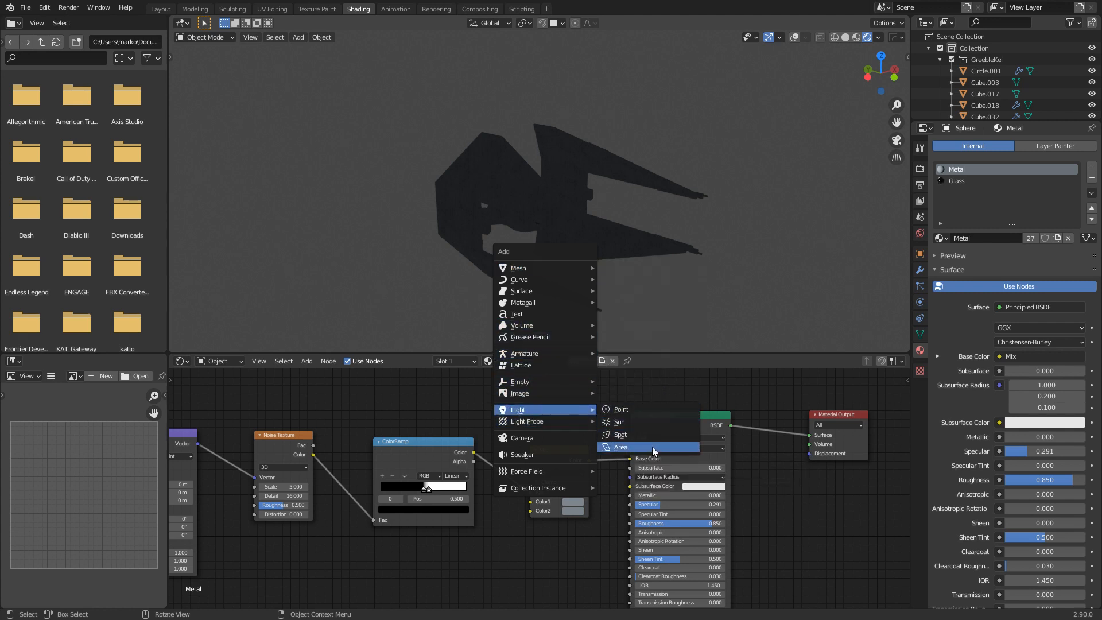
Add an area light, rotate it into place and set its power to 500 W.
click(620, 447)
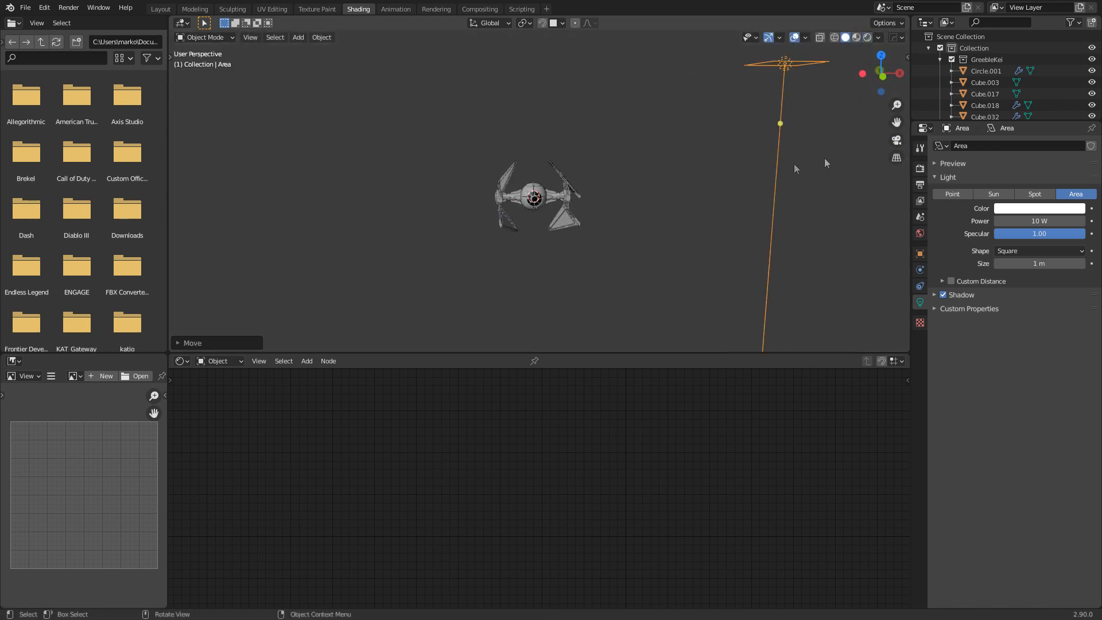
key(r)
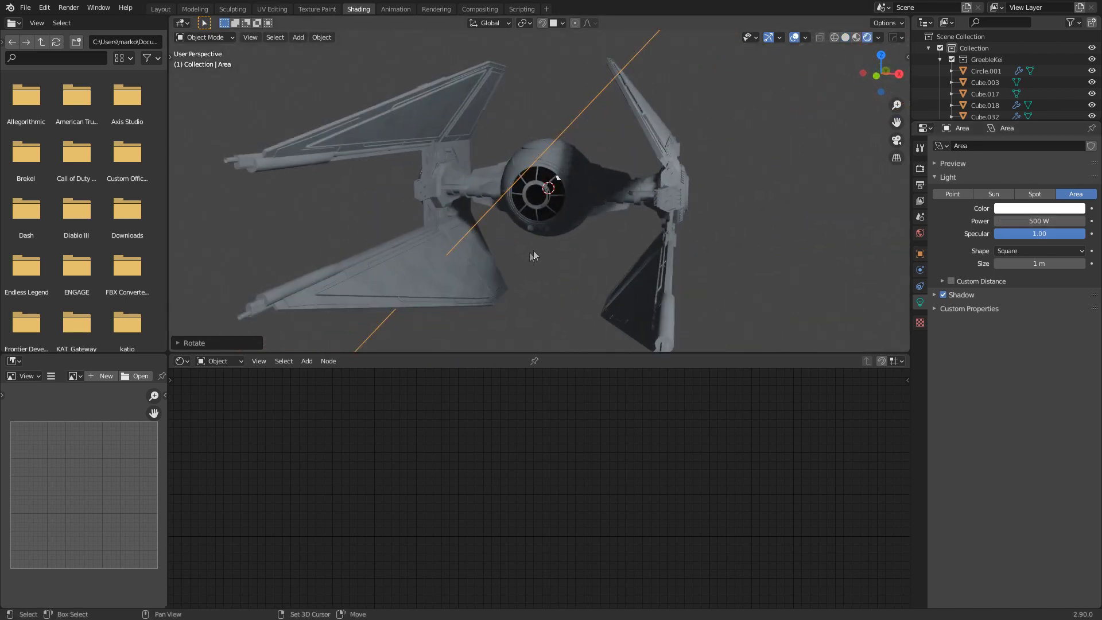
drag(534, 256, 534, 127)
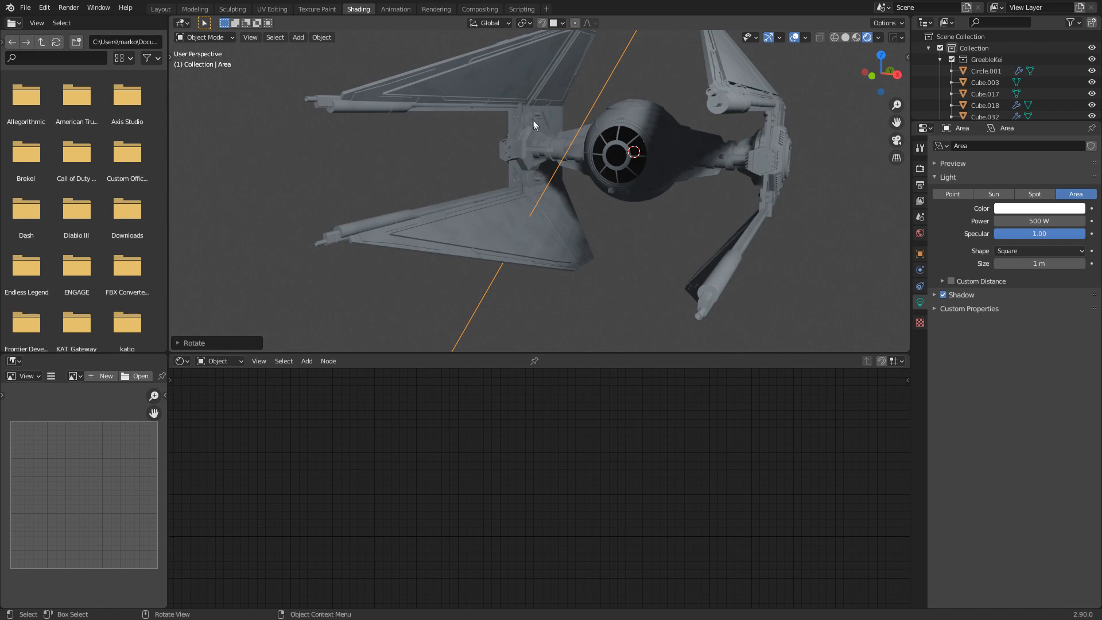
mouse_move(494, 211)
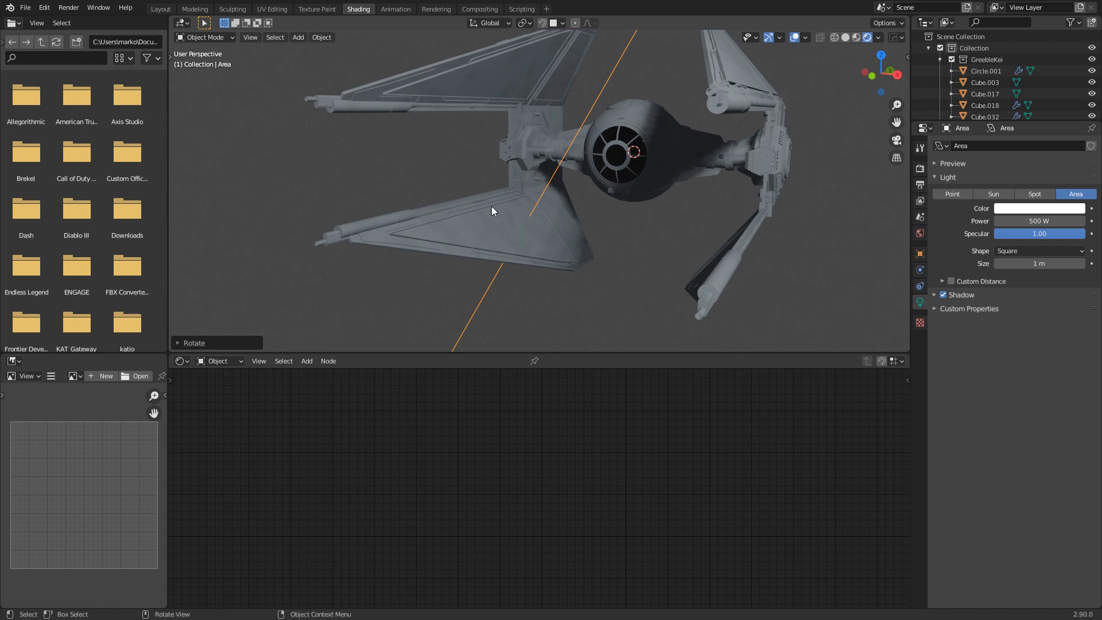
drag(493, 211, 693, 235)
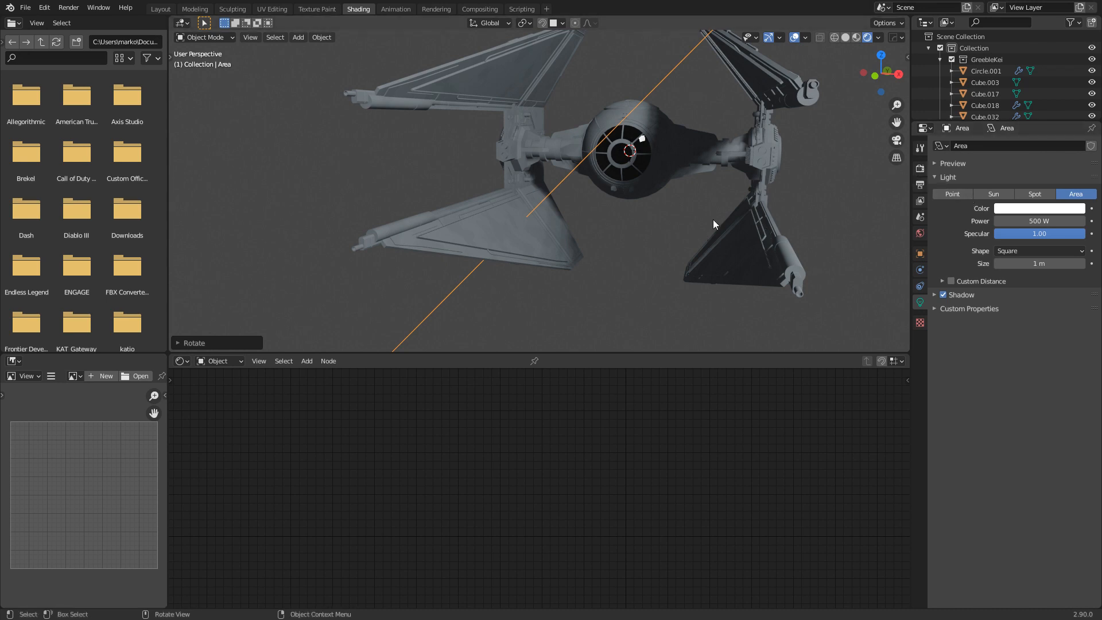
mouse_move(896, 168)
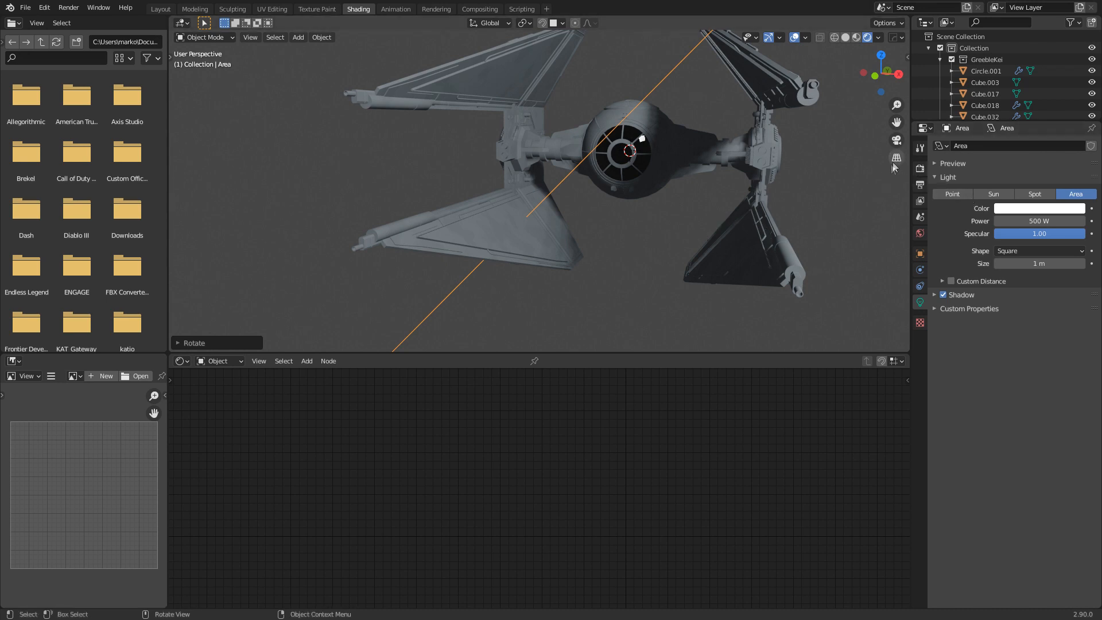
Change the render engine from Eevee to Cycles in Render Properties.
click(921, 167)
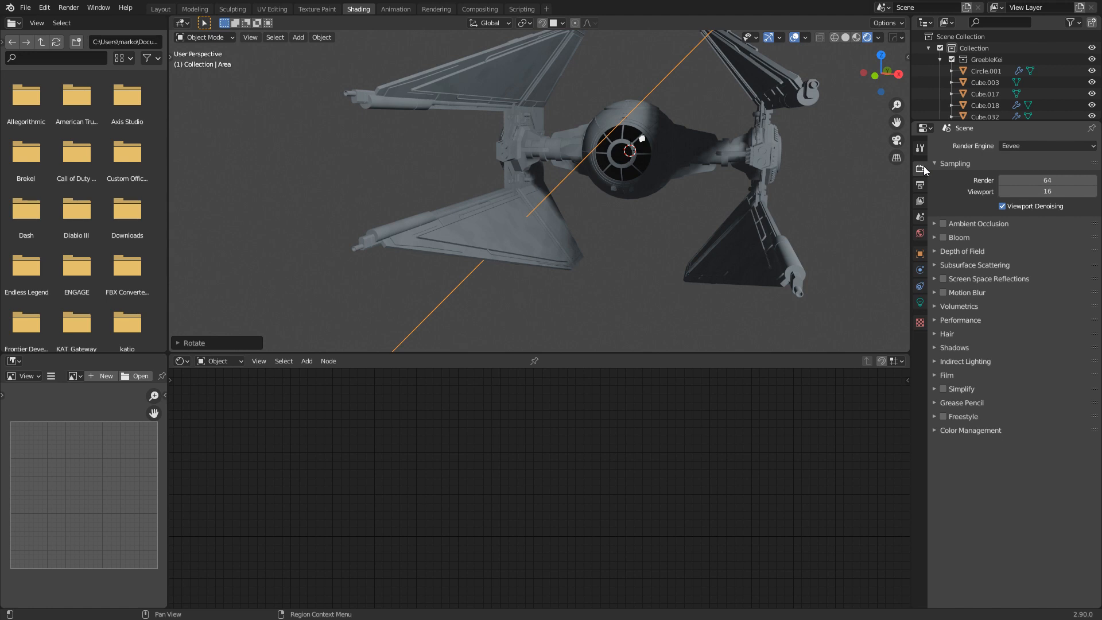
mouse_move(928, 167)
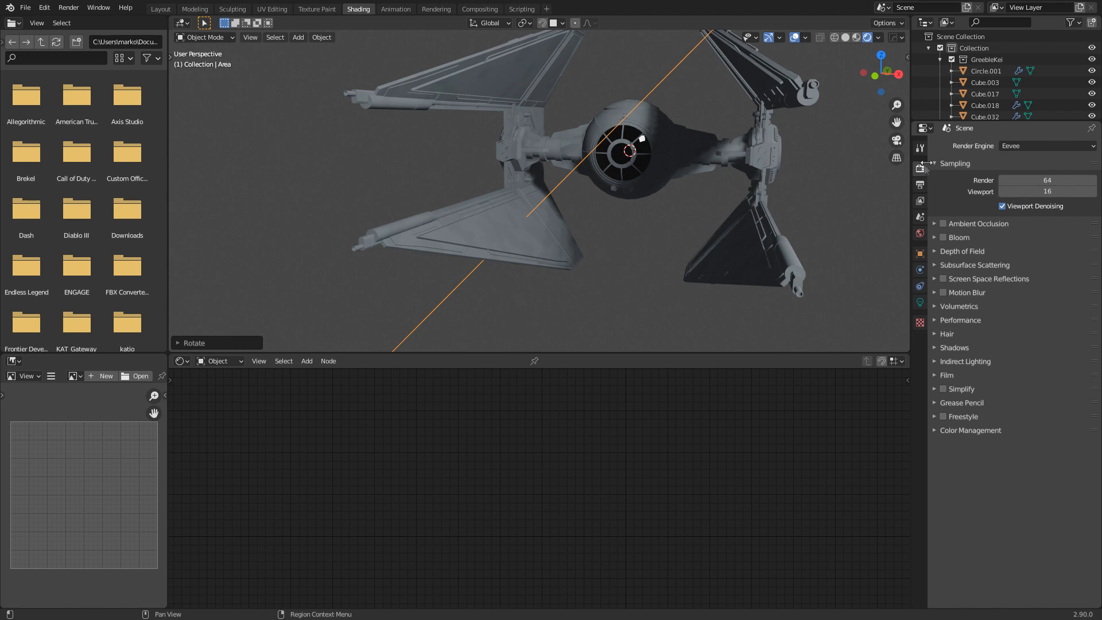
click(1048, 146)
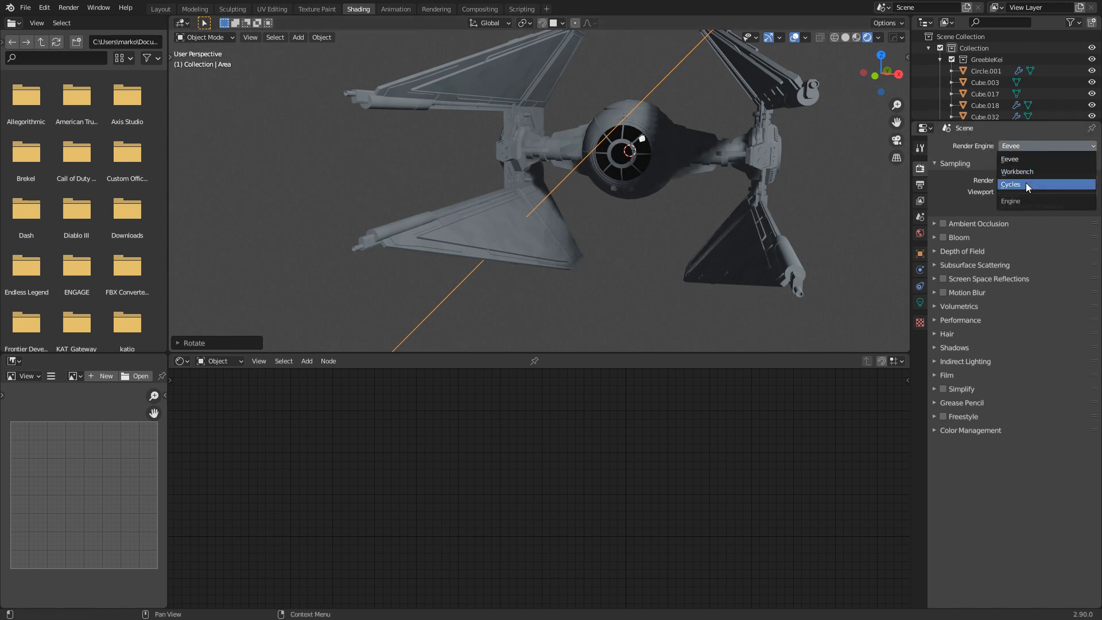
click(1010, 184)
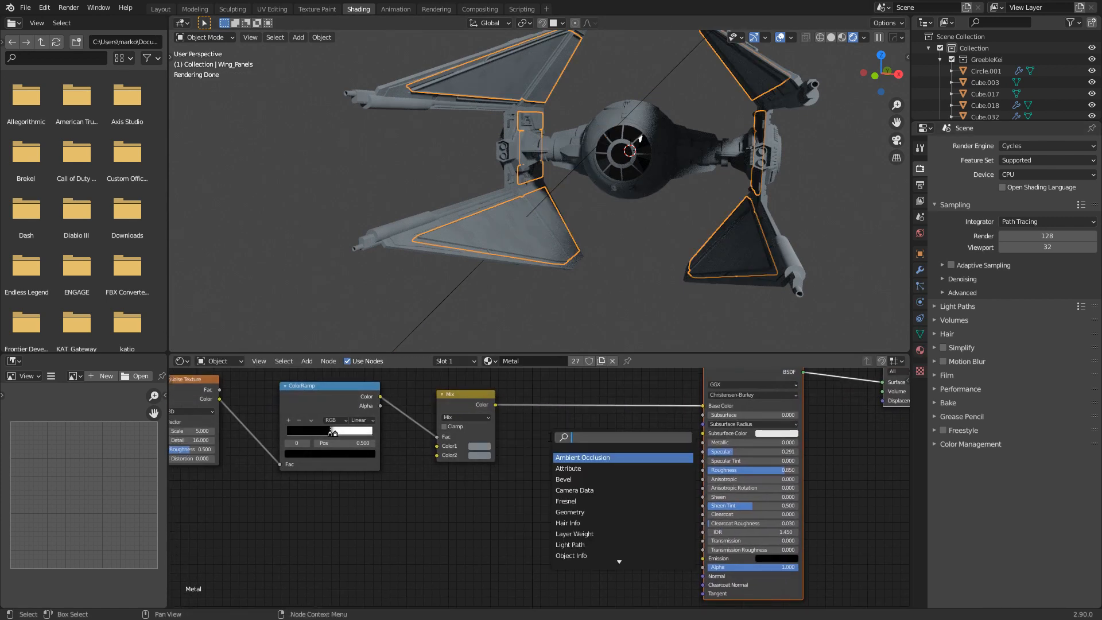
Add a MixRGB set to Multiply with an Ambient Occlusion node on Color2, then return to solid shading.
text(mix)
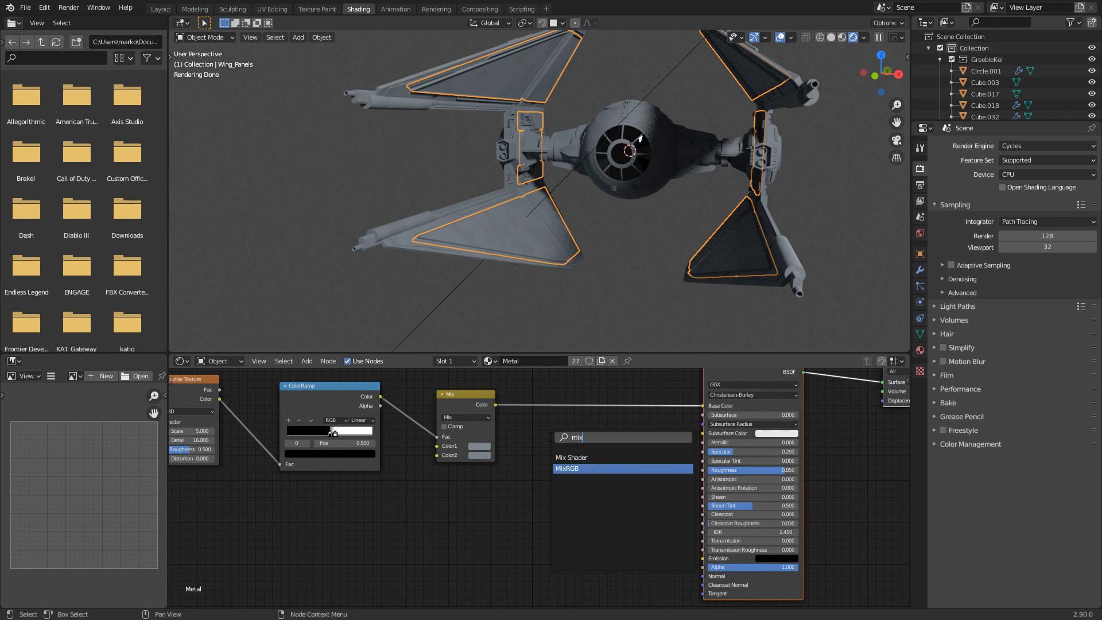
click(566, 468)
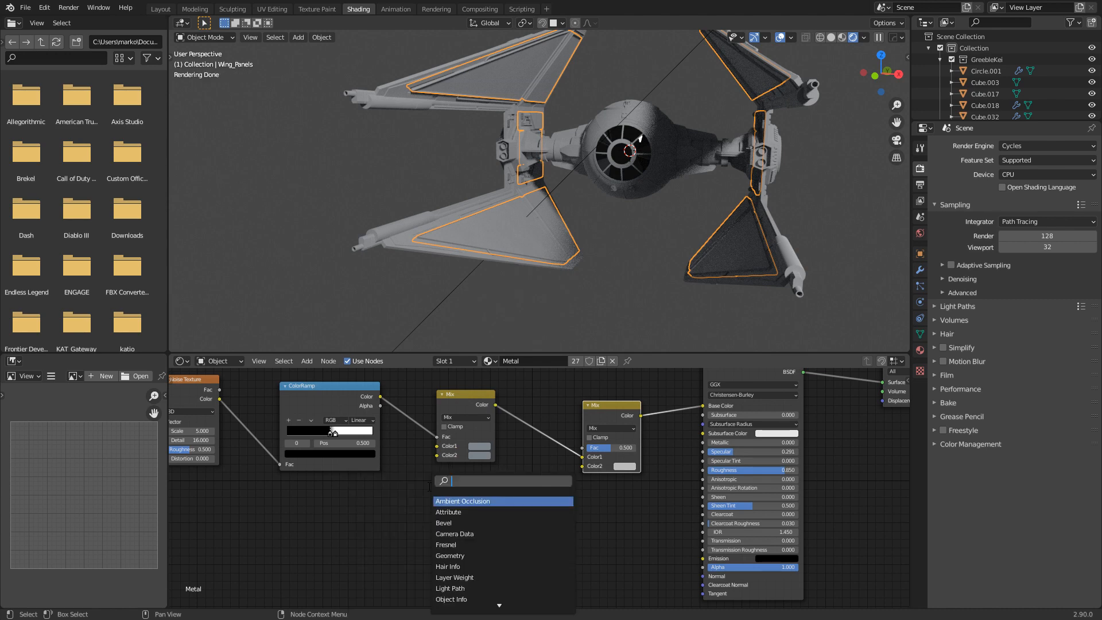
click(471, 501)
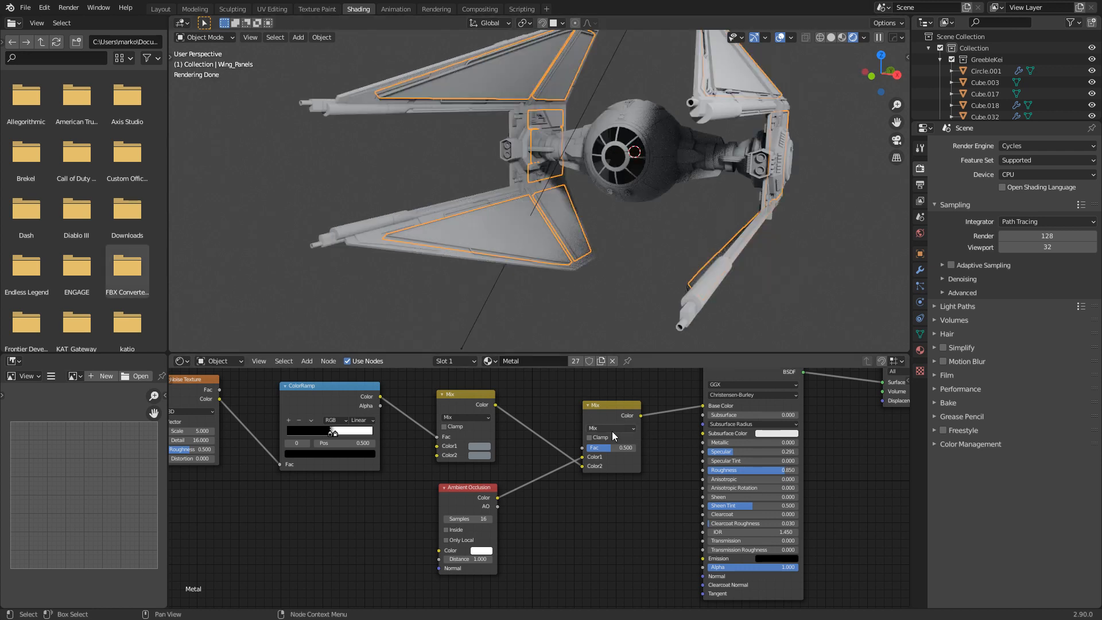
click(611, 428)
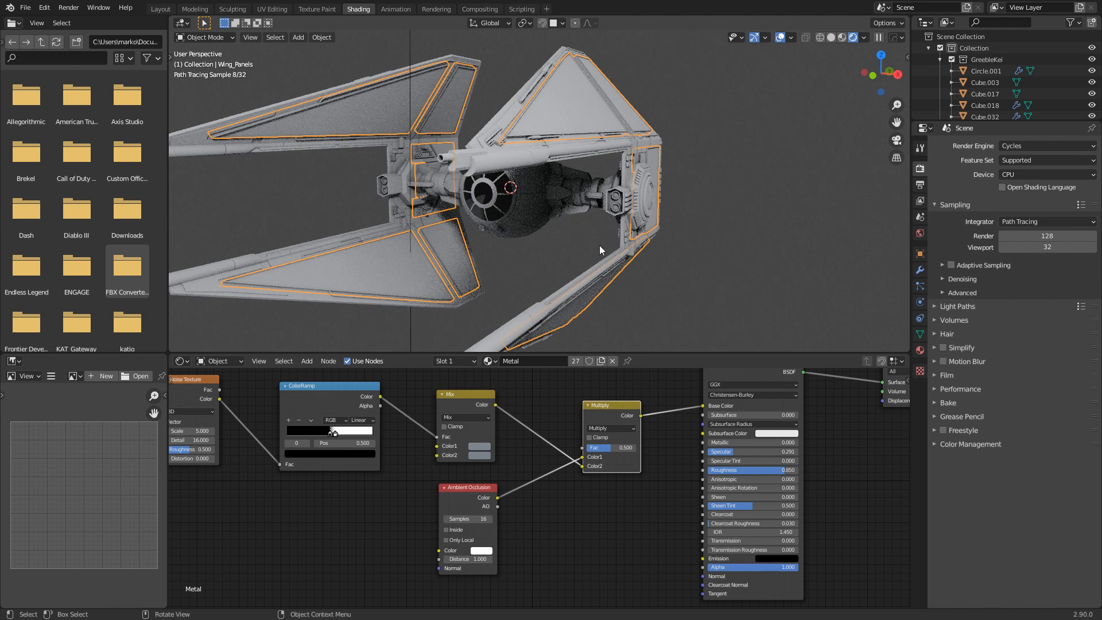
mouse_move(852, 281)
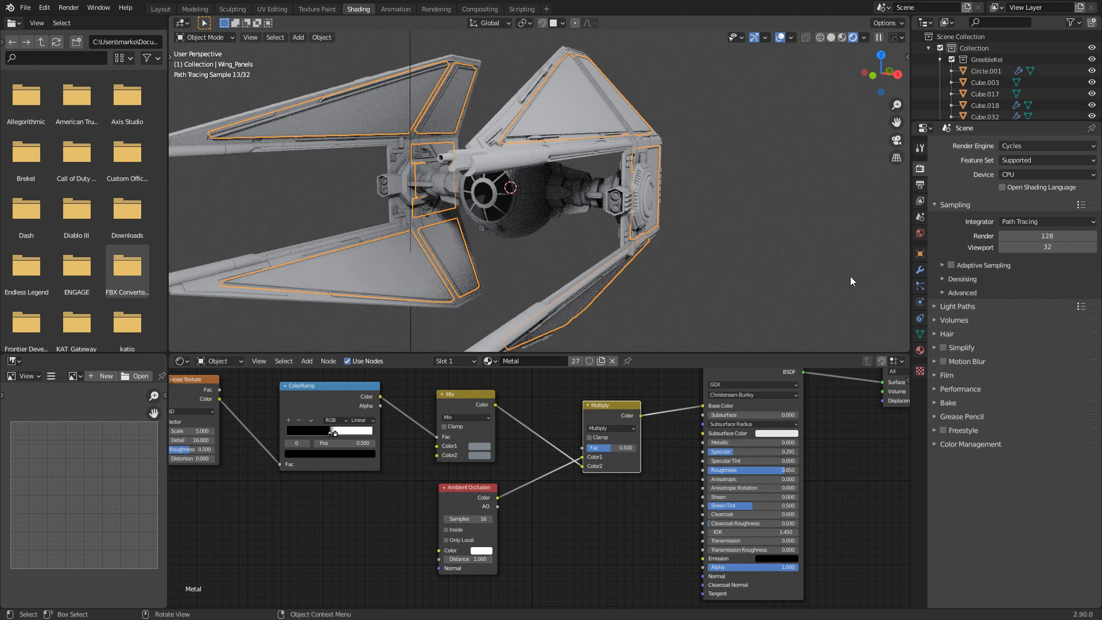
click(1047, 175)
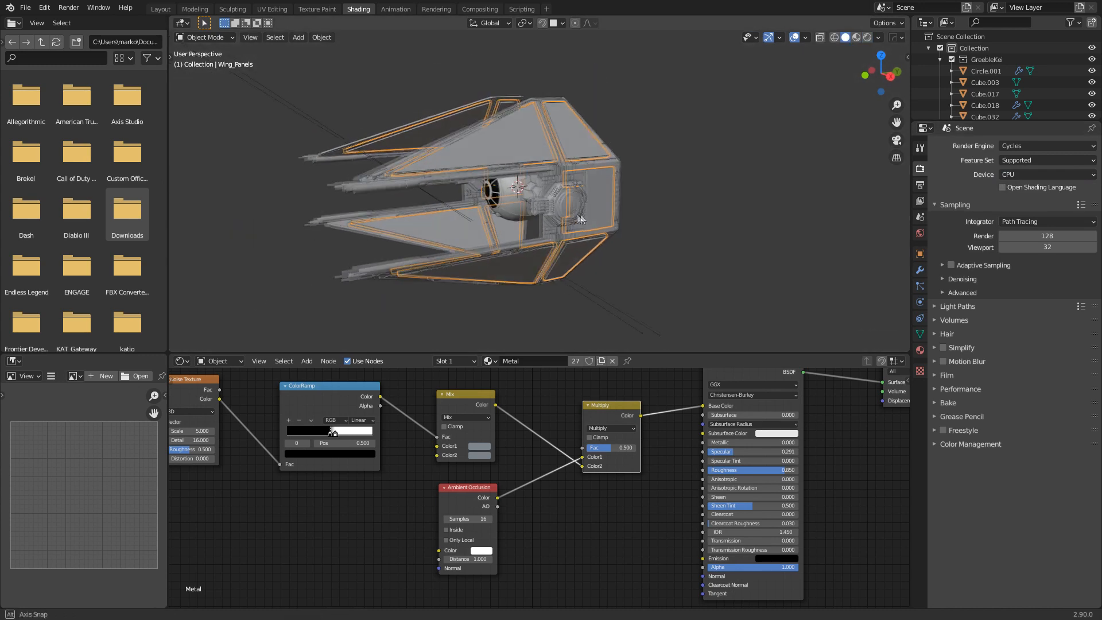
Orbit the view around the ship in solid shading.
drag(580, 218, 580, 218)
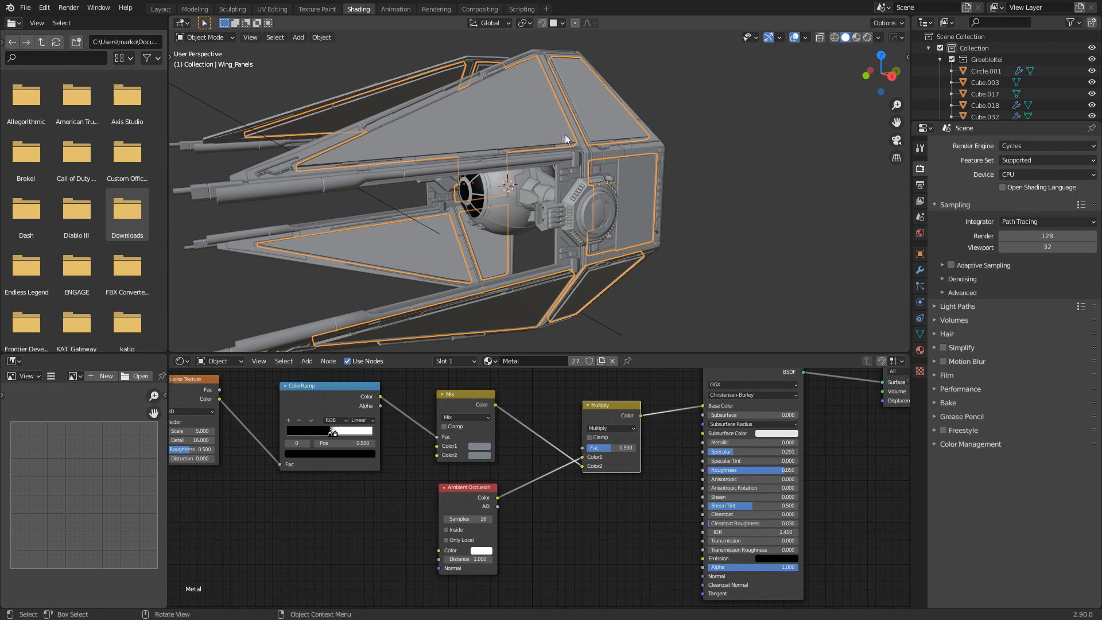
mouse_move(514, 83)
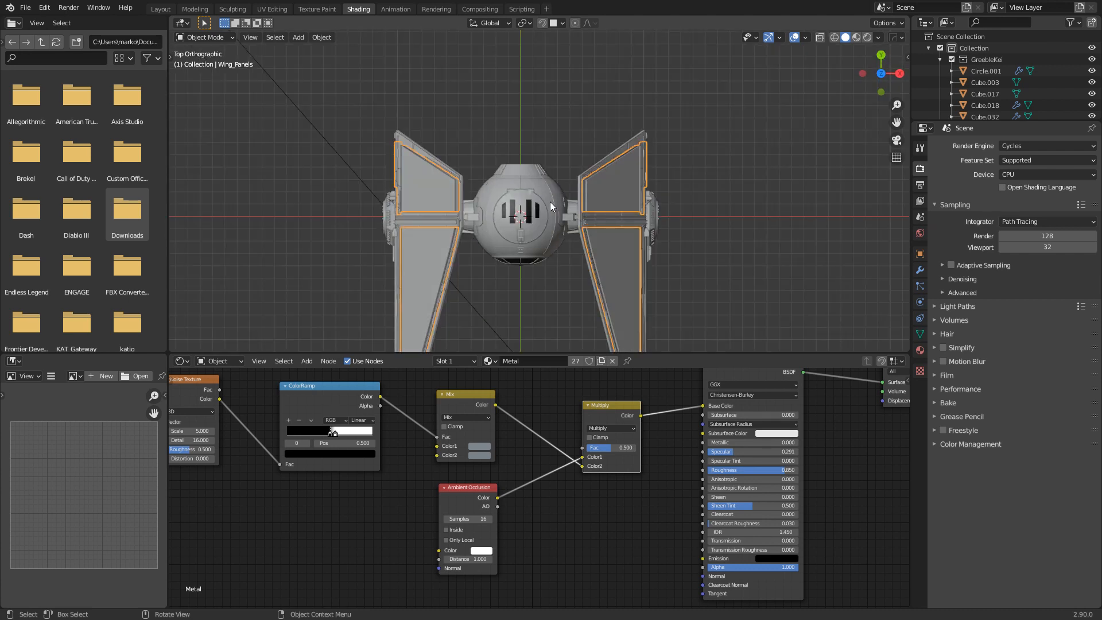
Add a cylinder mesh and scale it to 0.1 in the Layout workspace.
click(298, 37)
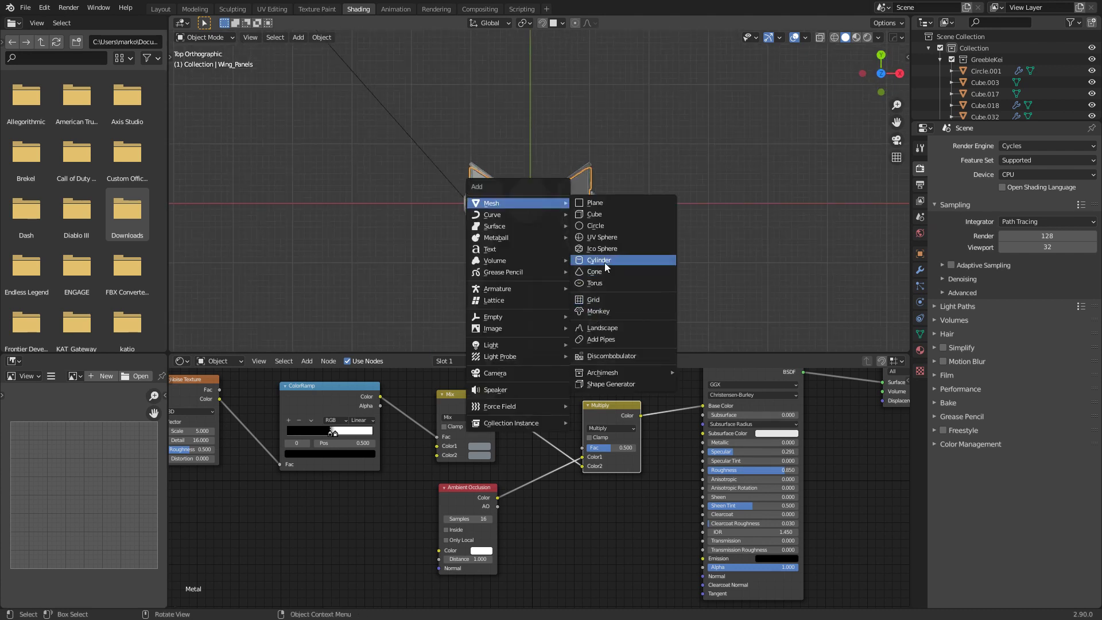
click(600, 260)
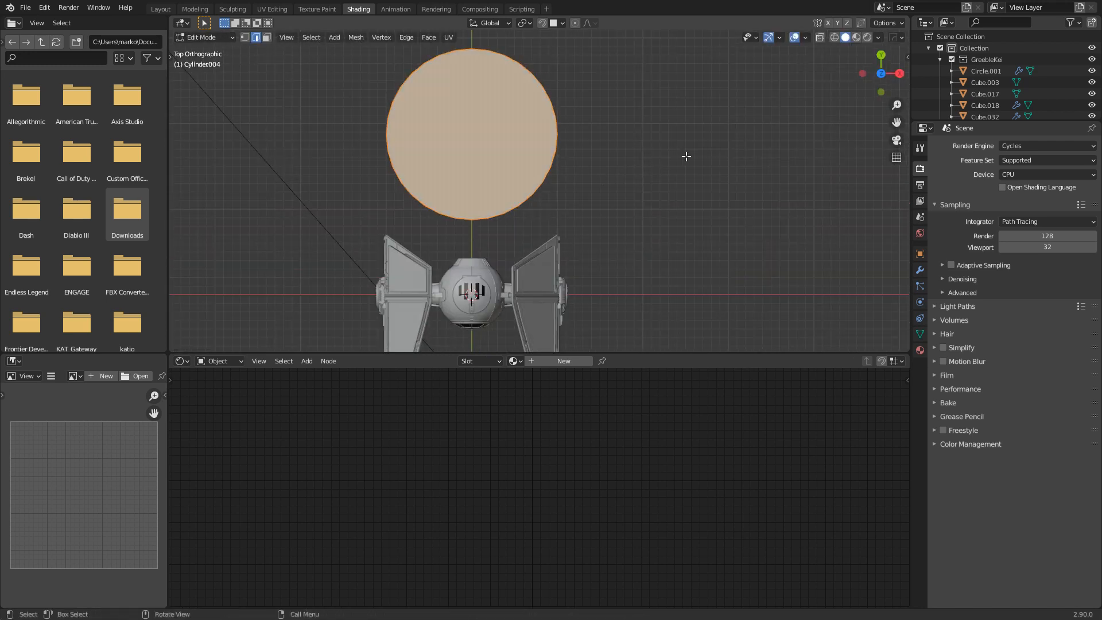
click(159, 8)
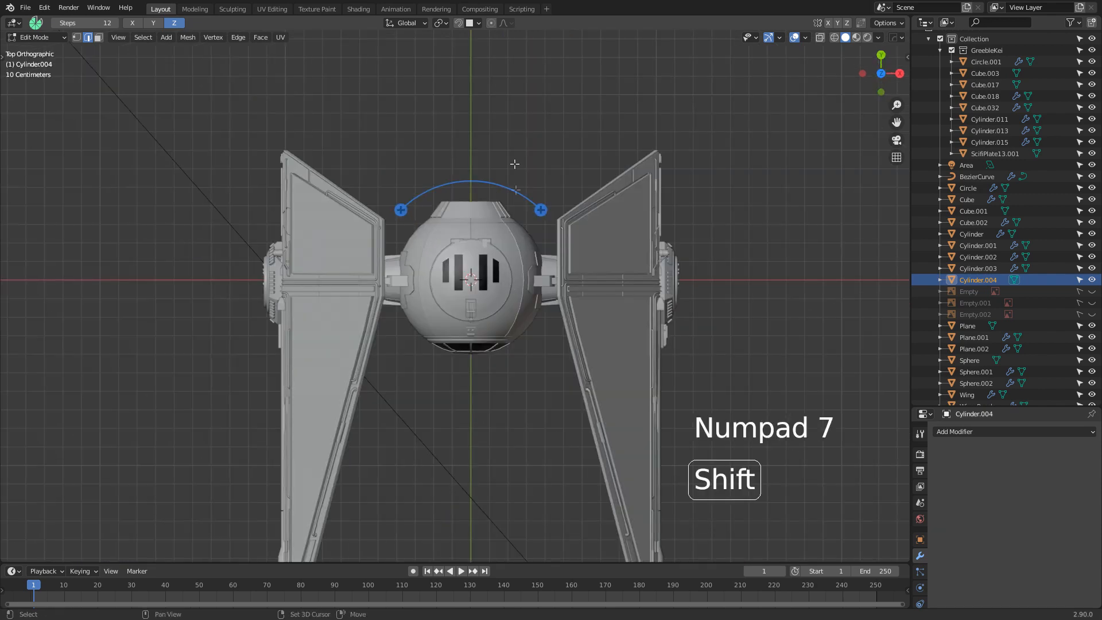
key(s)
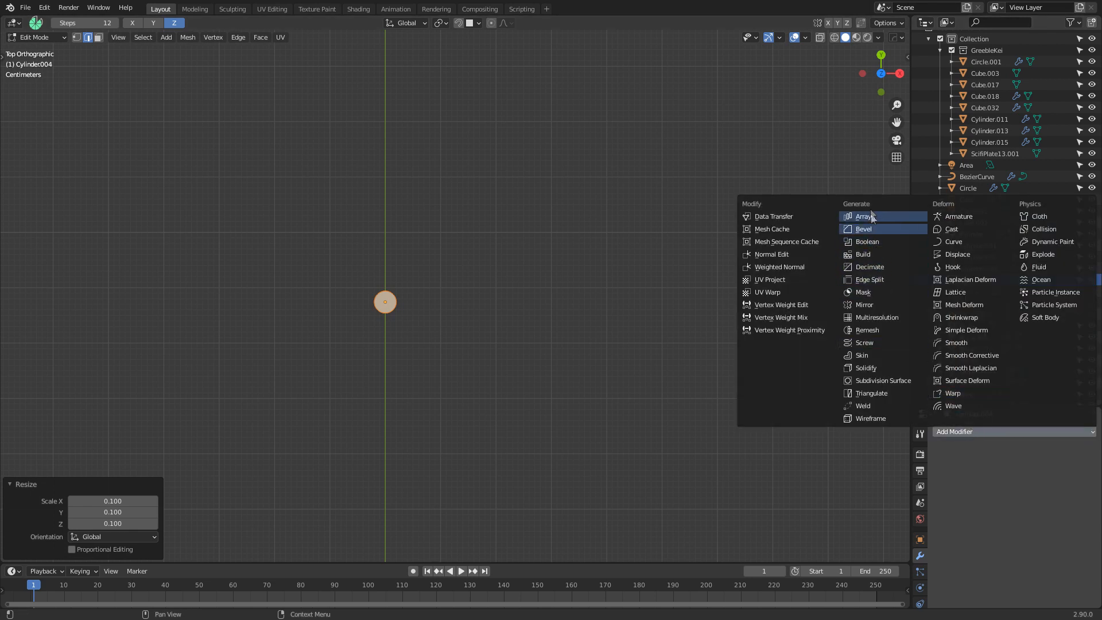
Add an Array modifier with relative offset 0 and a constant offset of about 0.029 m in X.
click(864, 216)
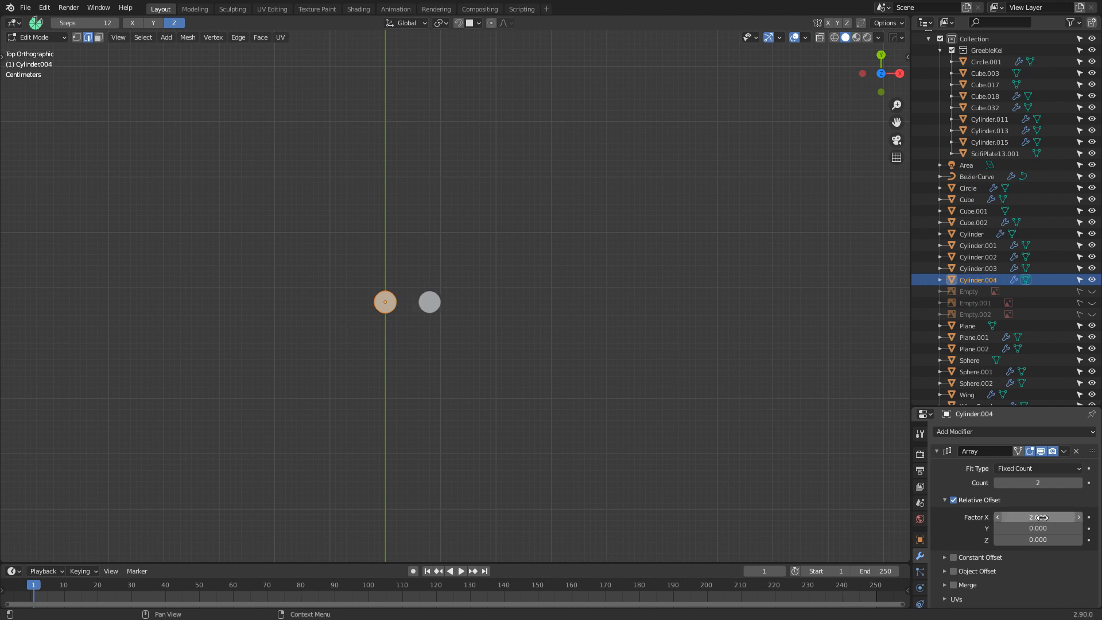
drag(1047, 517, 1027, 517)
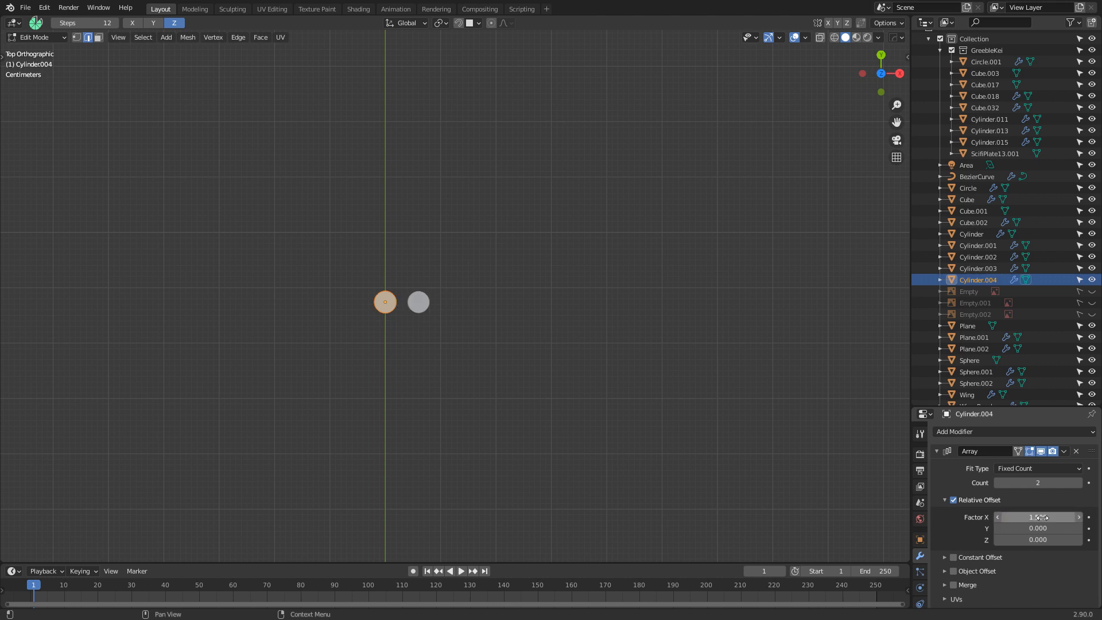
click(1078, 482)
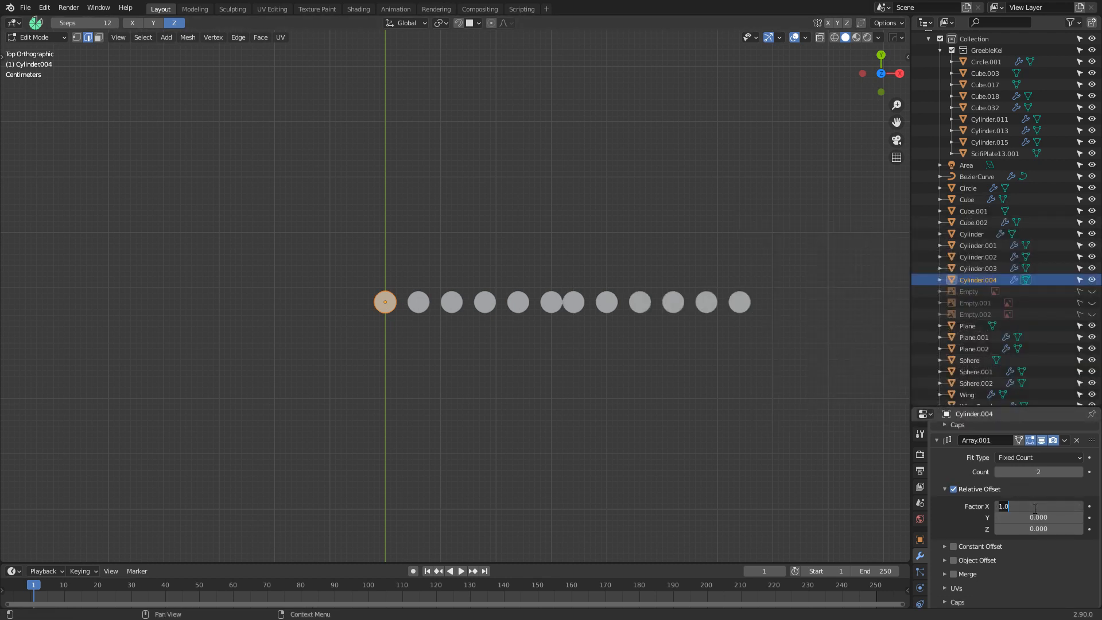
text(0.000)
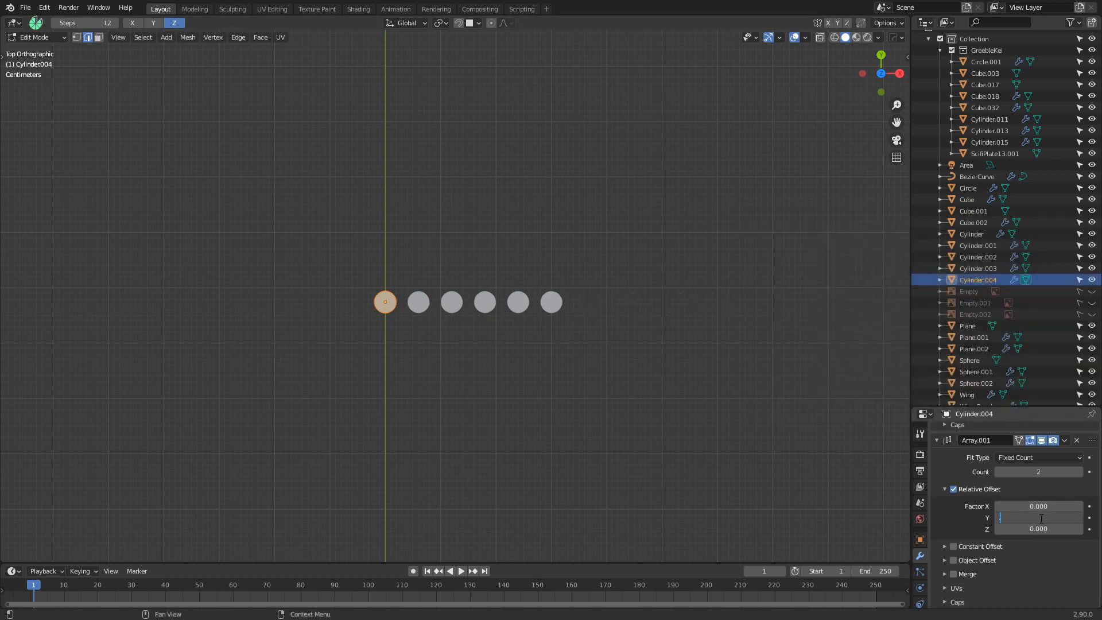
text(.75)
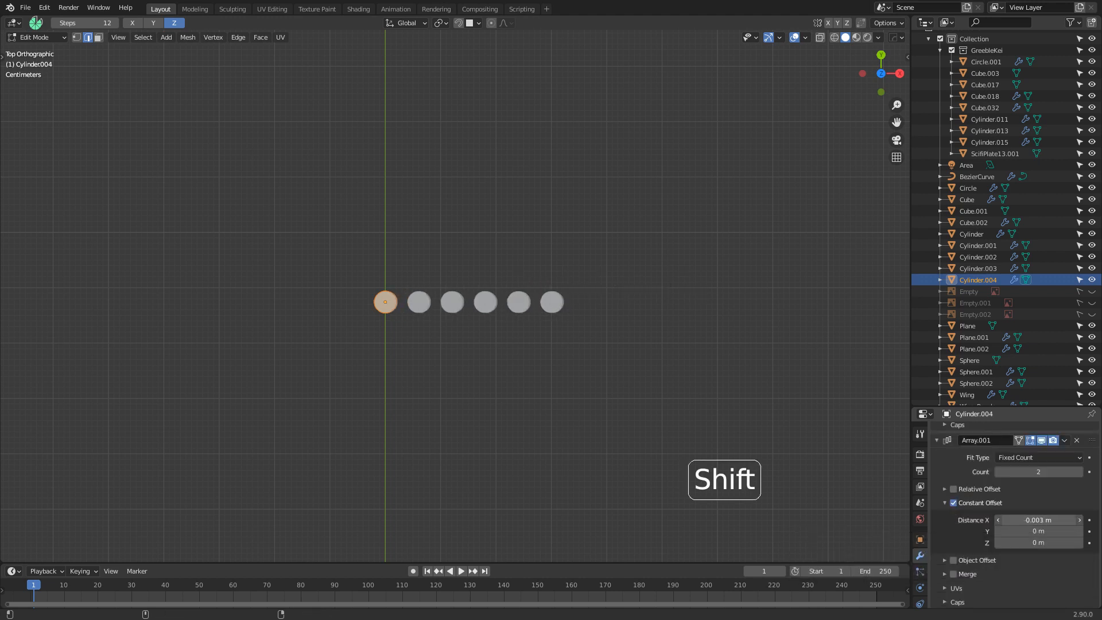
drag(1020, 519, 1047, 519)
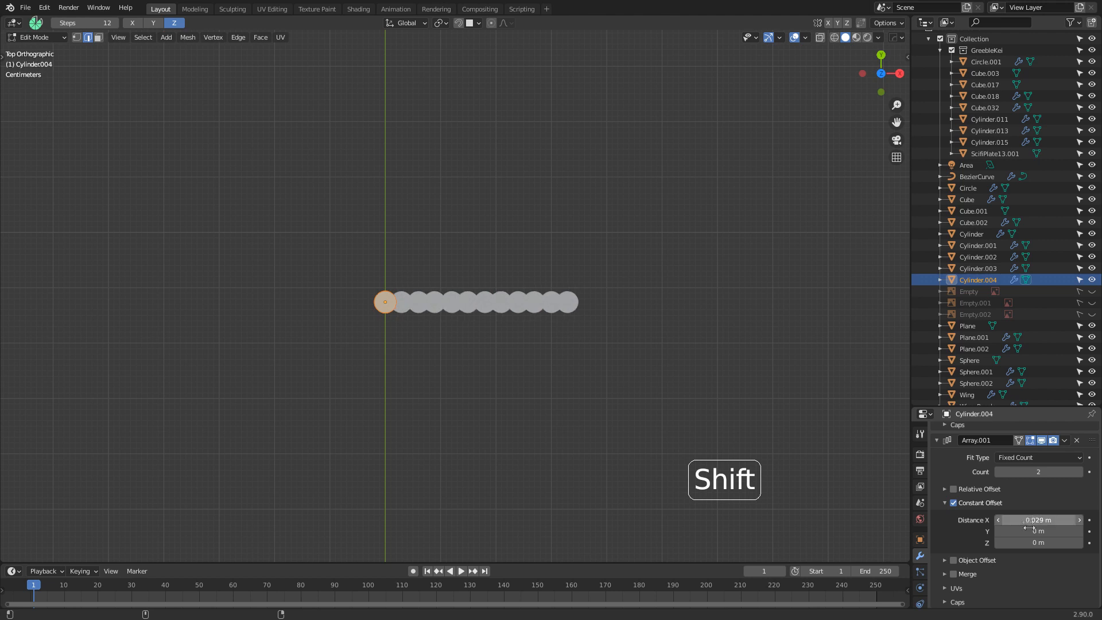
drag(1038, 531, 1038, 506)
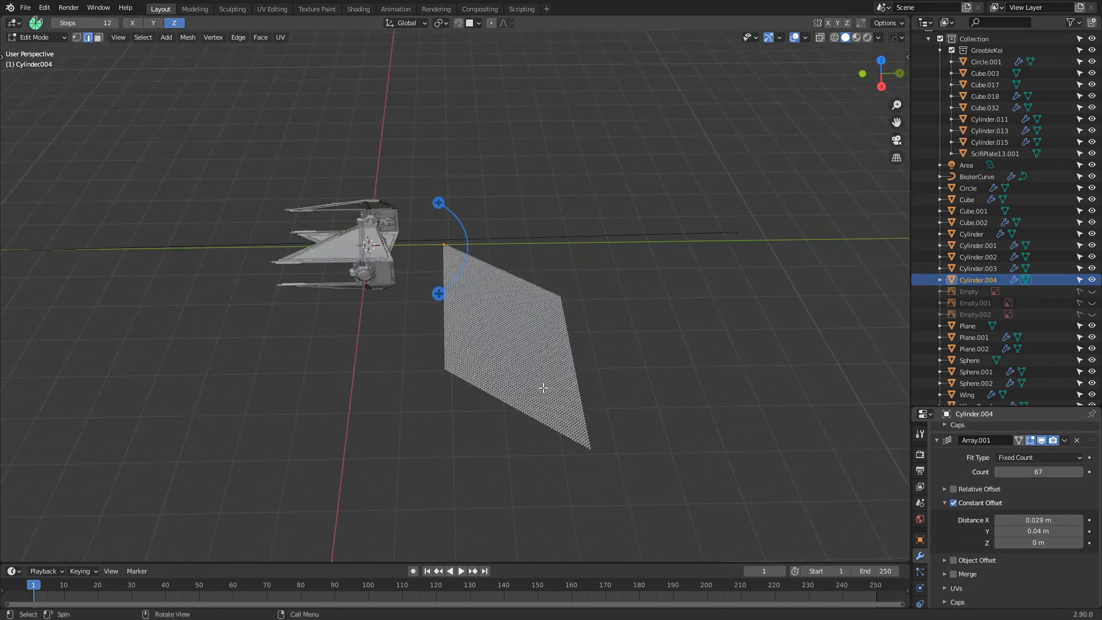
Shrink the cylinder grid and tighten the array offsets to 0.009 m X and 0.016 m Y.
key(s)
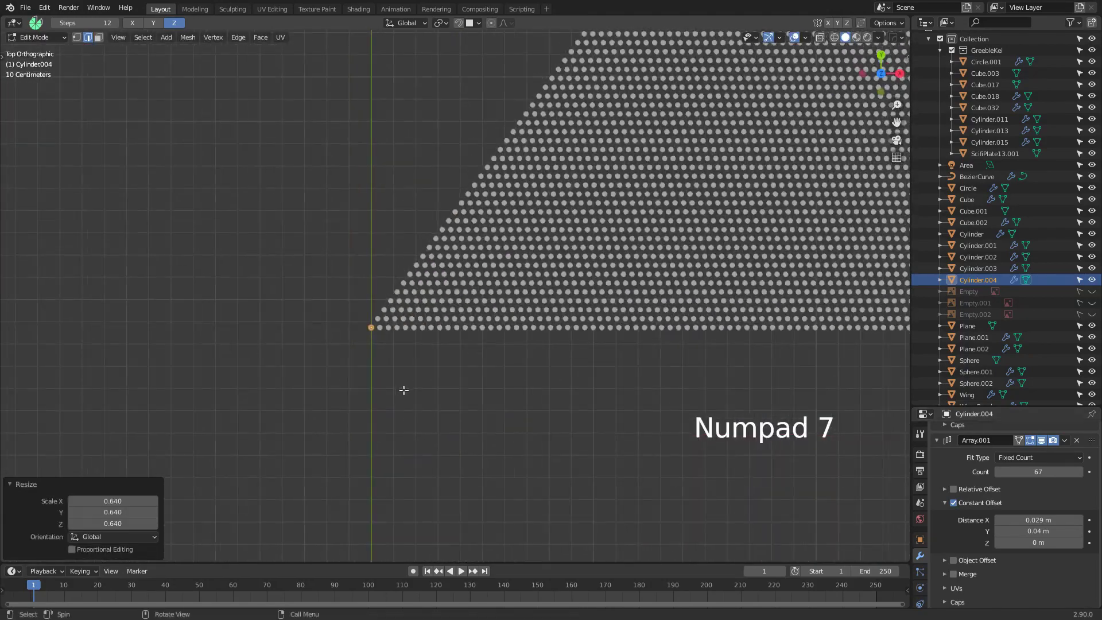
key(s)
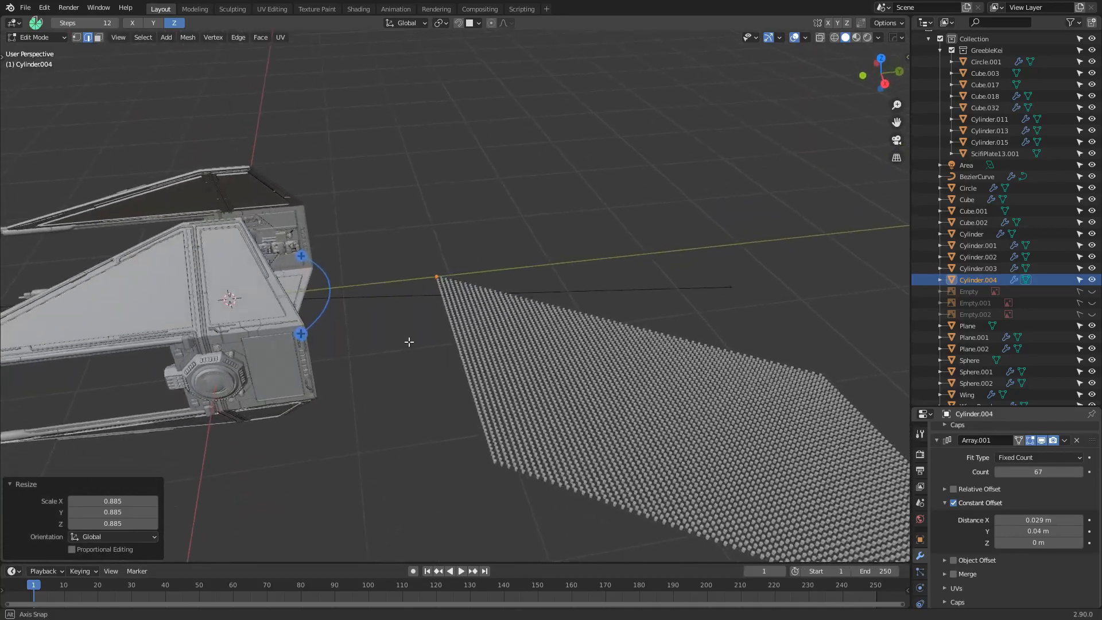
key(s)
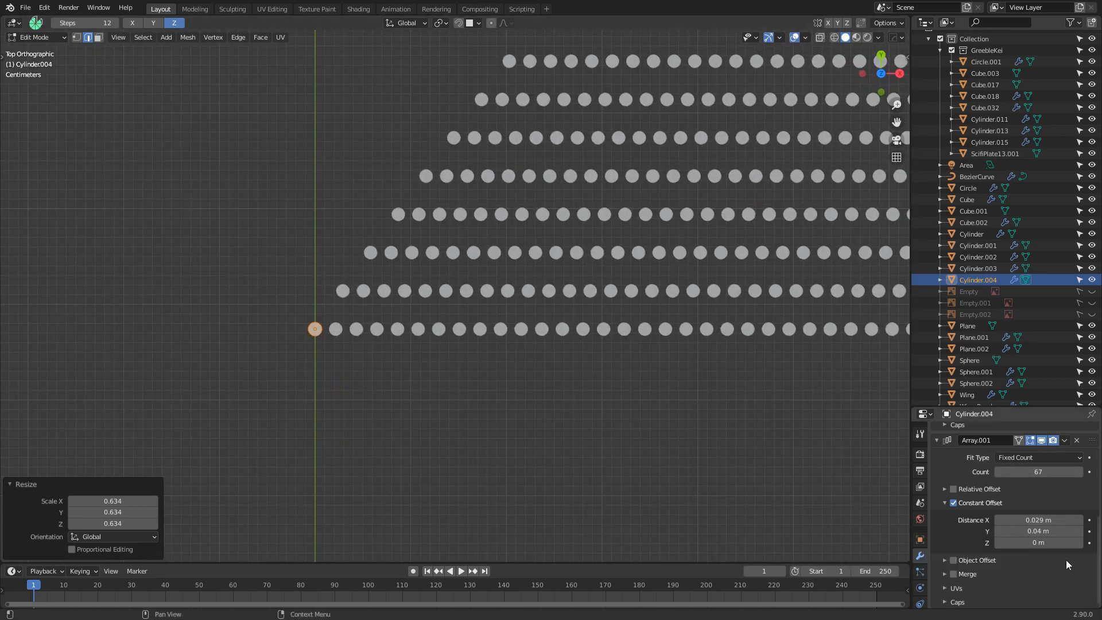
key(Shift)
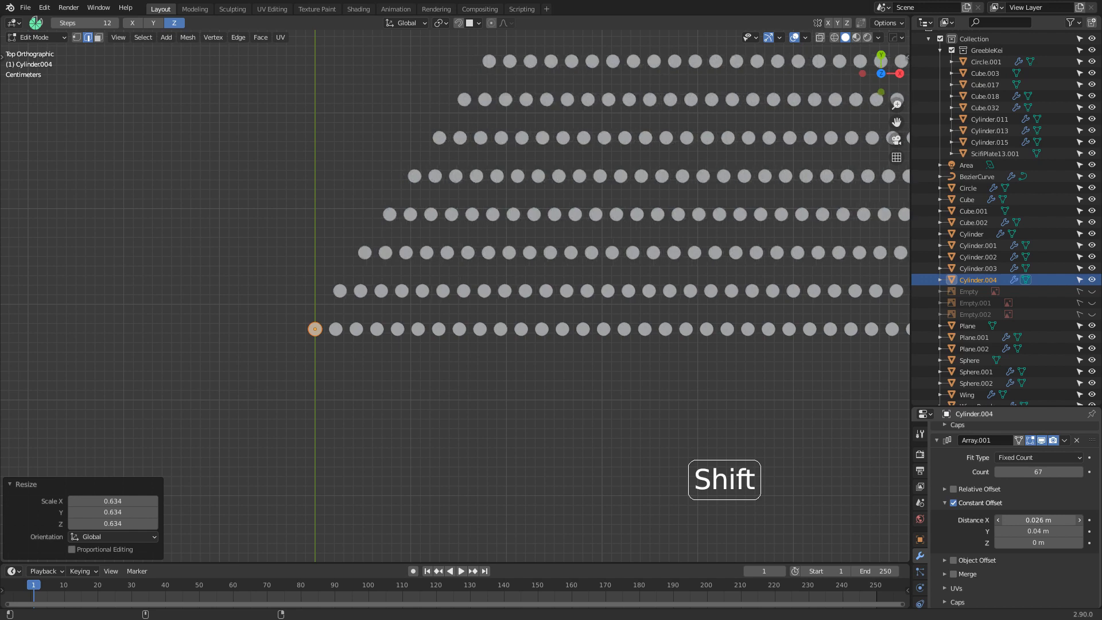
drag(1040, 520, 984, 519)
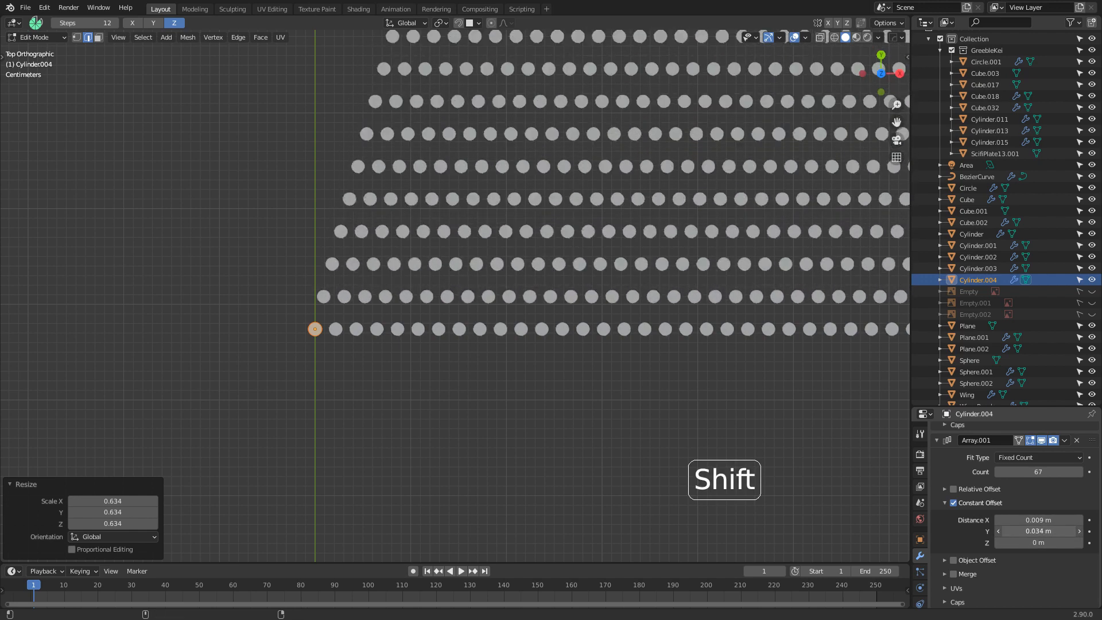
key(Tab)
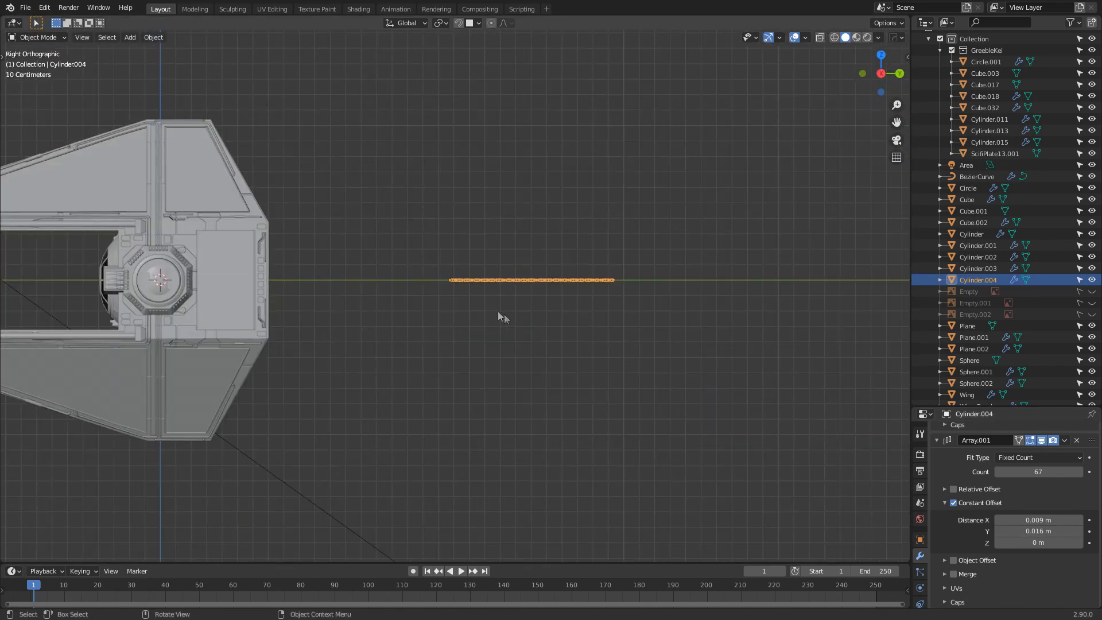
Move the cylinder panel along Y so it sits beside the wing.
key(g)
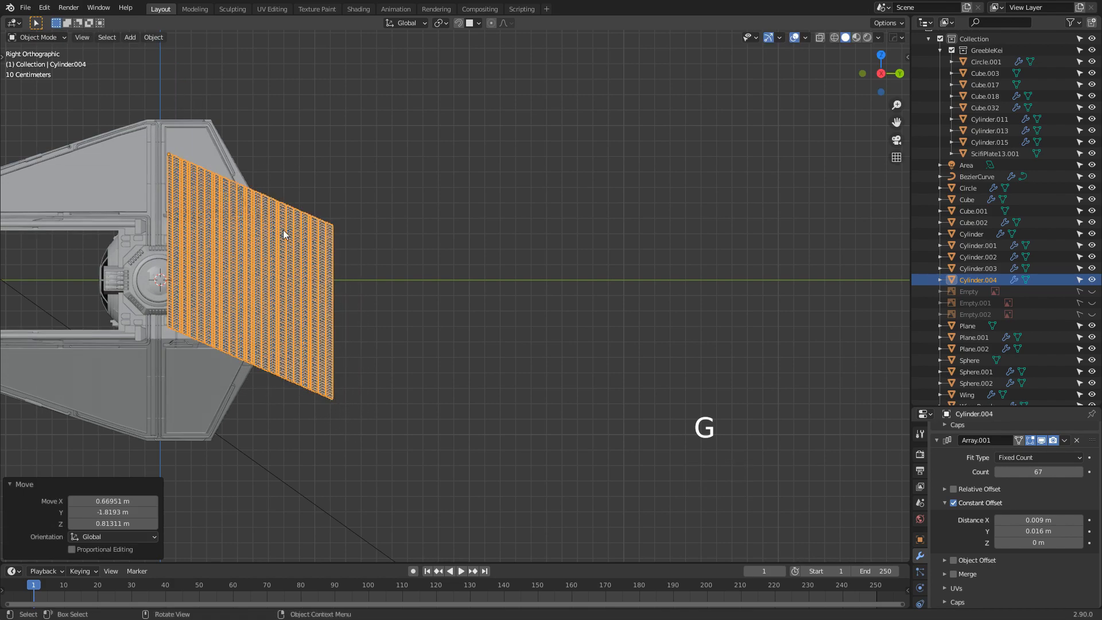
drag(421, 281, 534, 401)
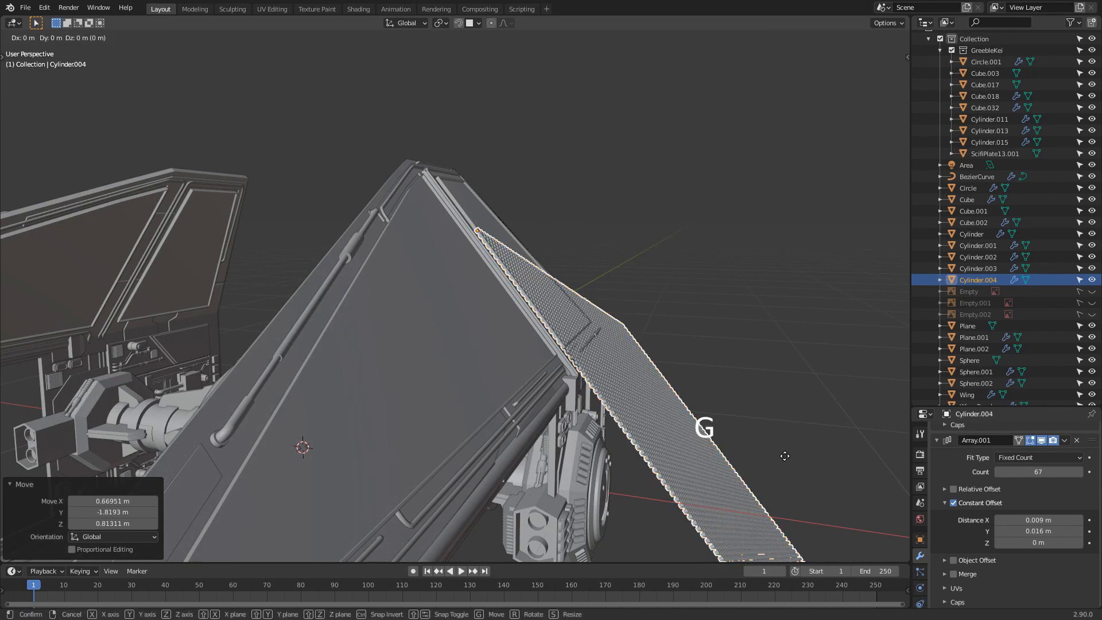
key(y)
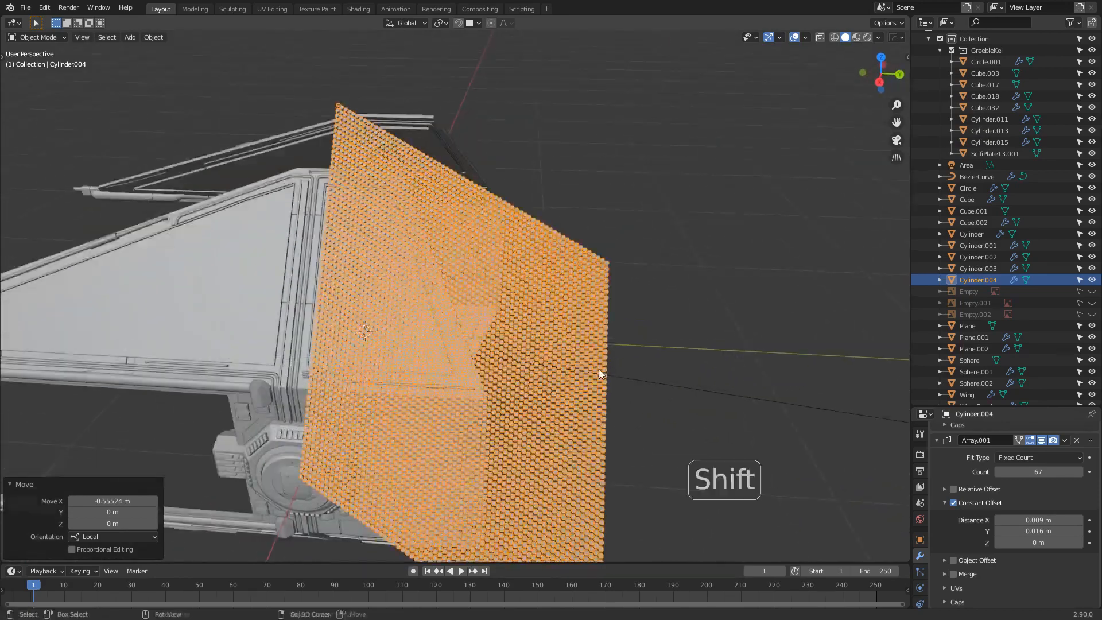
key(Tab)
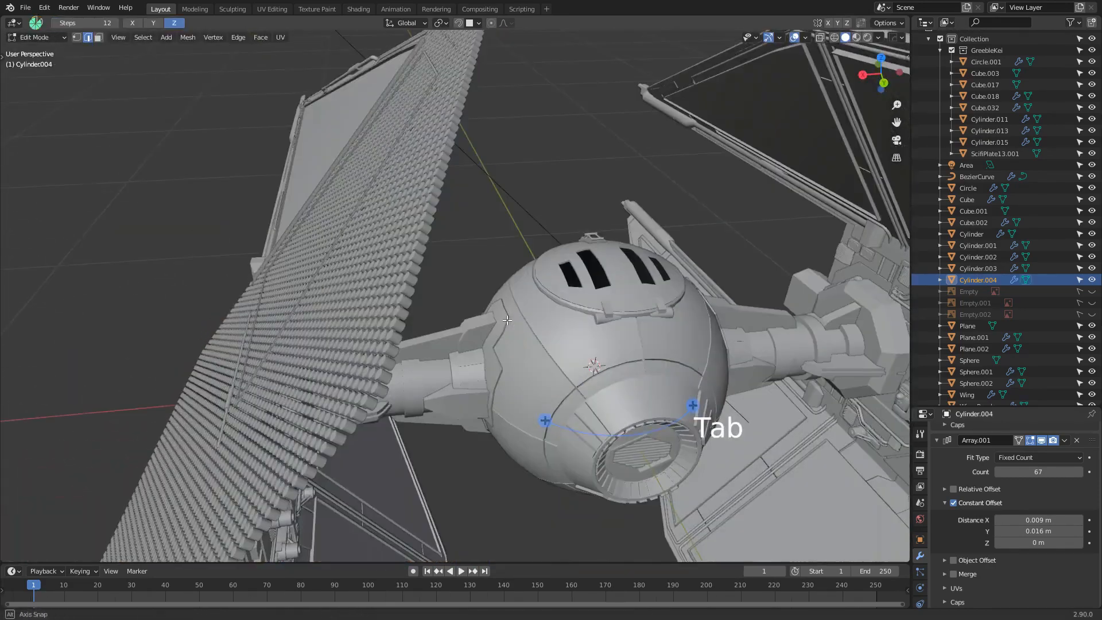
Halve the cylinders in Edit Mode and cut the offsets to 0.007 m X, 0.009 m Y.
key(s)
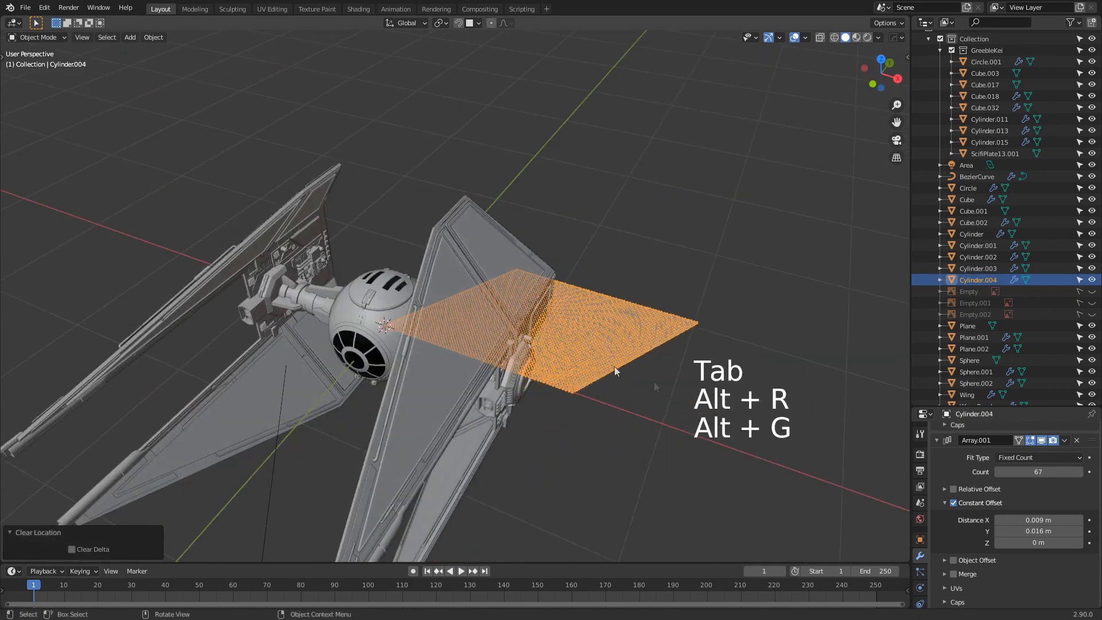
key(KP_7)
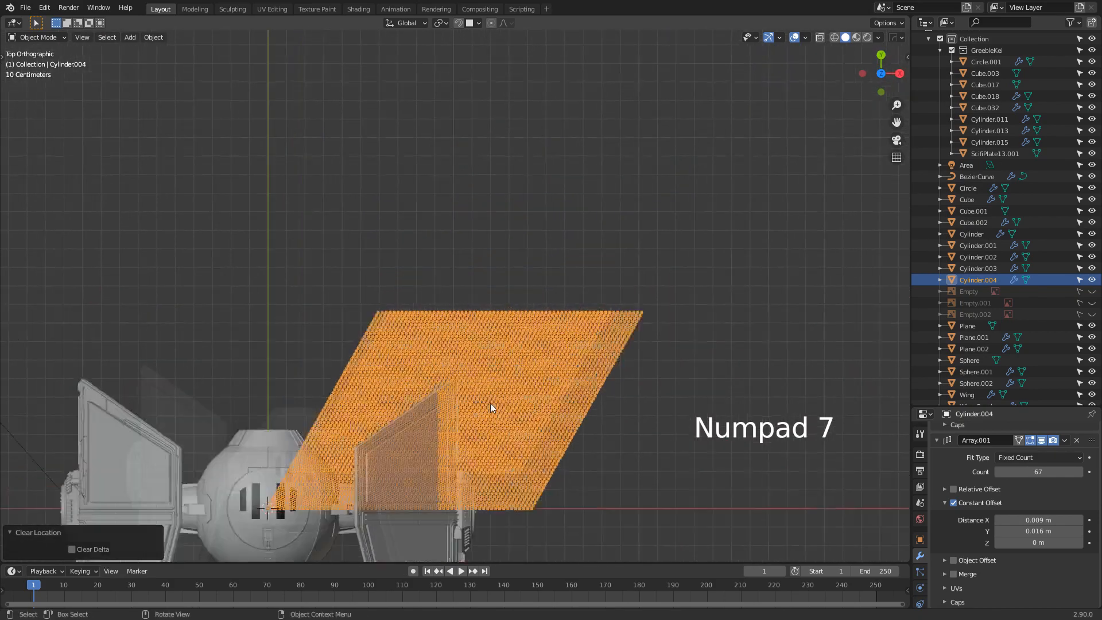
key(s)
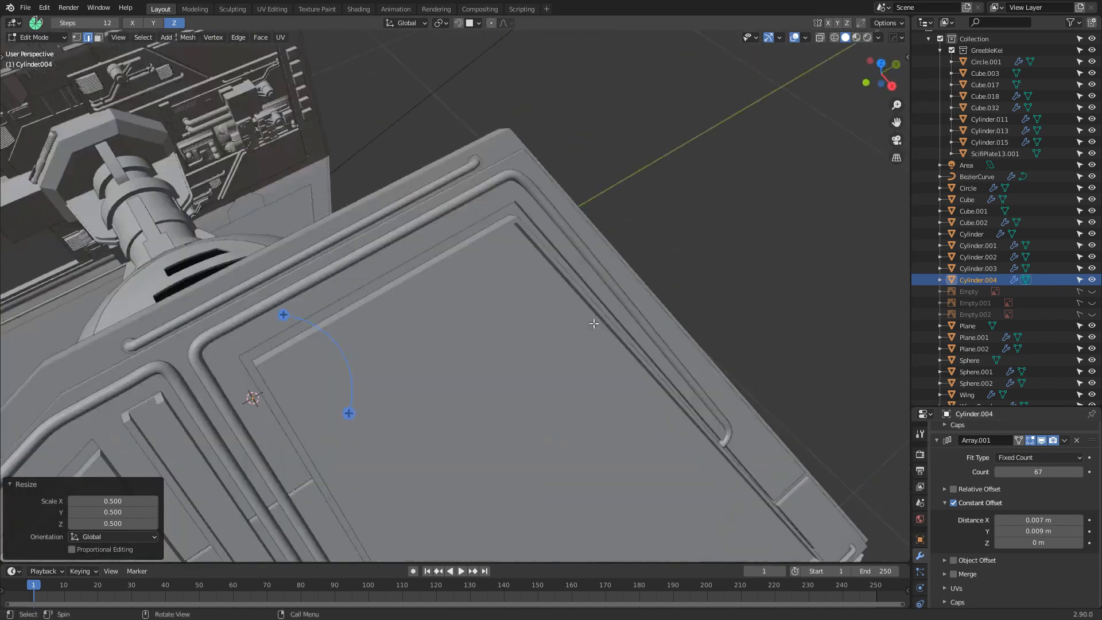
key(Tab)
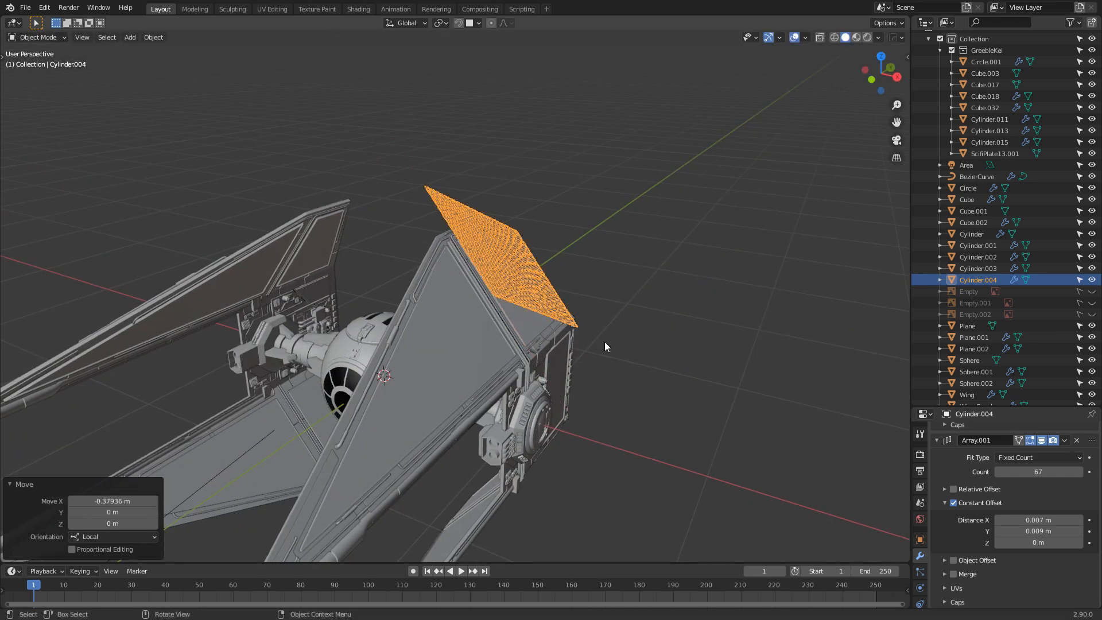
Duplicate the cylinder panel and slide the copy along its depth onto the wing face.
drag(1037, 472, 1037, 472)
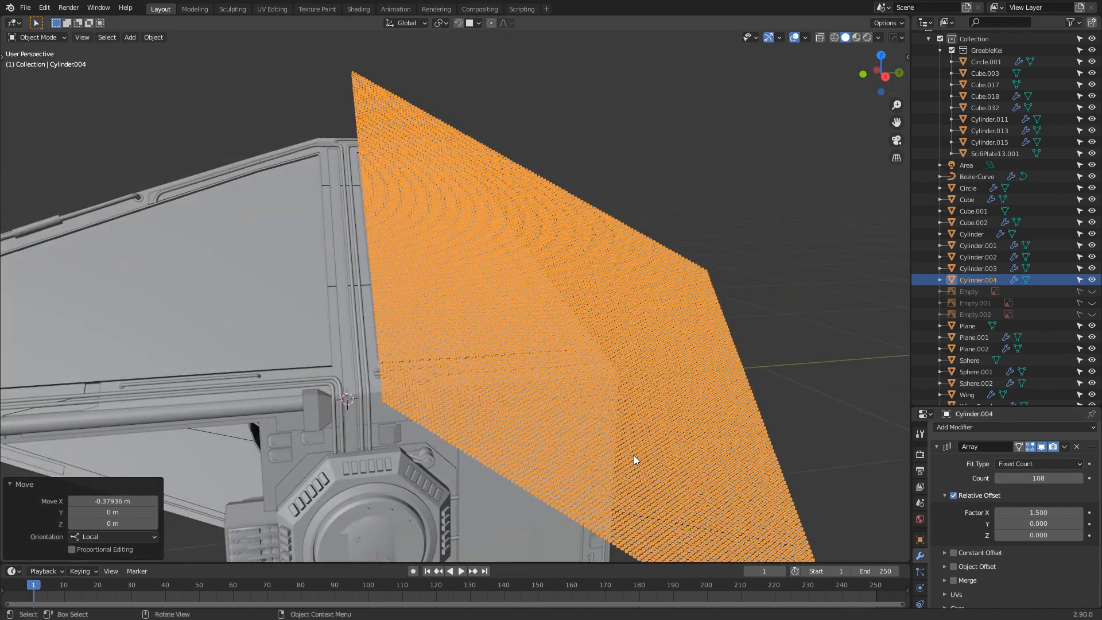
key(shift+d)
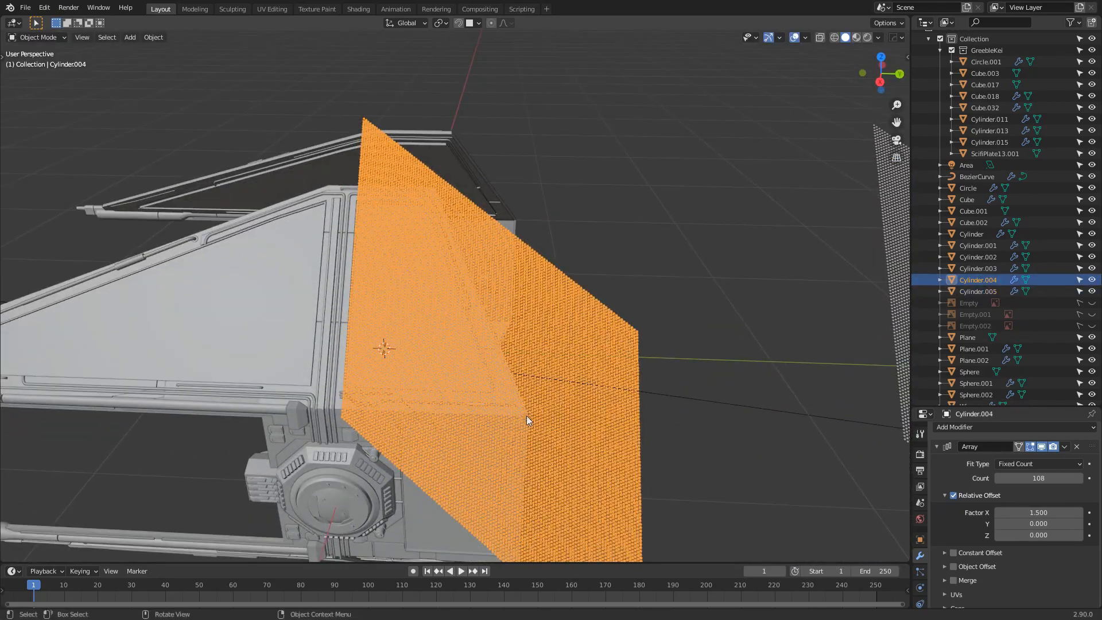
key(g)
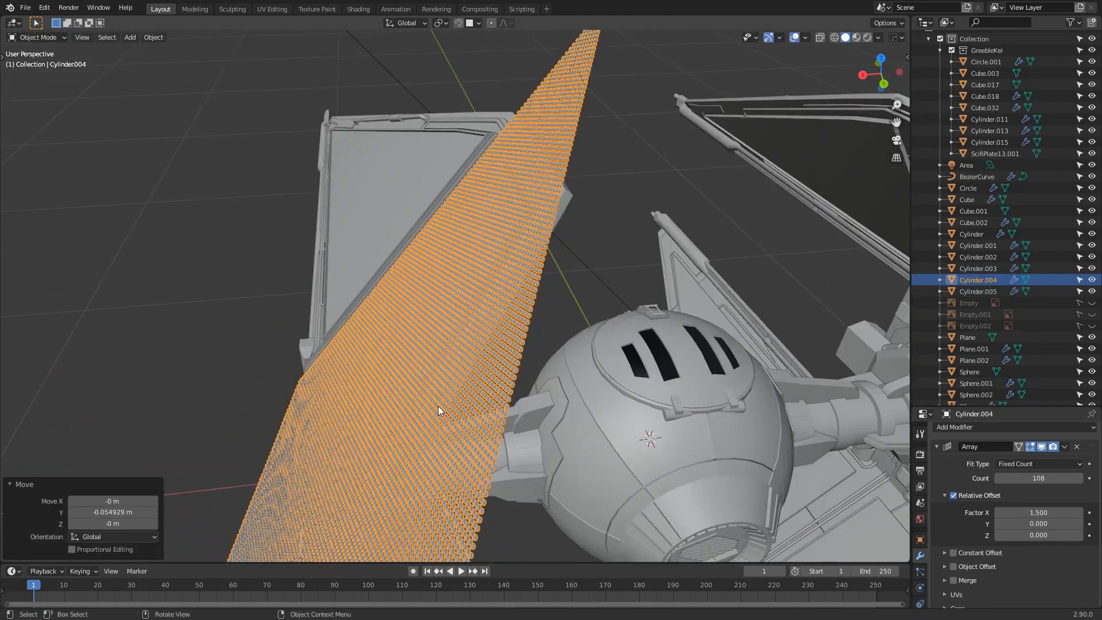
key(g)
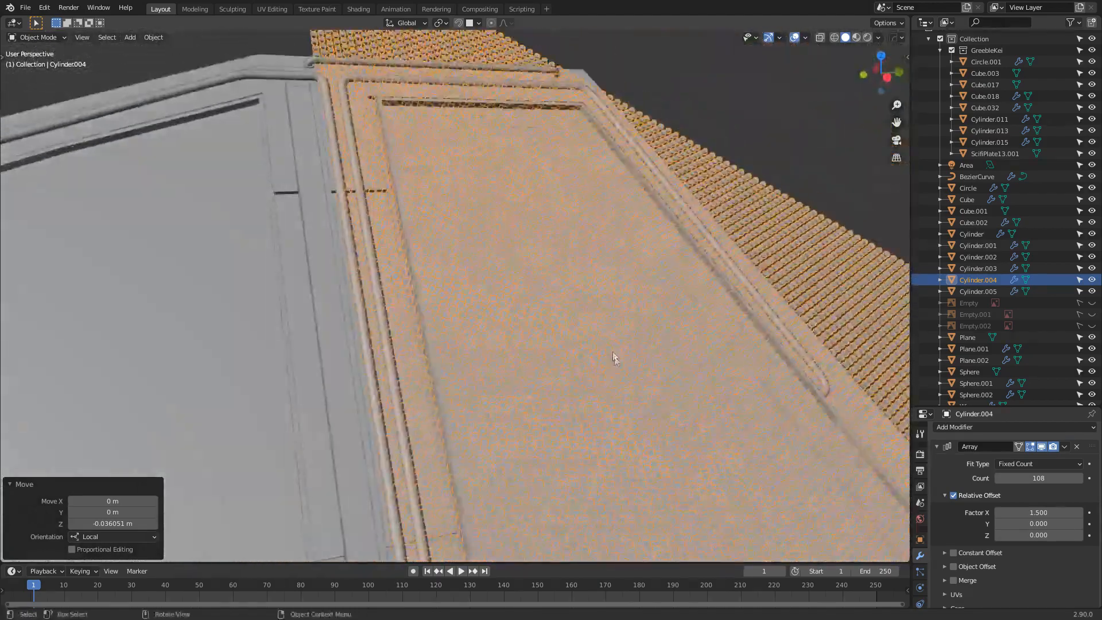
Lift the panel just above the wing surface and check it from the side view.
drag(615, 356, 569, 402)
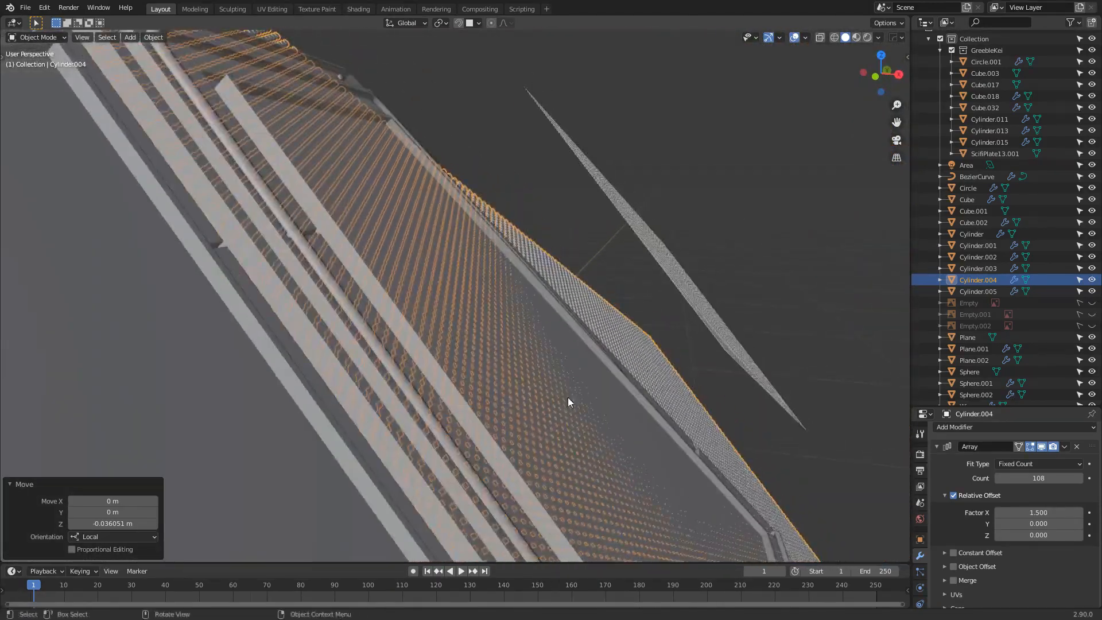
key(g)
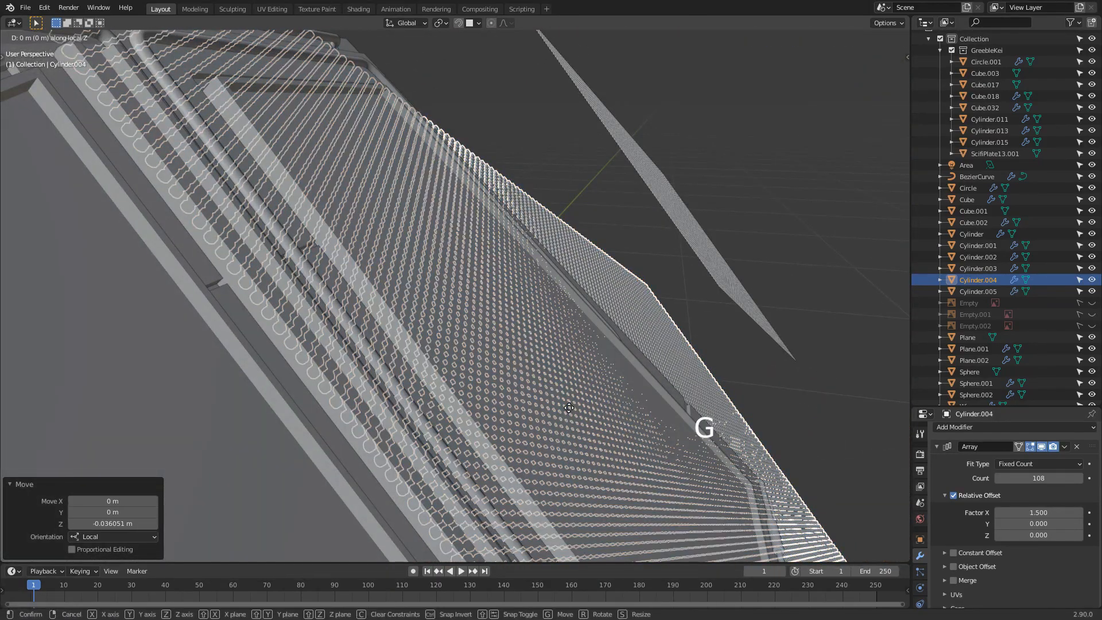
key(shift)
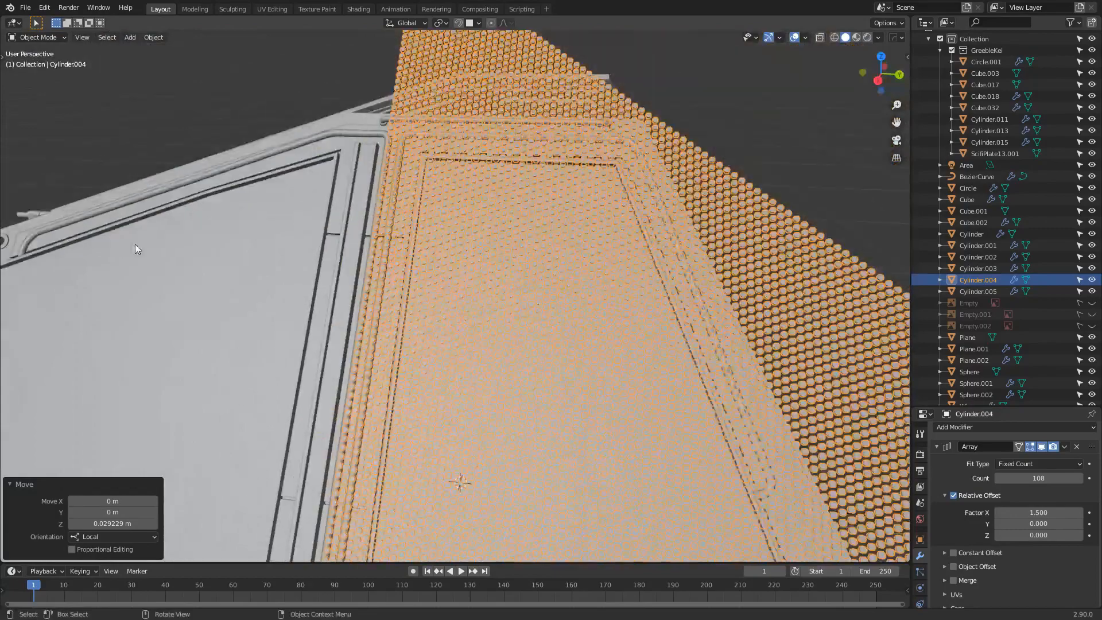
key(KP_3)
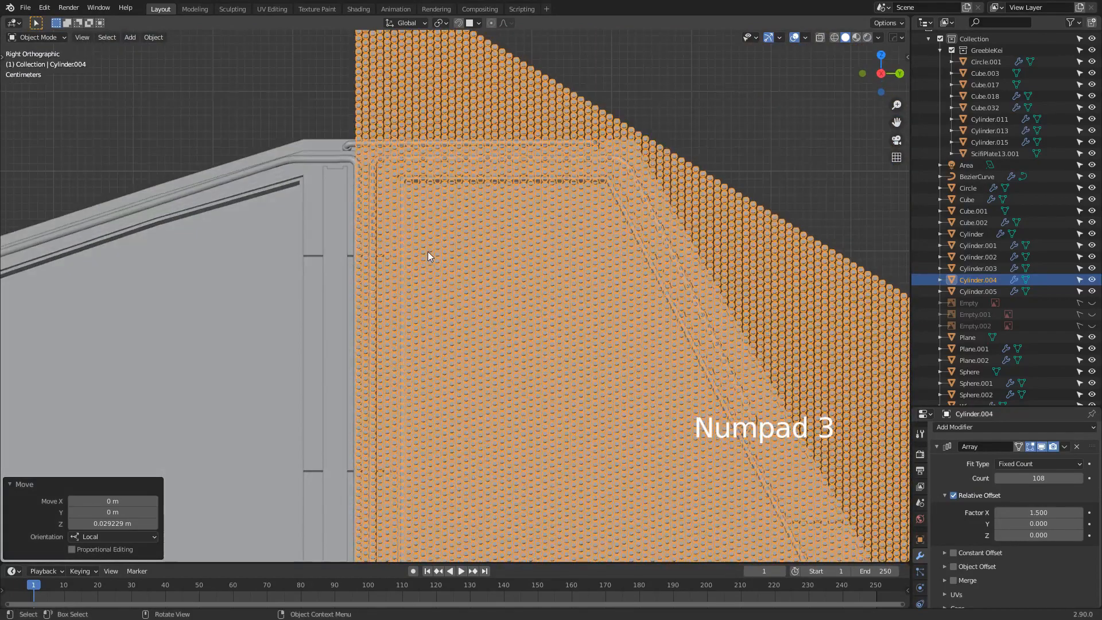
scroll(down, 3)
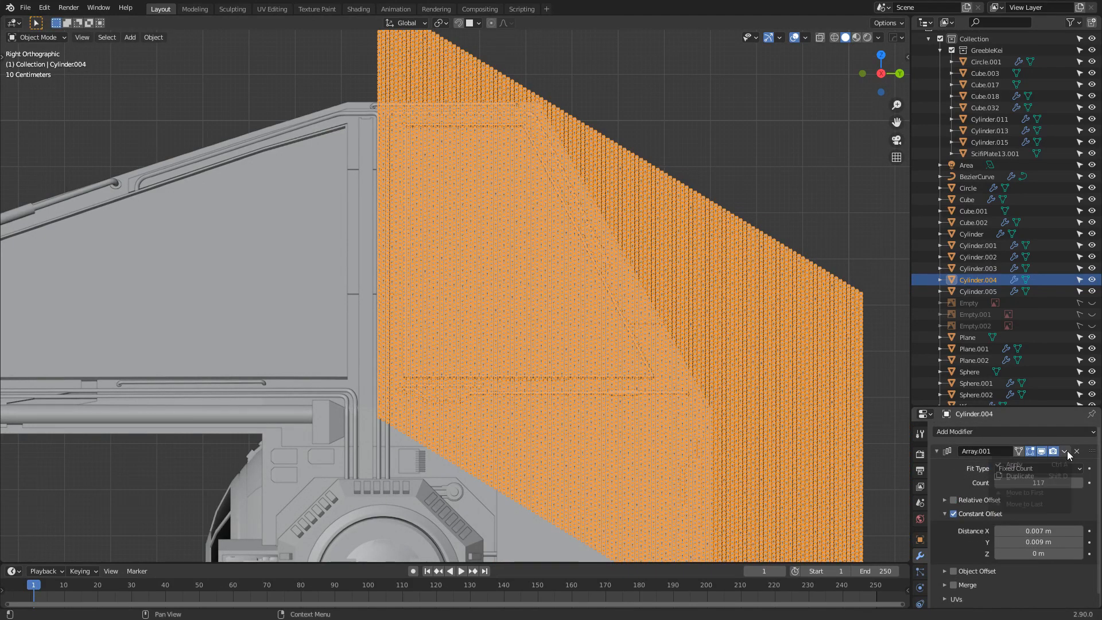
In Edit Mode with X-ray on, select and delete the studs hanging below the panel.
key(Tab)
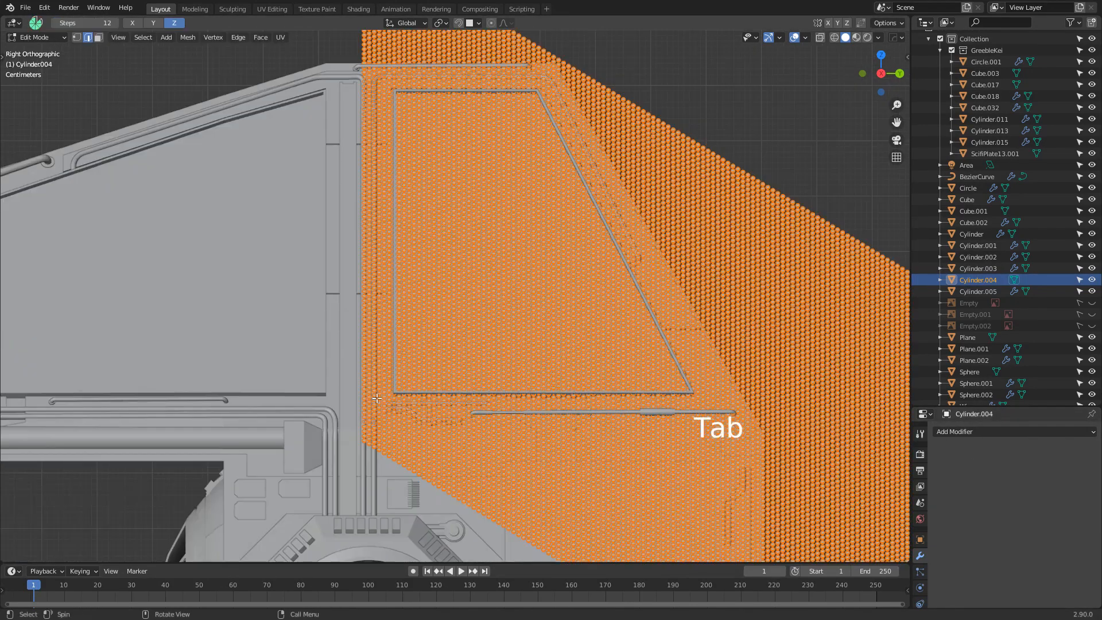
key(B)
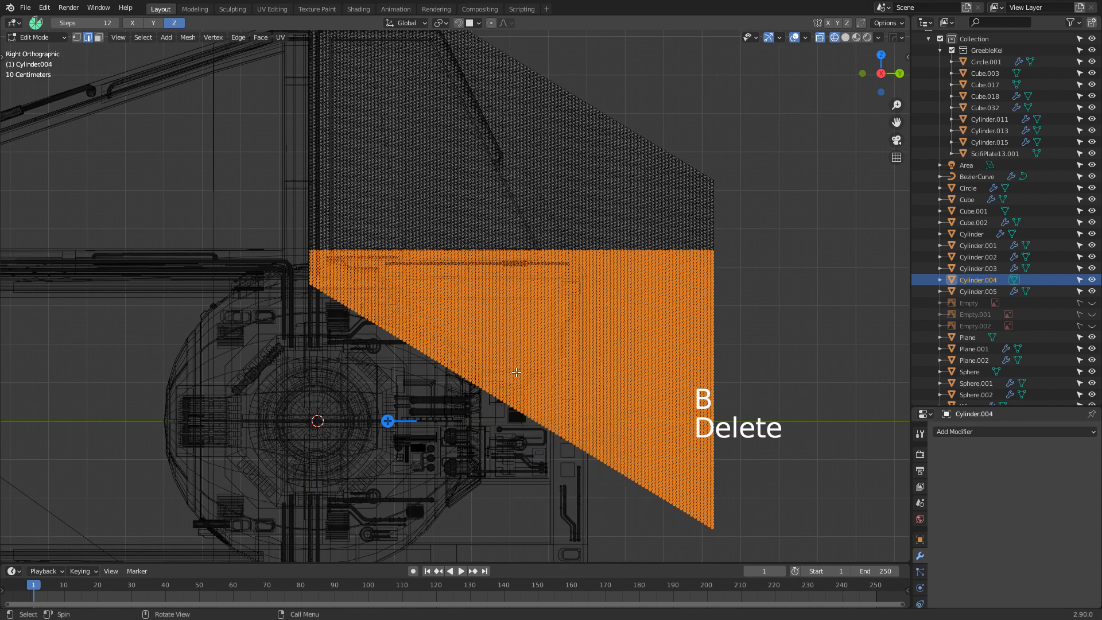
key(X)
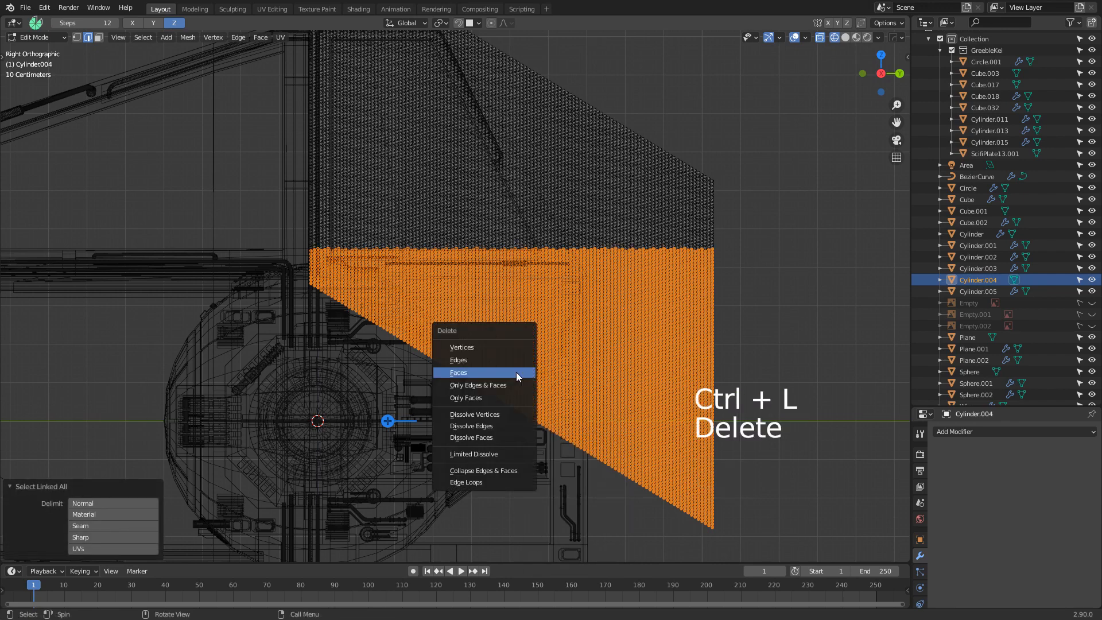
click(459, 372)
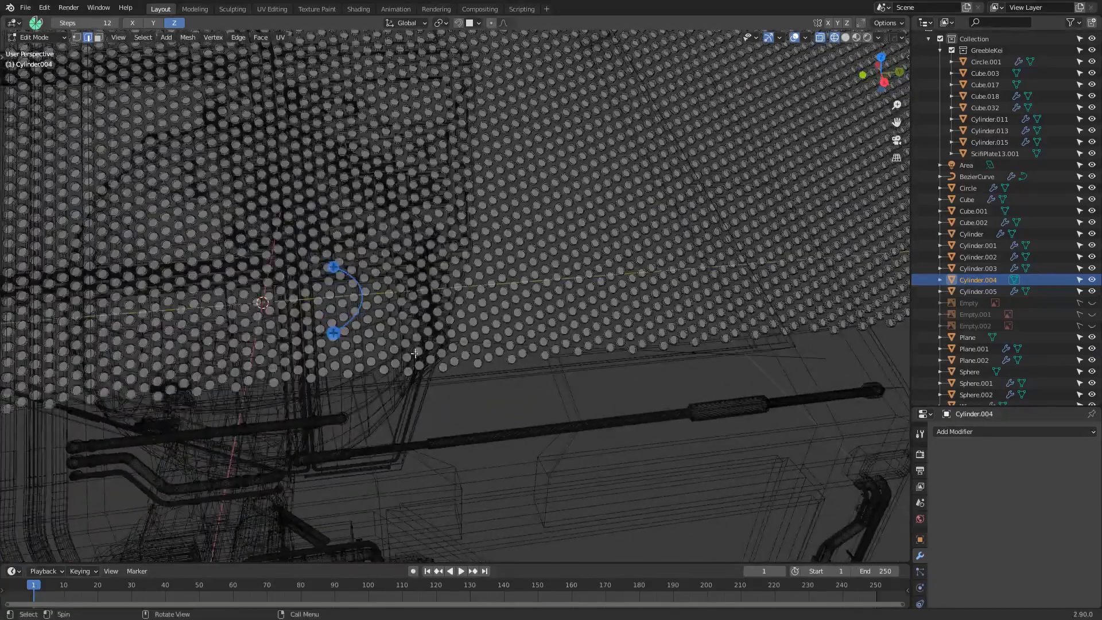
From the side view, select the next band of surplus studs and delete them.
key(KP_3)
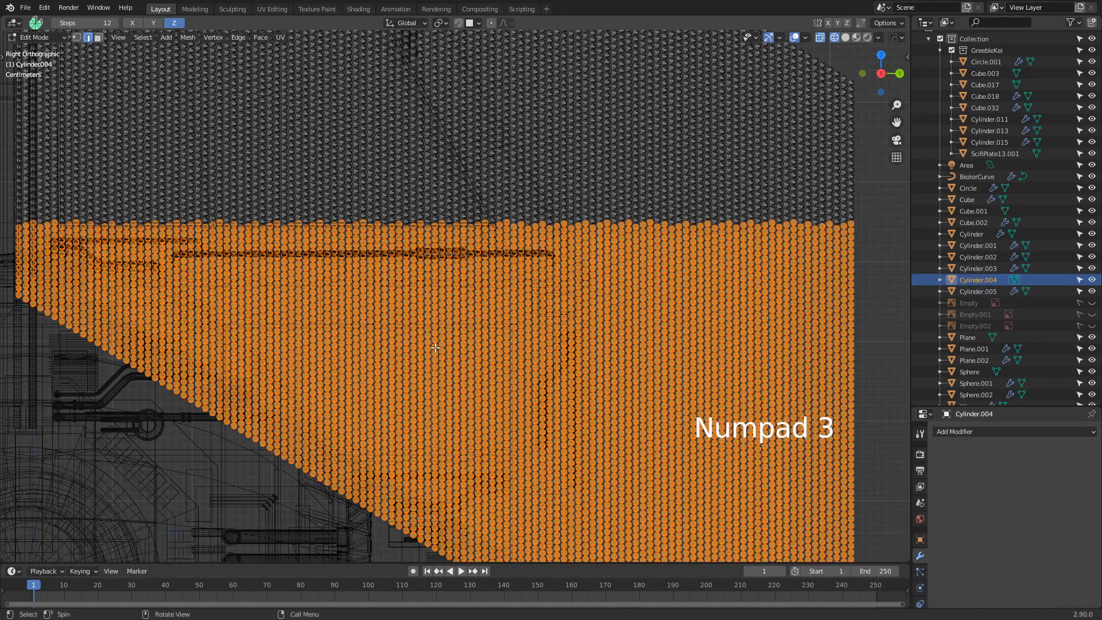
key(B)
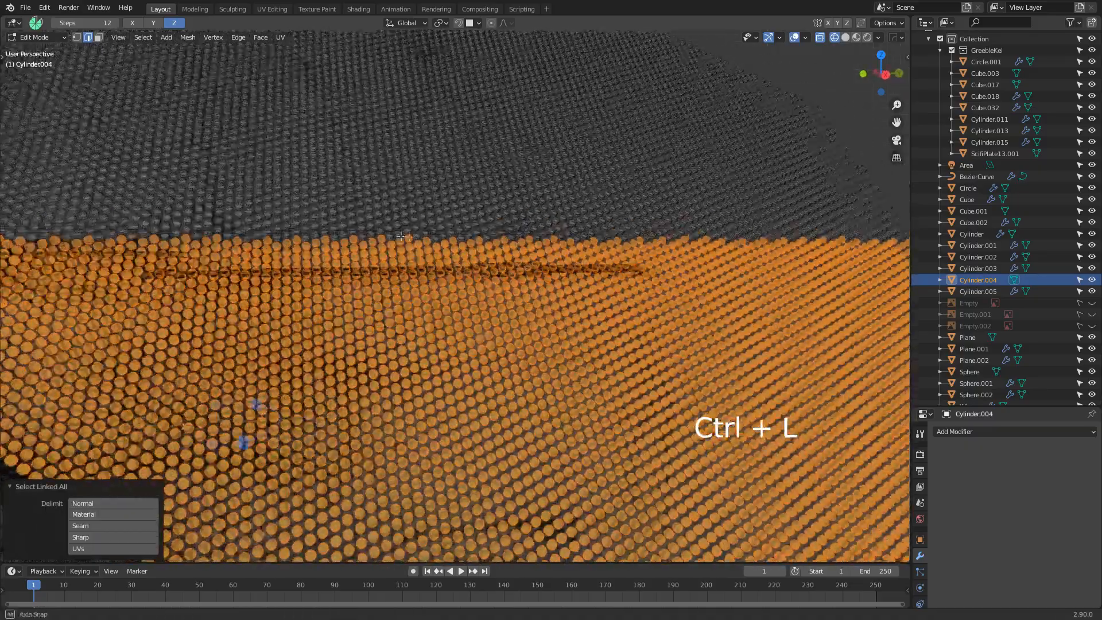
key(X)
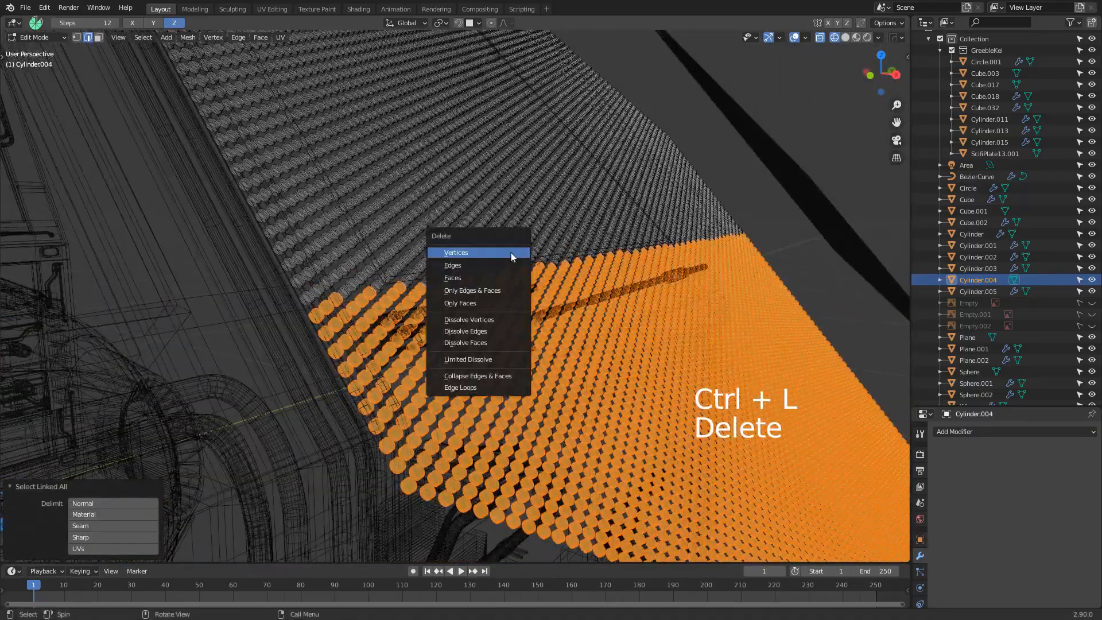
click(456, 252)
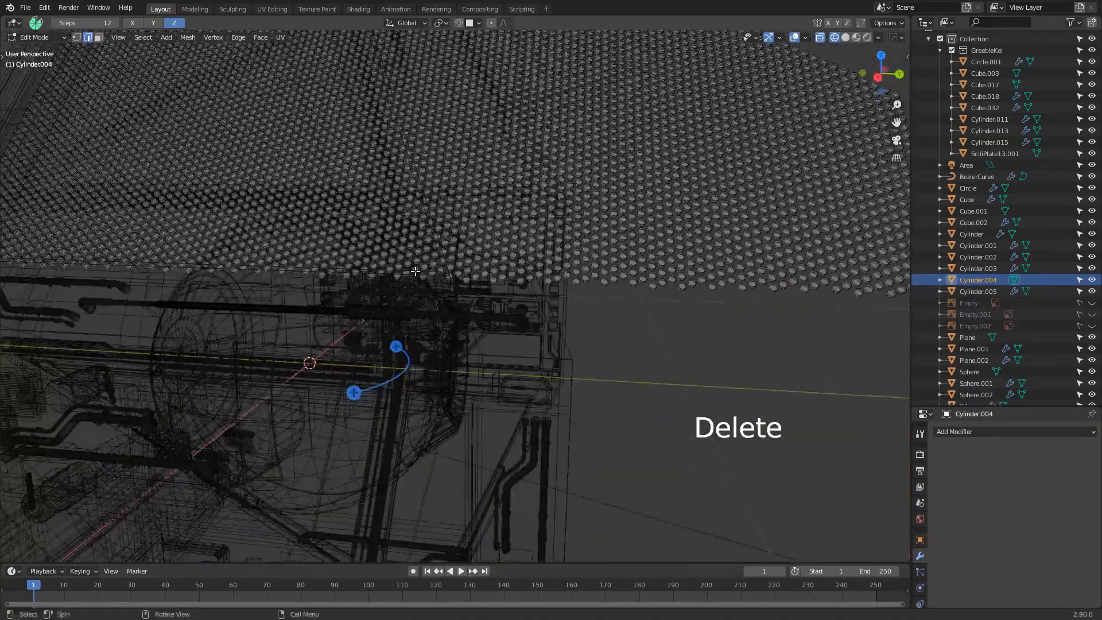
Circle-select the studs past the slanted edge and delete them.
key(KP_3)
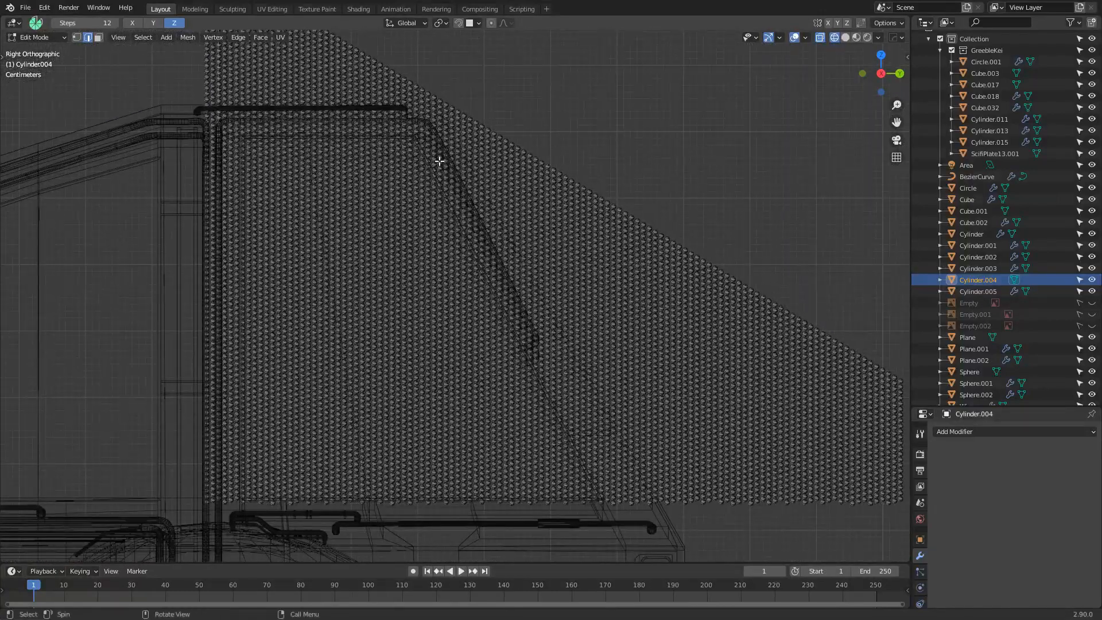
key(c)
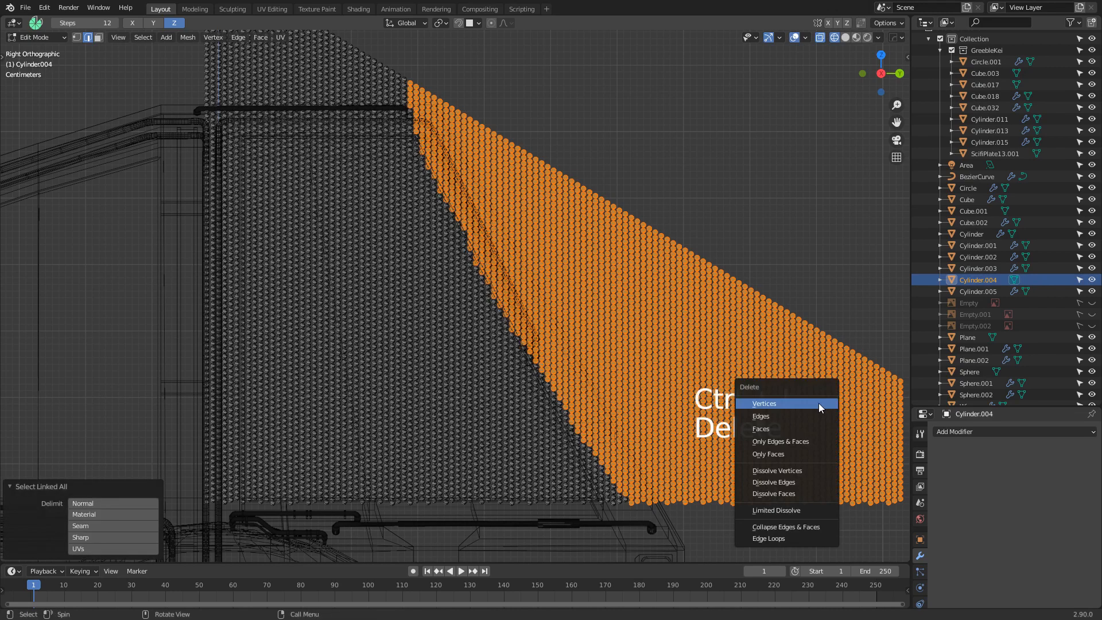
click(765, 403)
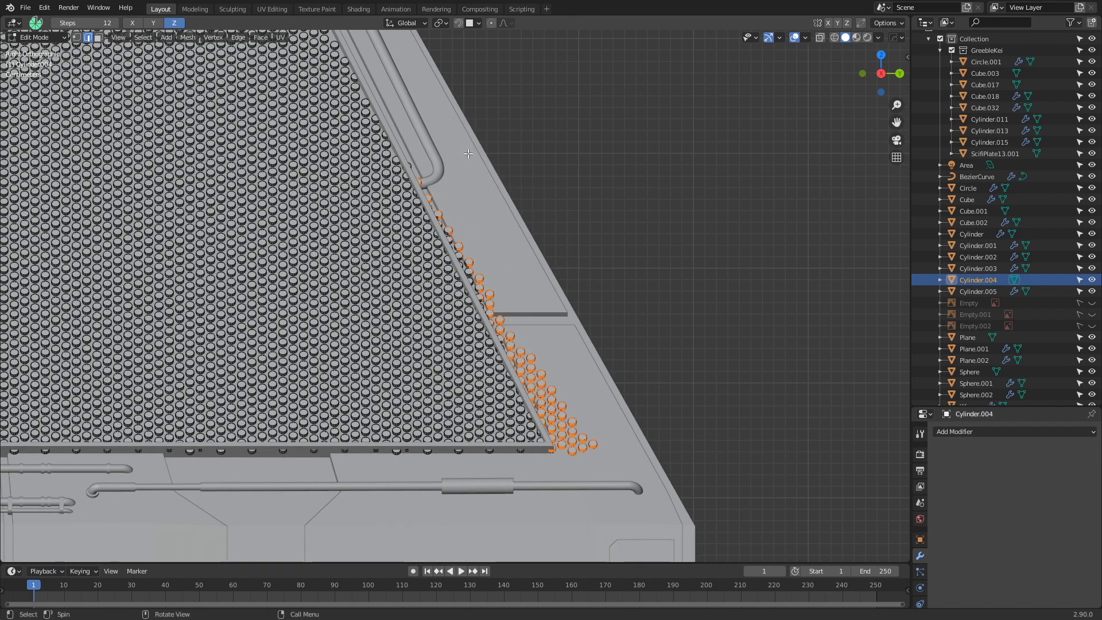
Delete the stray studs left along the slanted edge and pan along to check.
key(Delete)
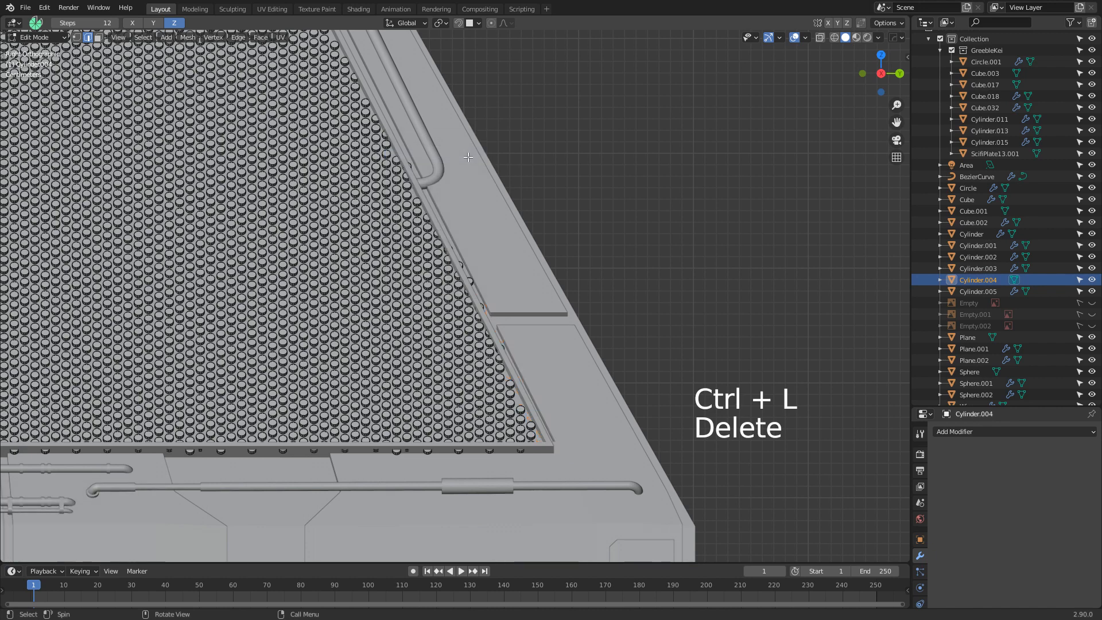
key(Shift)
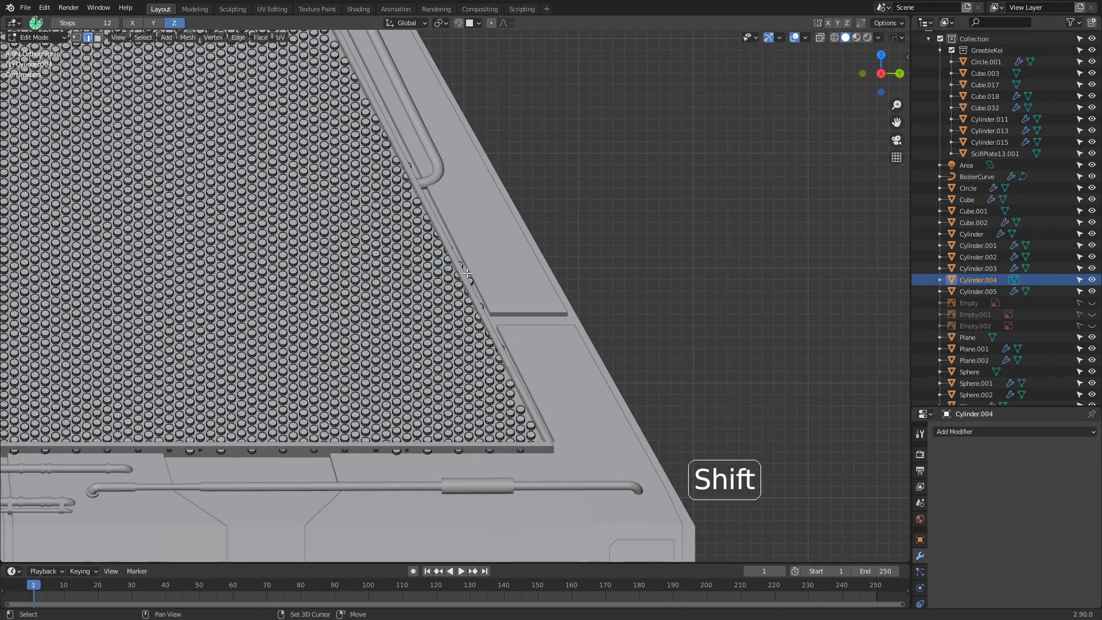
mouse_move(457, 253)
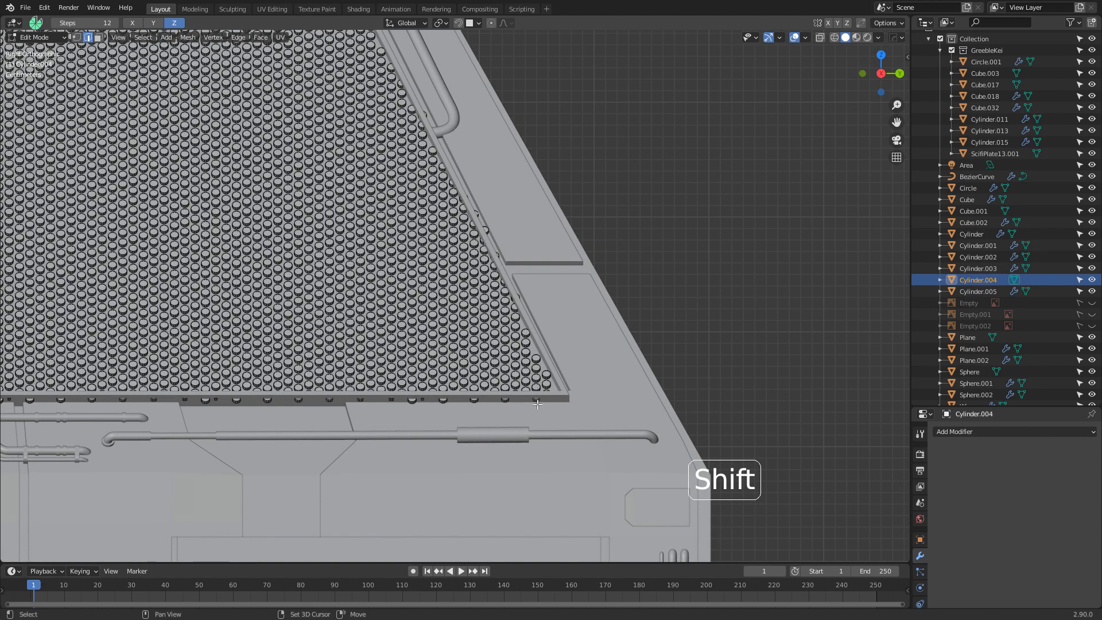
mouse_move(421, 404)
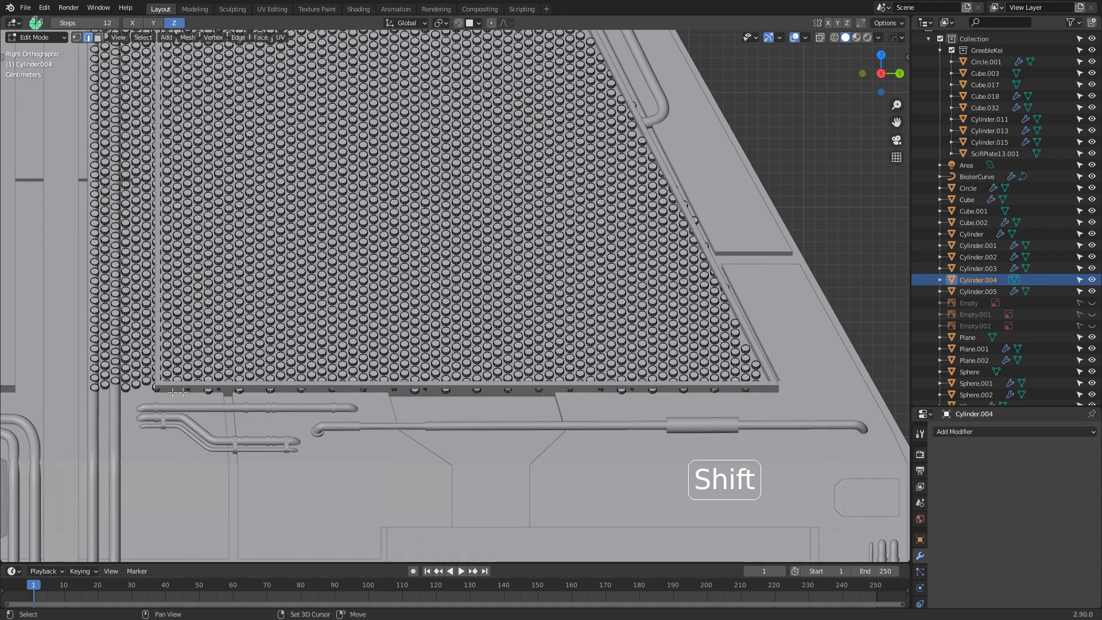
key(X)
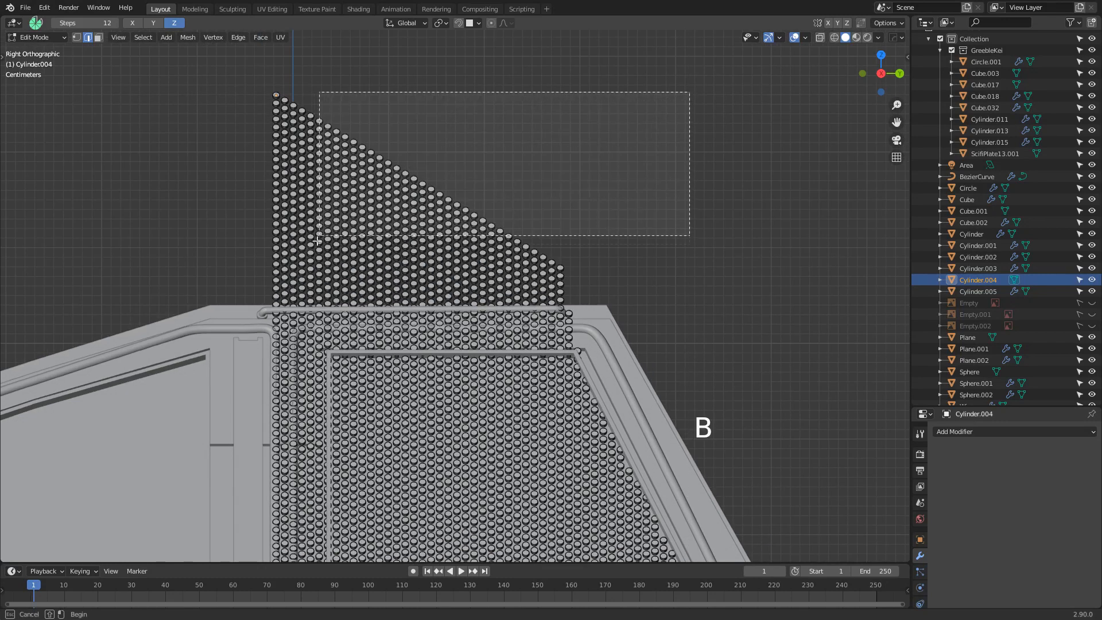
Delete the studs above the panel's top edge and the last stray corner stud.
drag(317, 241, 186, 349)
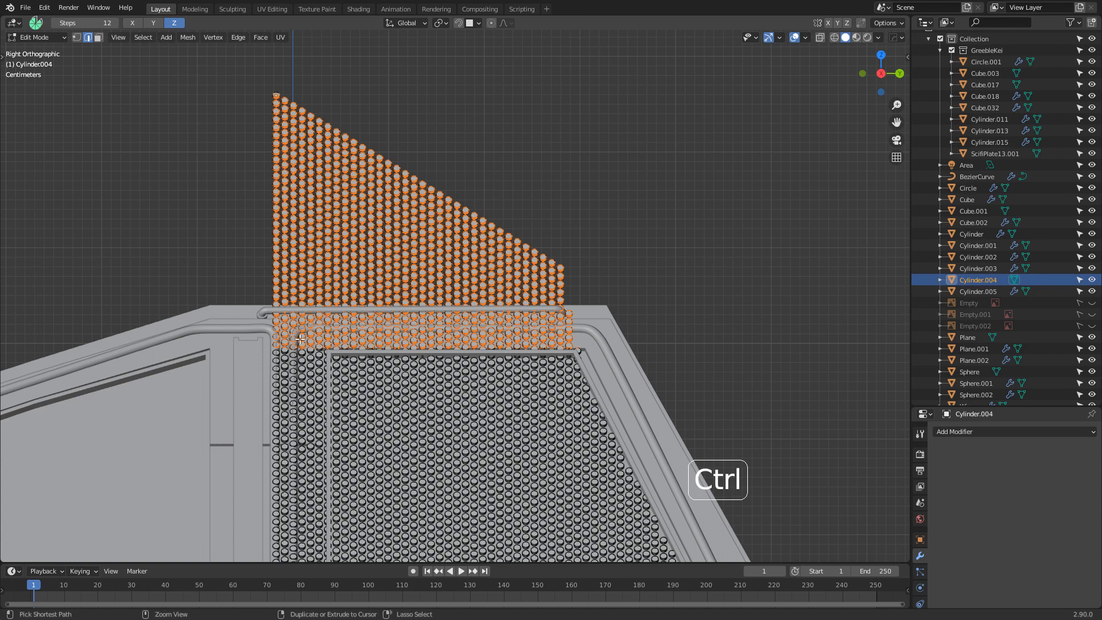
key(Delete)
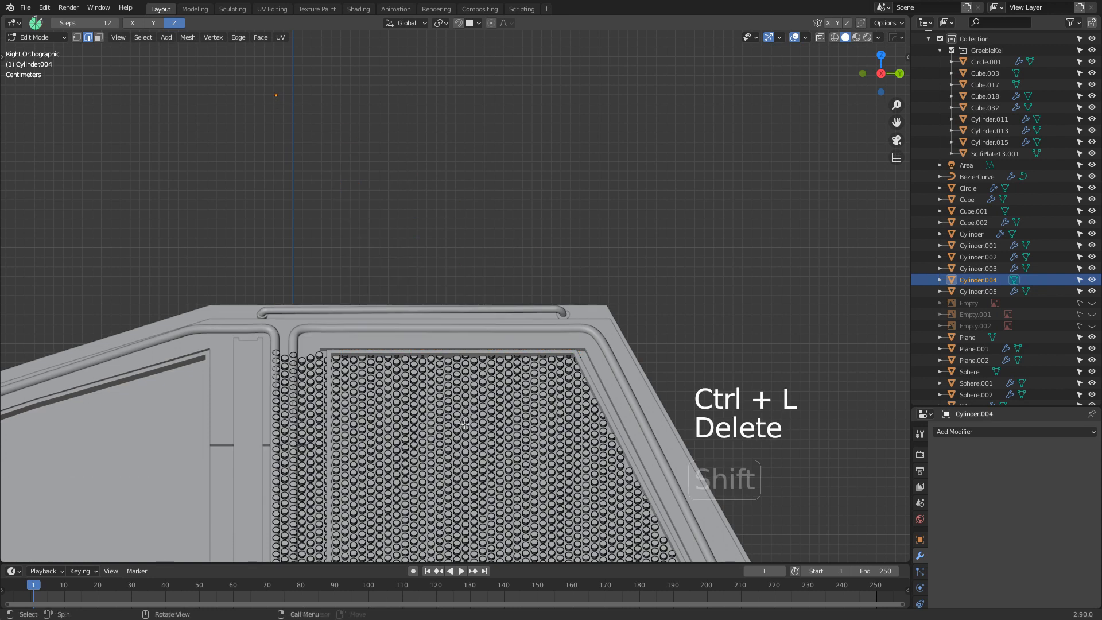
key(Ctrl+L)
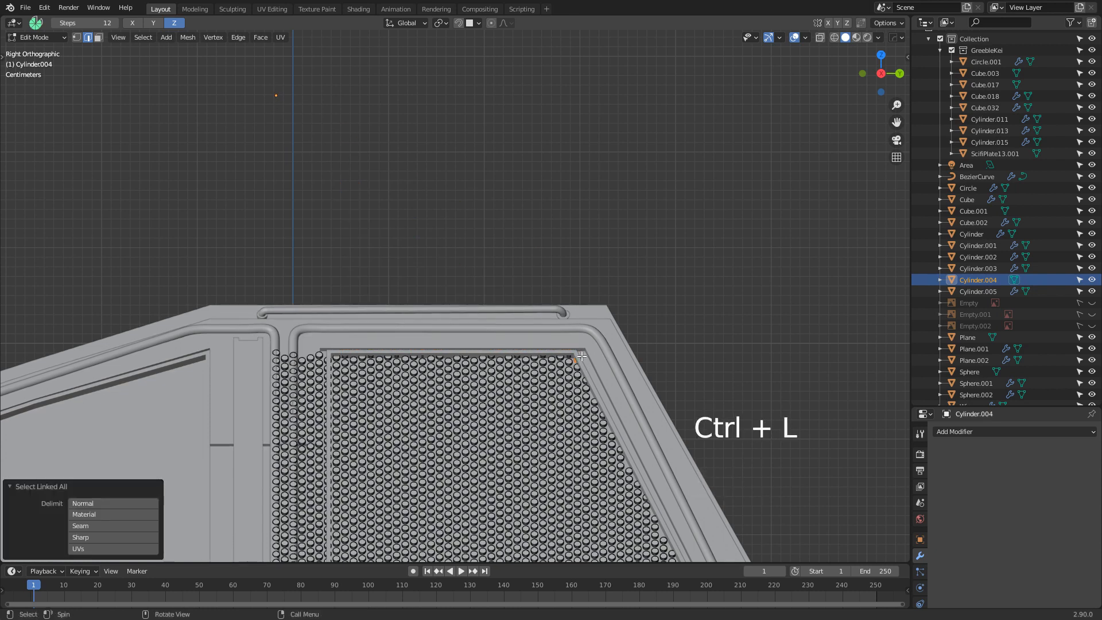
key(Delete)
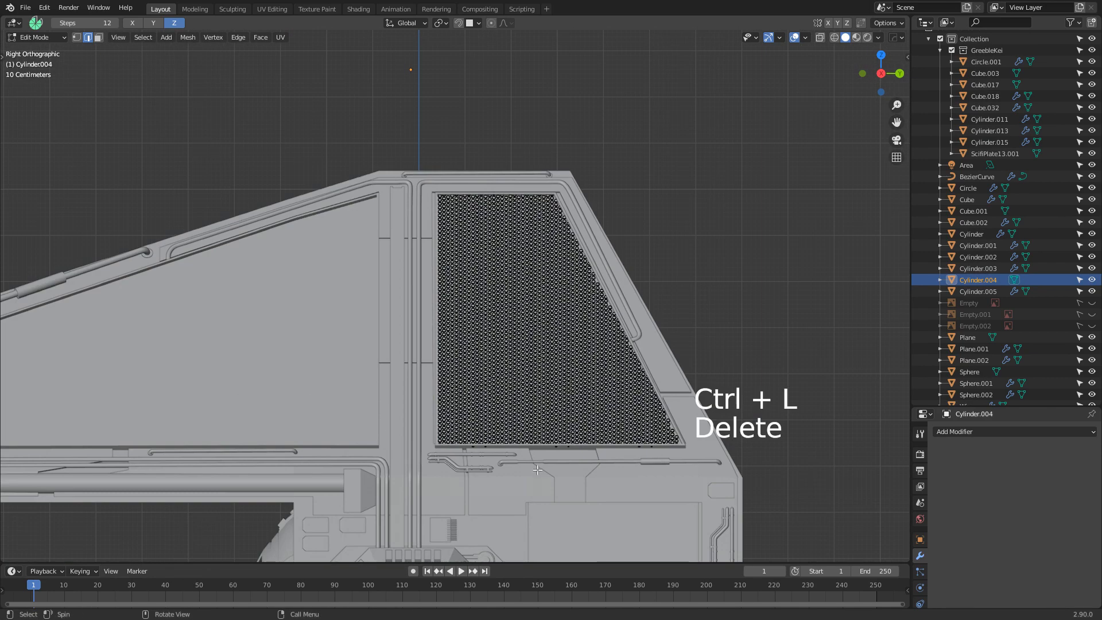
key(Tab)
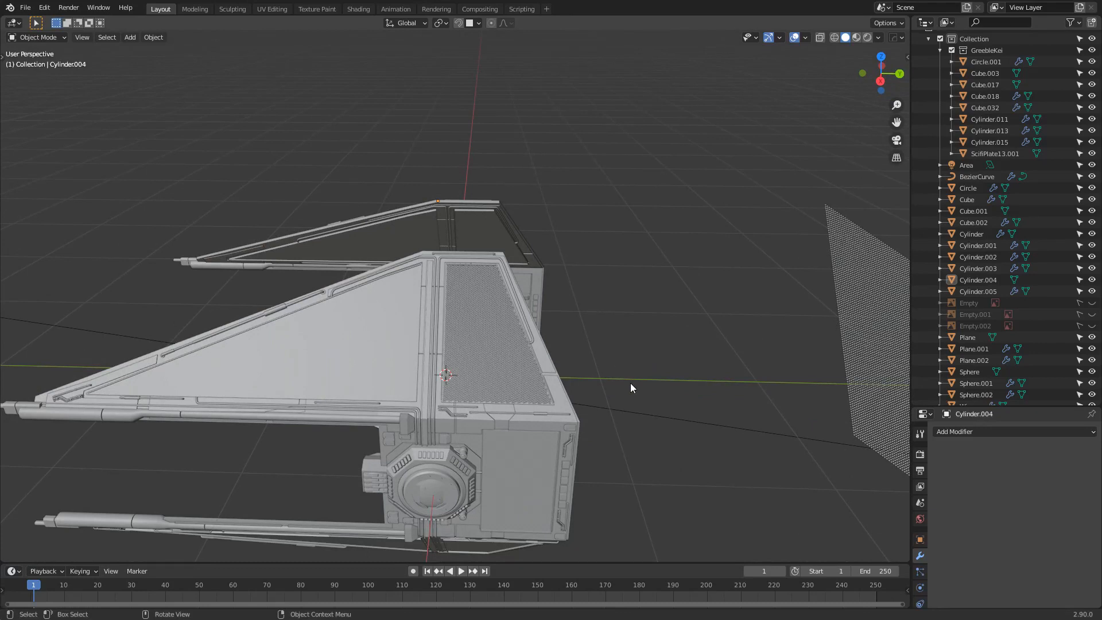
mouse_move(560, 418)
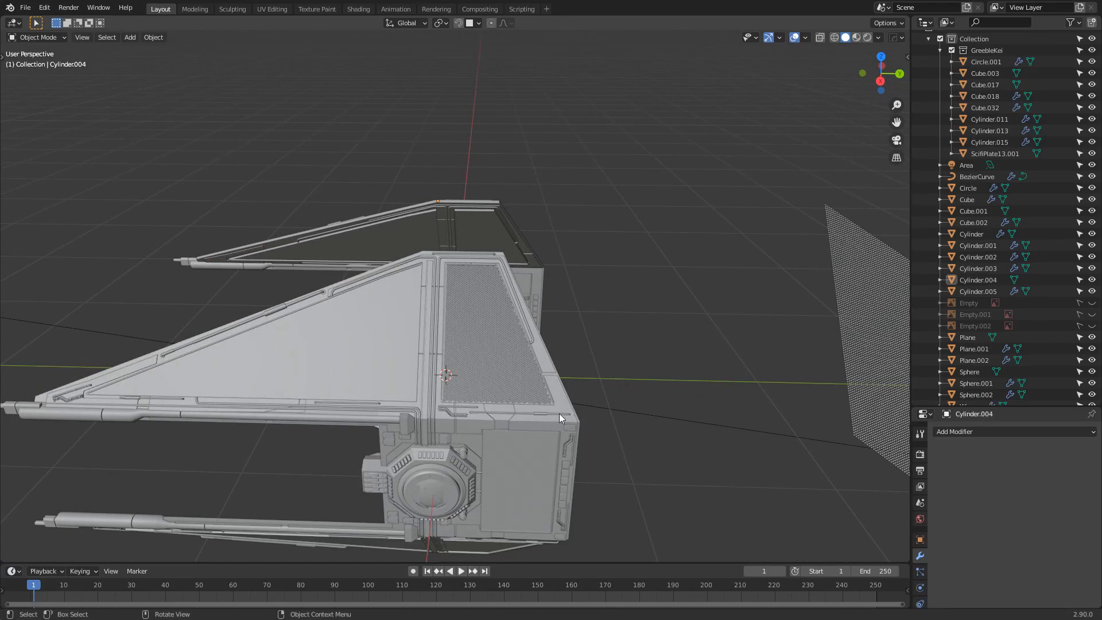
mouse_move(512, 390)
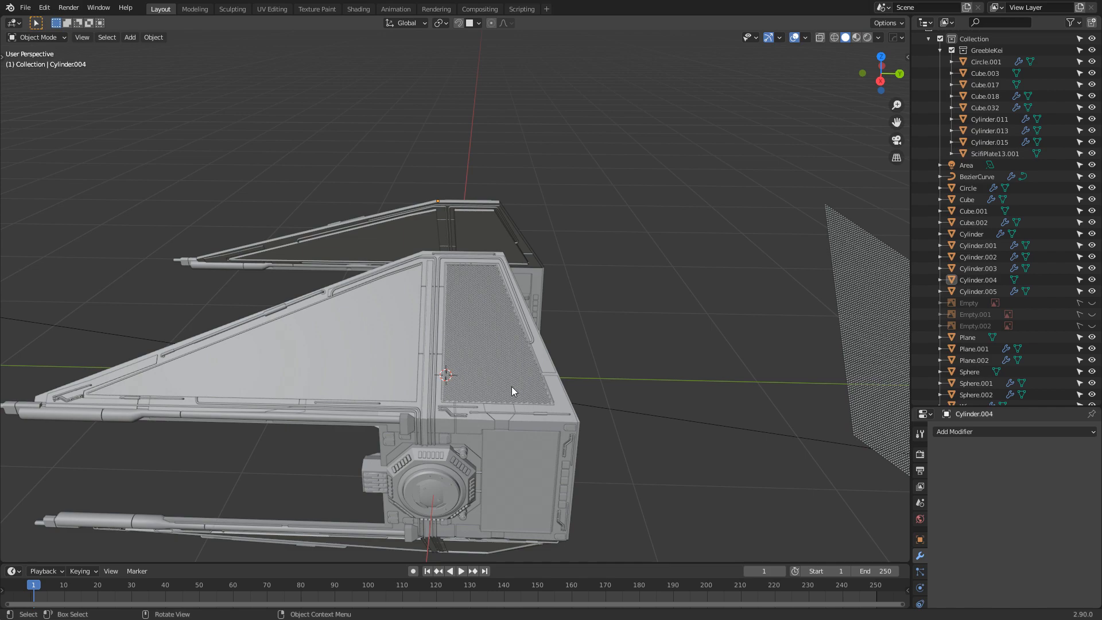
Rotate the Cylinder.006 stud panel 180 degrees about Z.
click(979, 291)
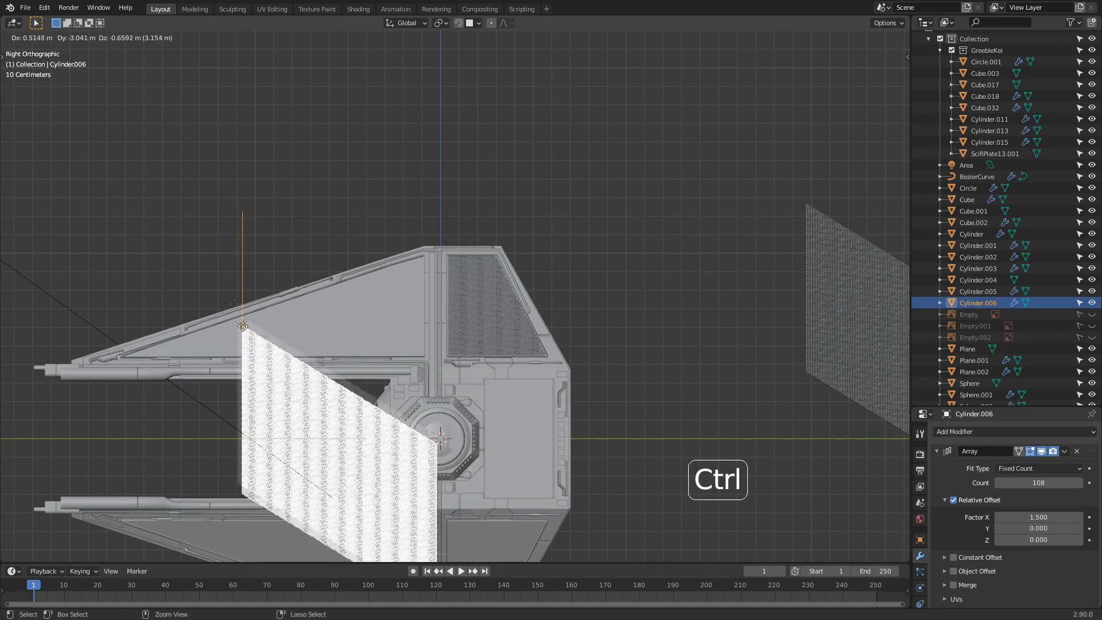
key(R)
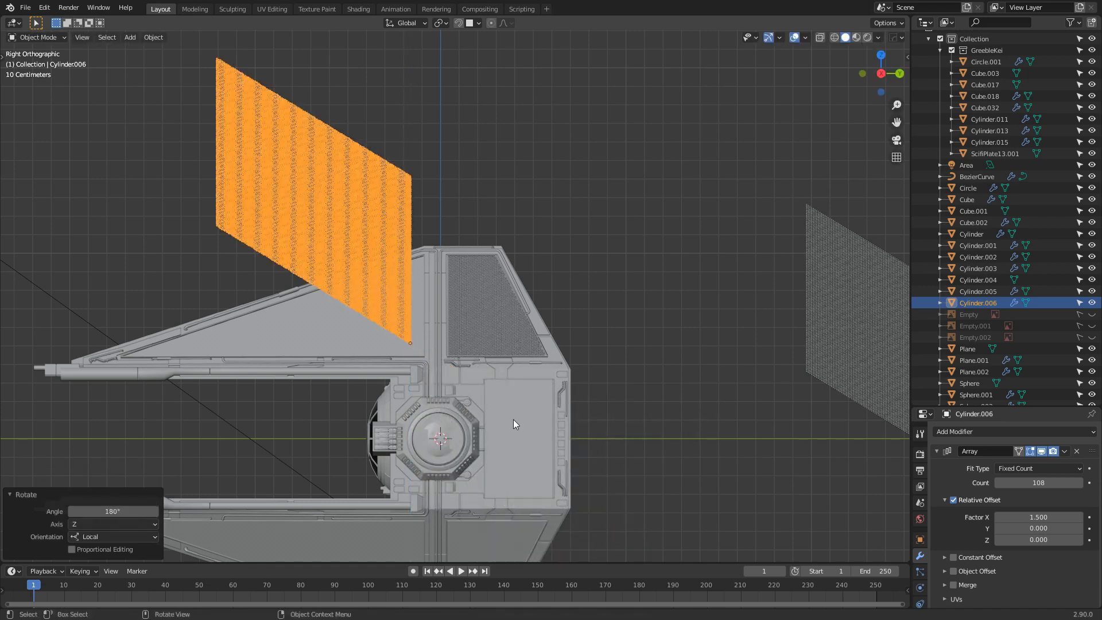
key(r)
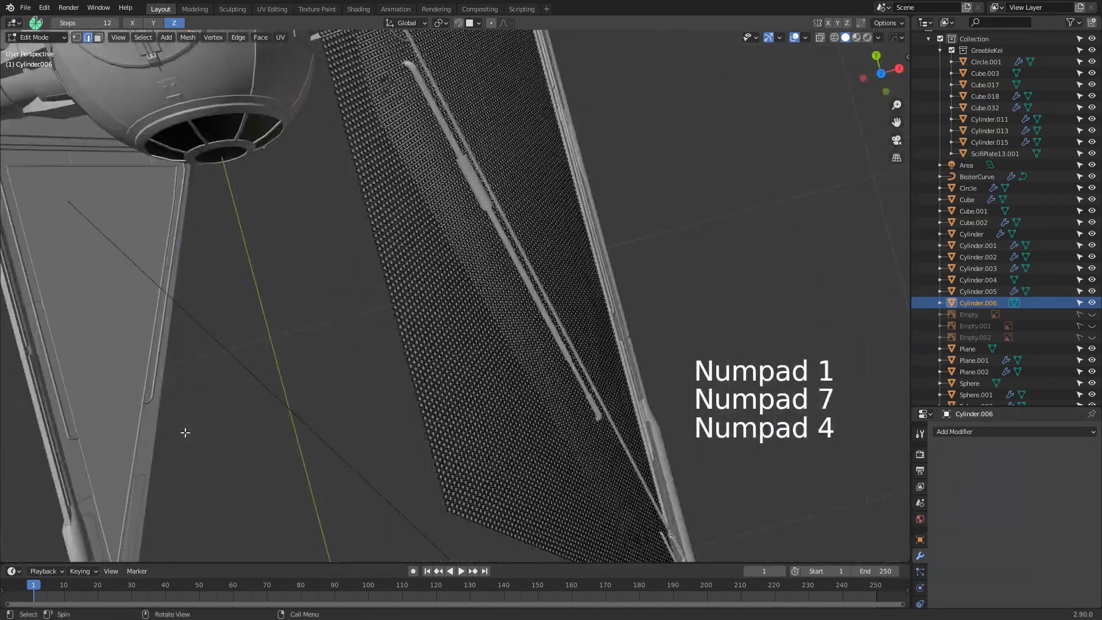
Circle-select the studs overhanging the second panel's edges and extend to whole studs.
key(B)
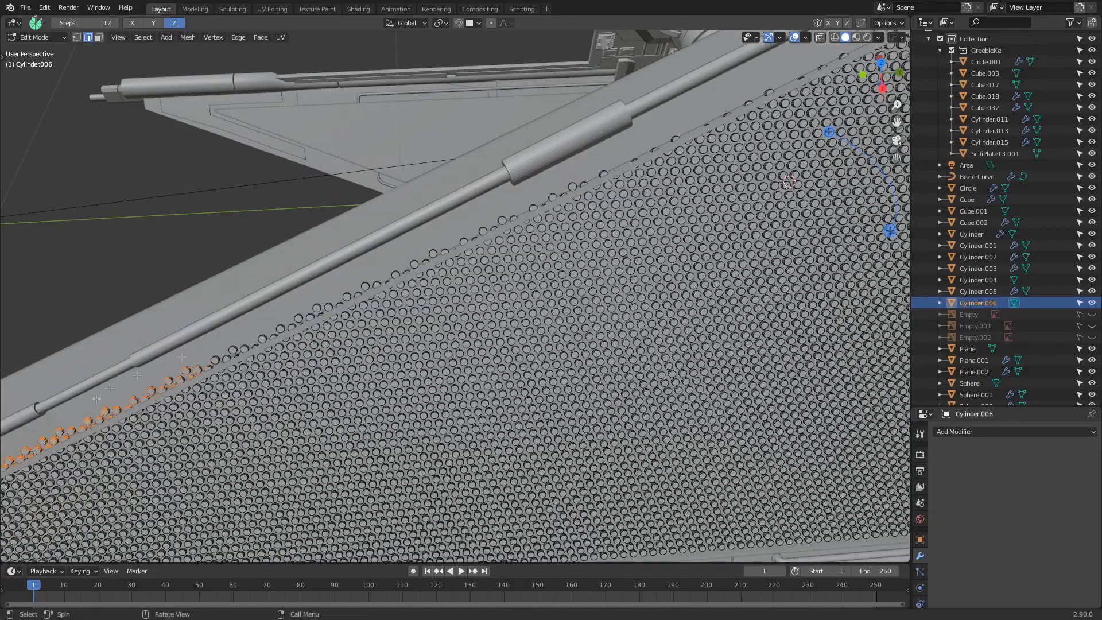
key(c)
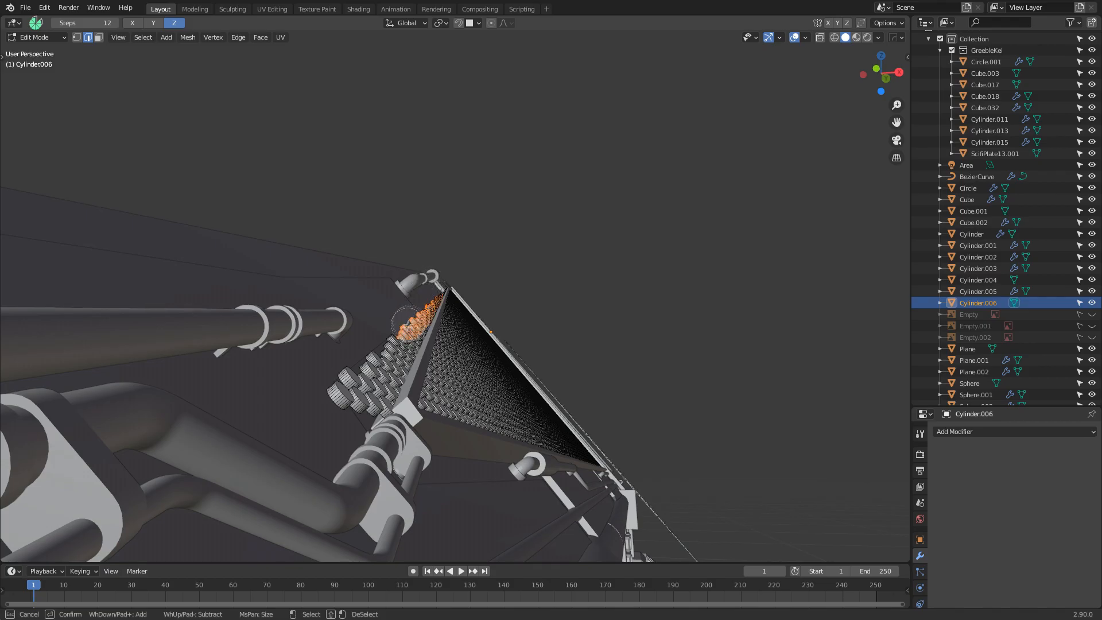
key(c)
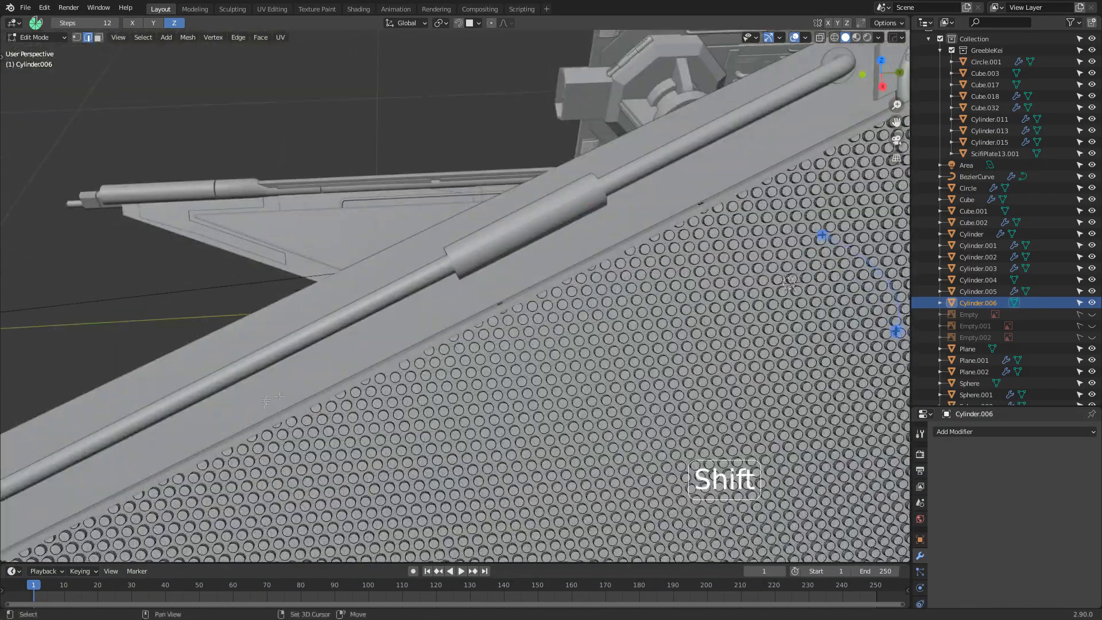
key(Tab)
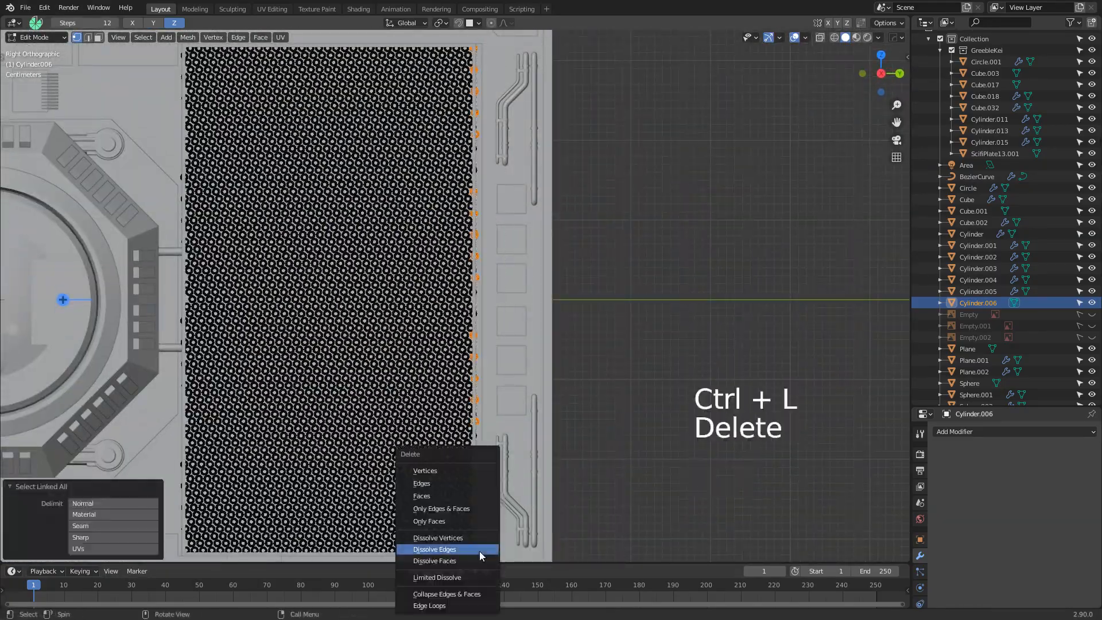
Delete the selected overhanging studs and return to Object Mode.
key(Tab)
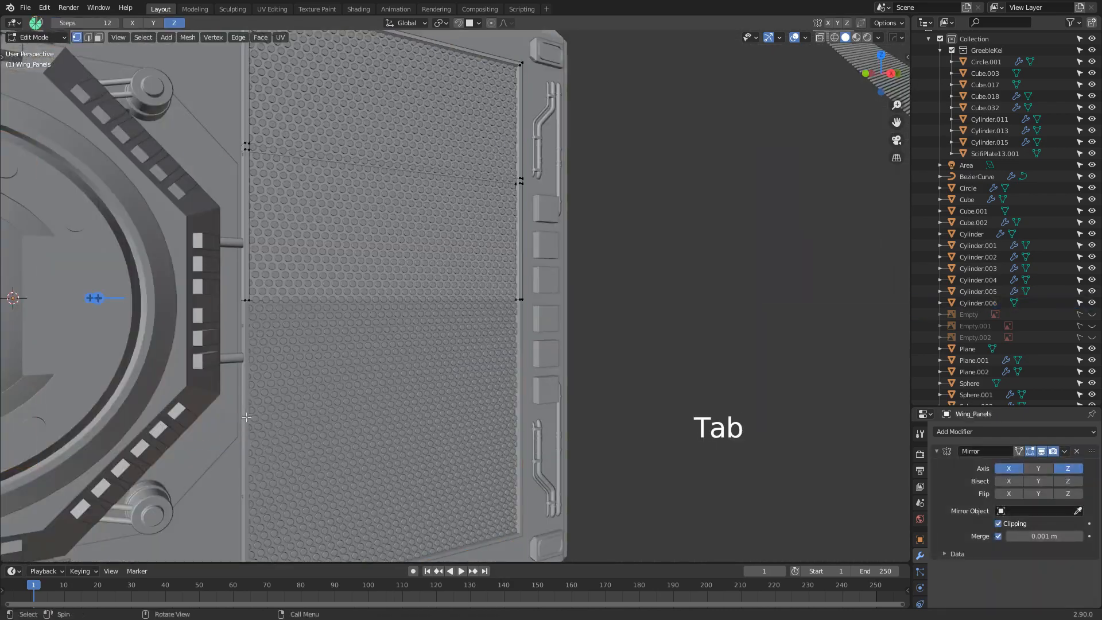
key(Tab)
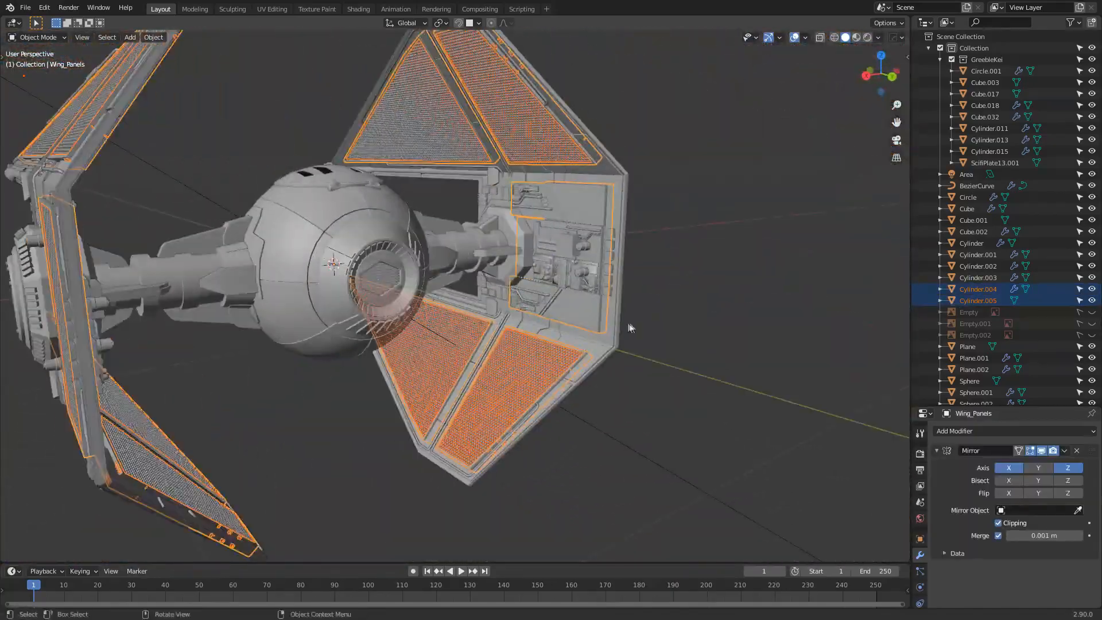
Add a Mirror modifier to Cylinder.005 using Sphere.001 as the mirror object across X and Z.
drag(629, 328, 489, 334)
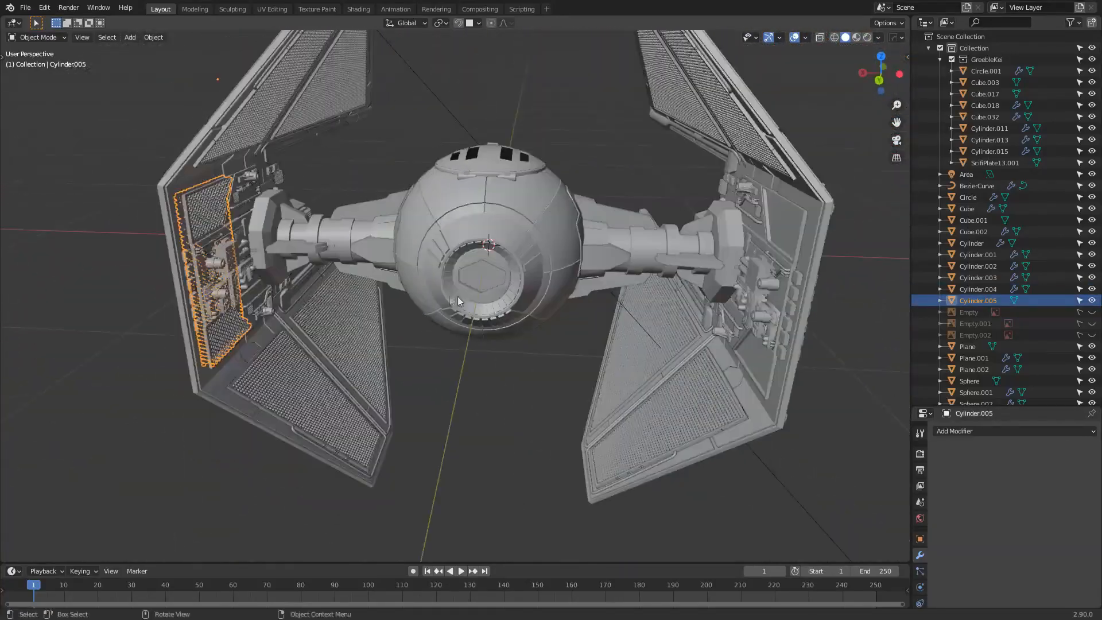
drag(457, 295, 464, 281)
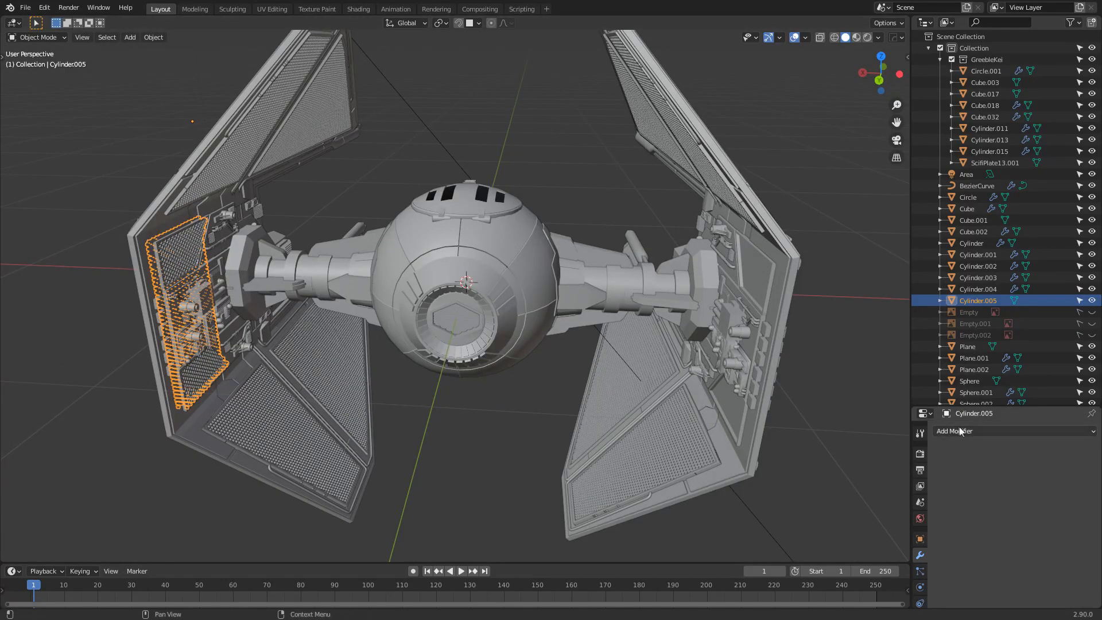
click(963, 431)
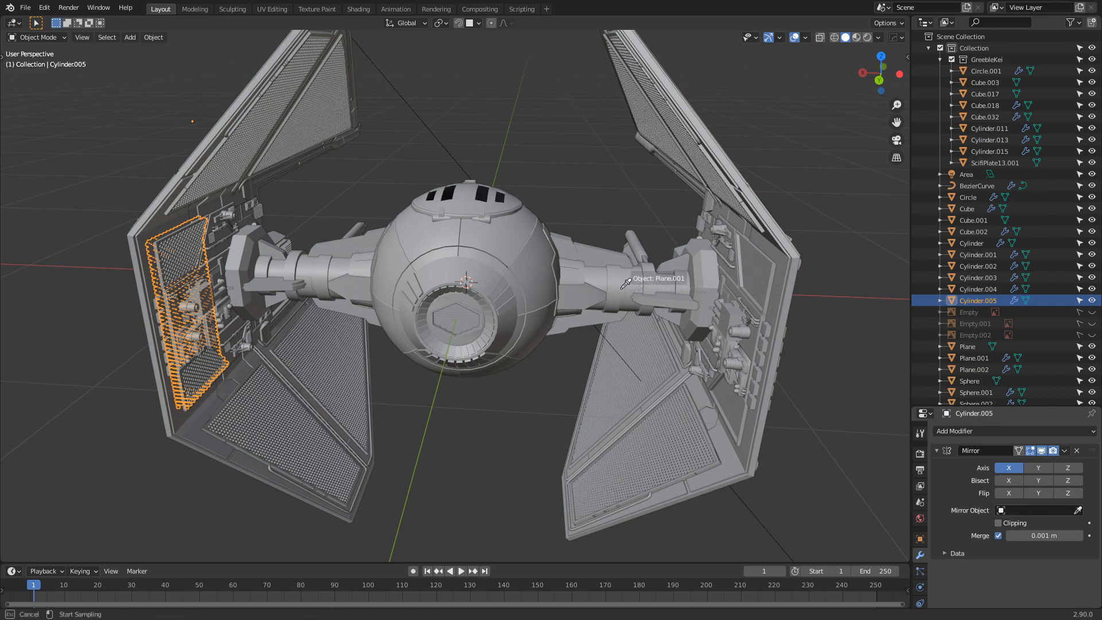
click(1038, 510)
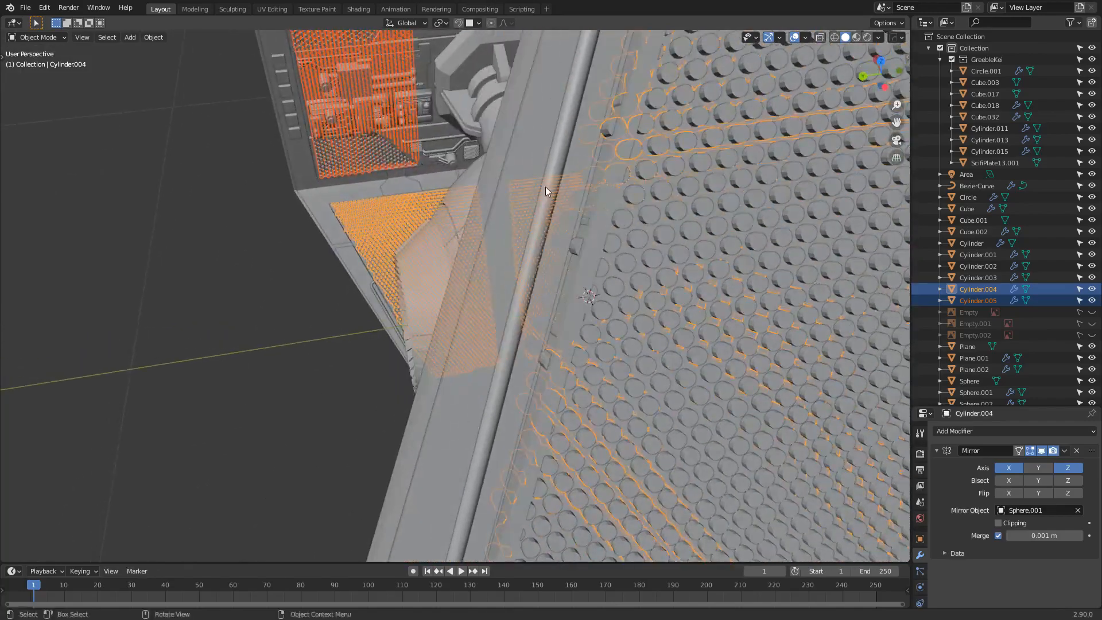
drag(549, 192, 594, 226)
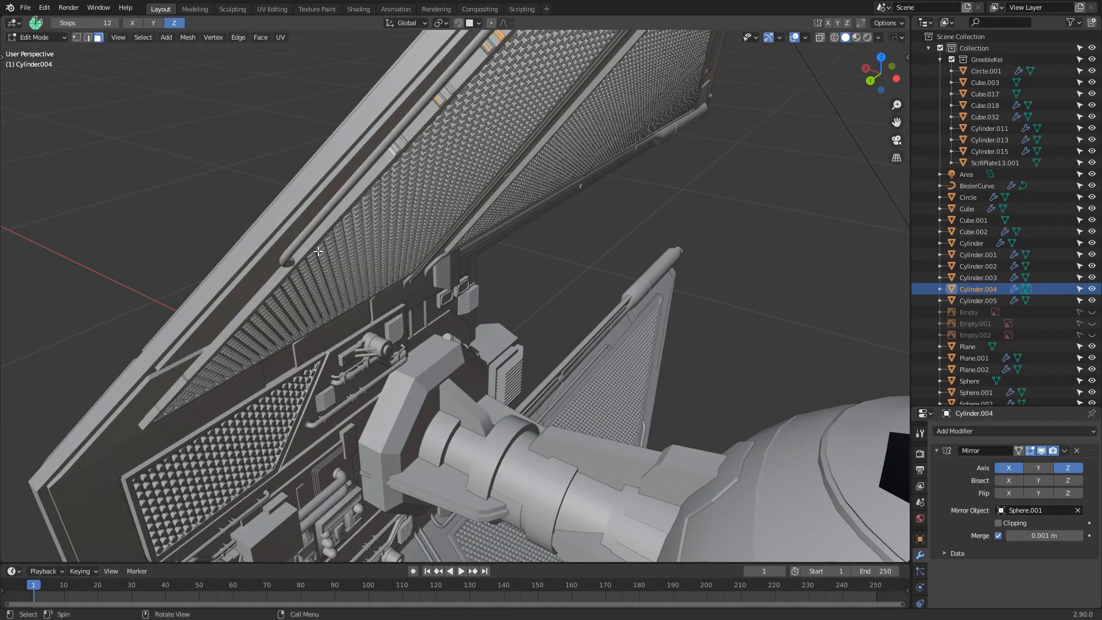
key(X)
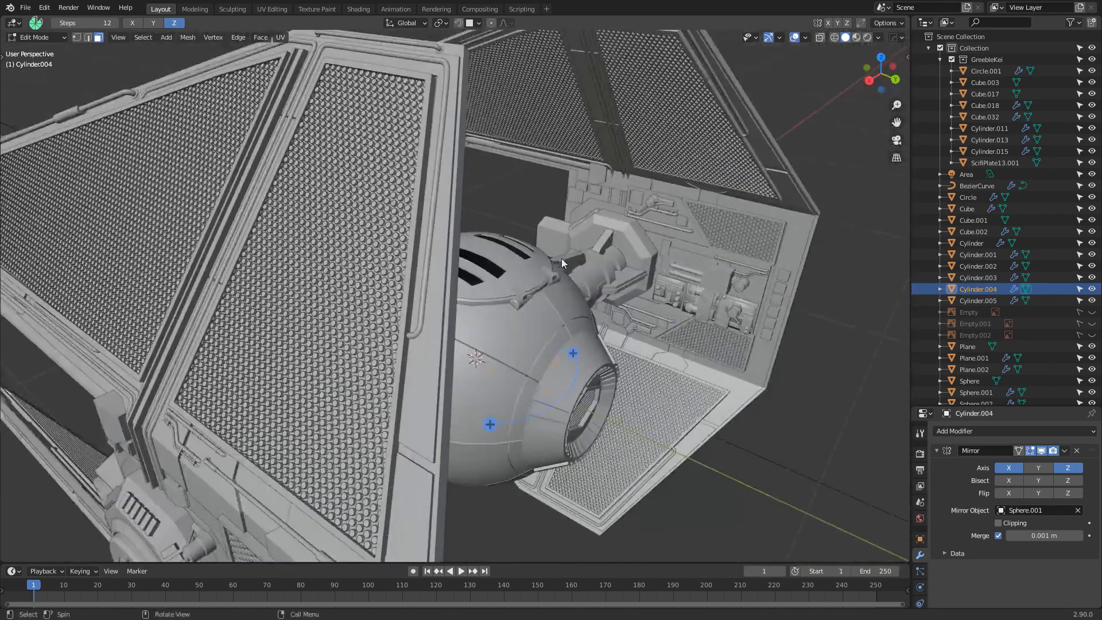
key(Tab)
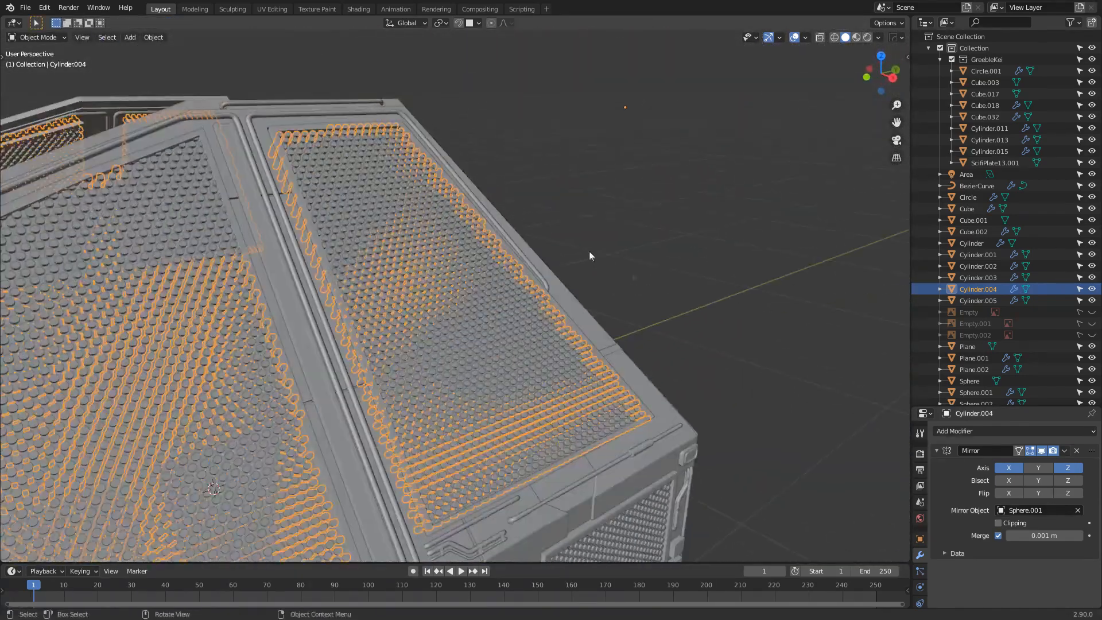
Create material BleakcWing with black base colour, specular 0.84 and roughness 0.35, previewed rendered.
click(358, 9)
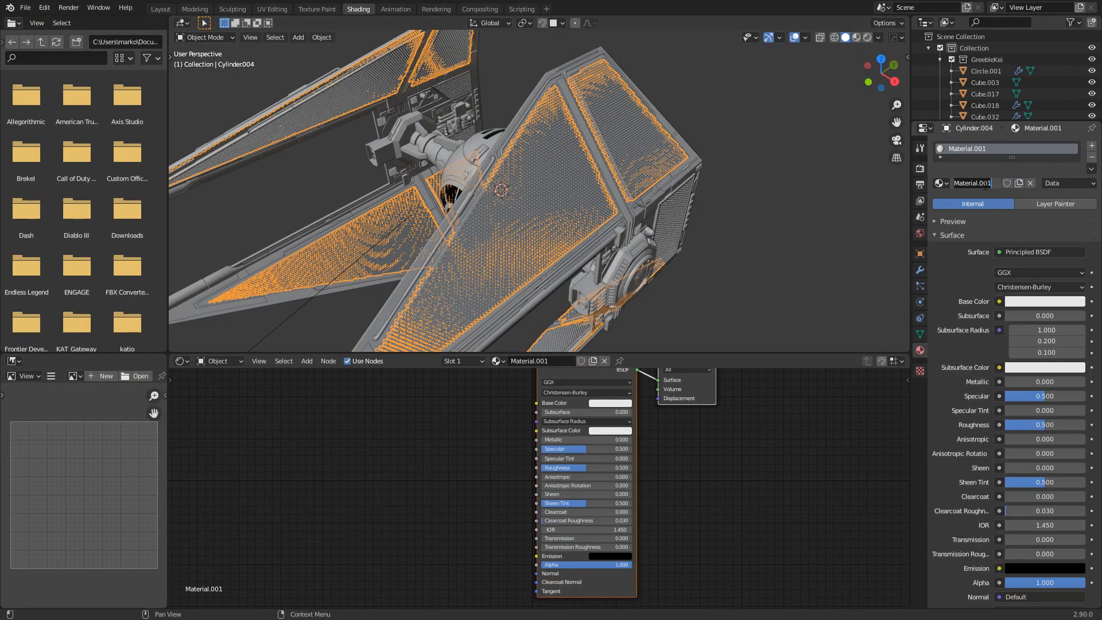
text(BleakcWing)
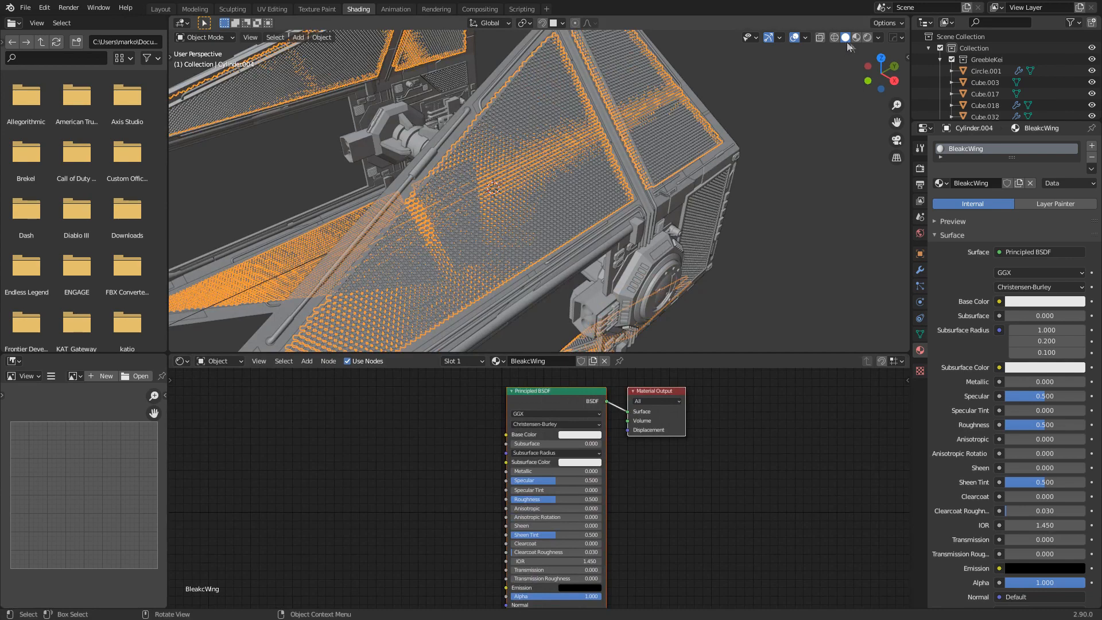
click(854, 36)
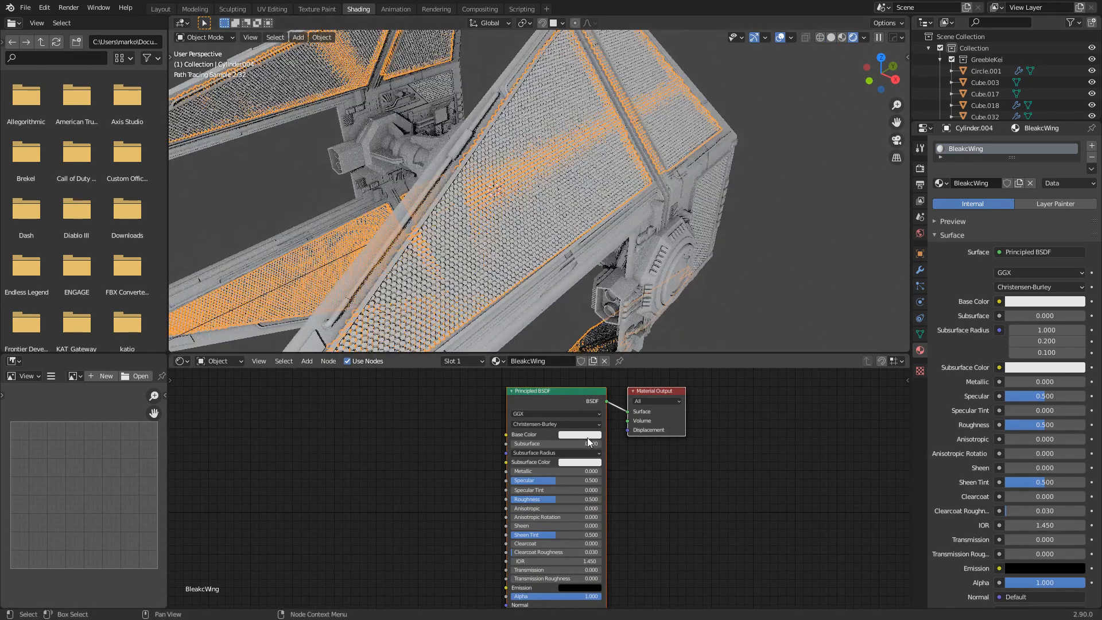
click(579, 434)
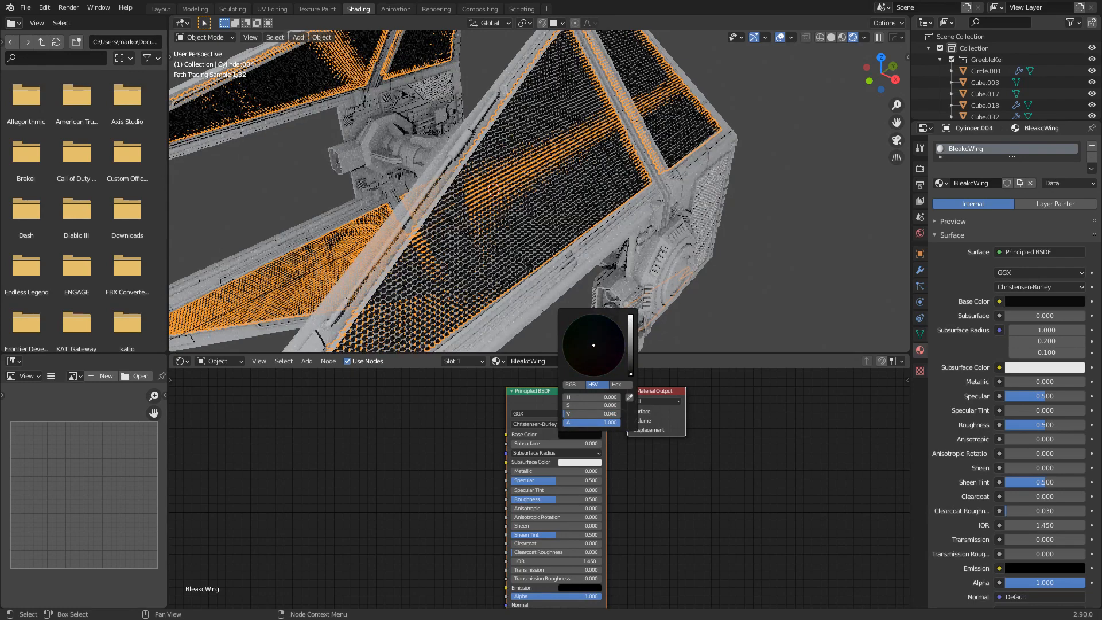
click(613, 503)
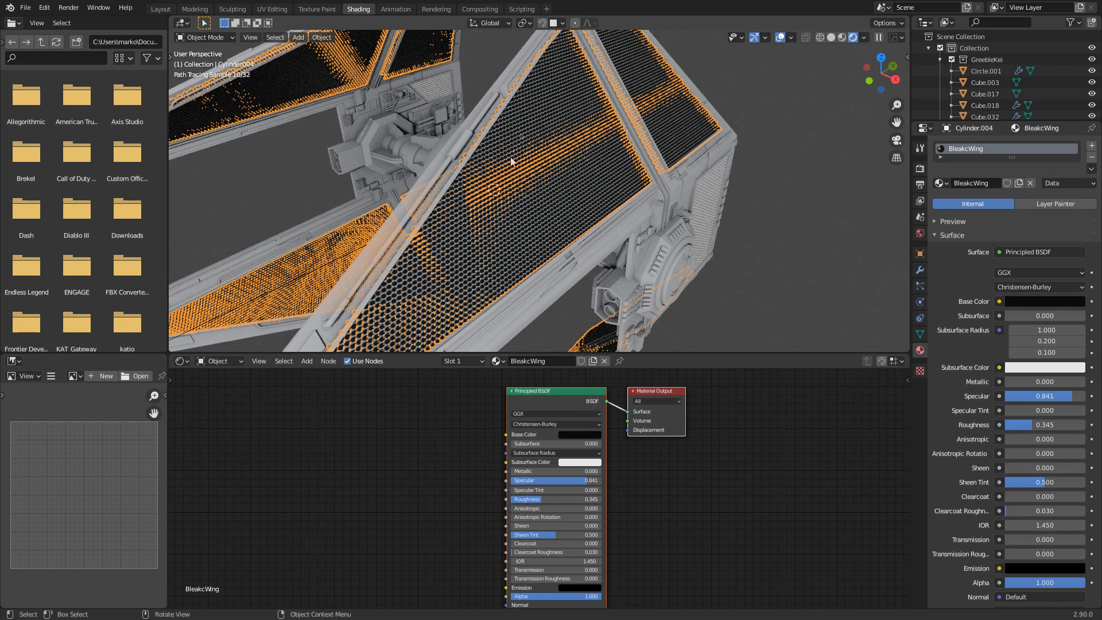
mouse_move(478, 152)
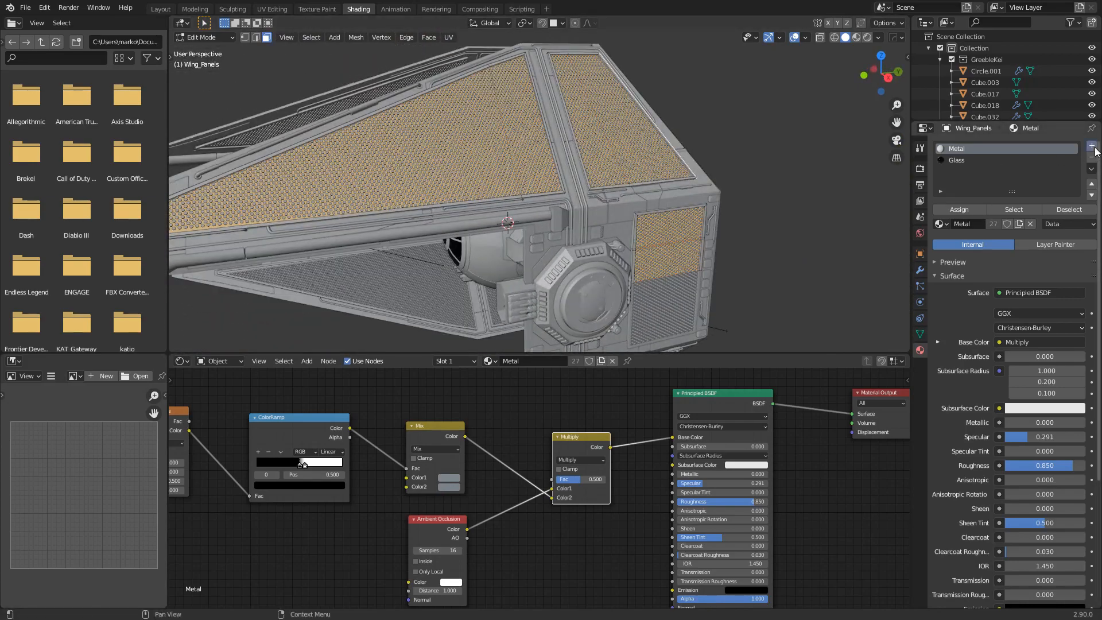
Add a third material slot BlackBAcking: black, specular 0.095, roughness 0.777, assigned to wing faces.
click(1091, 147)
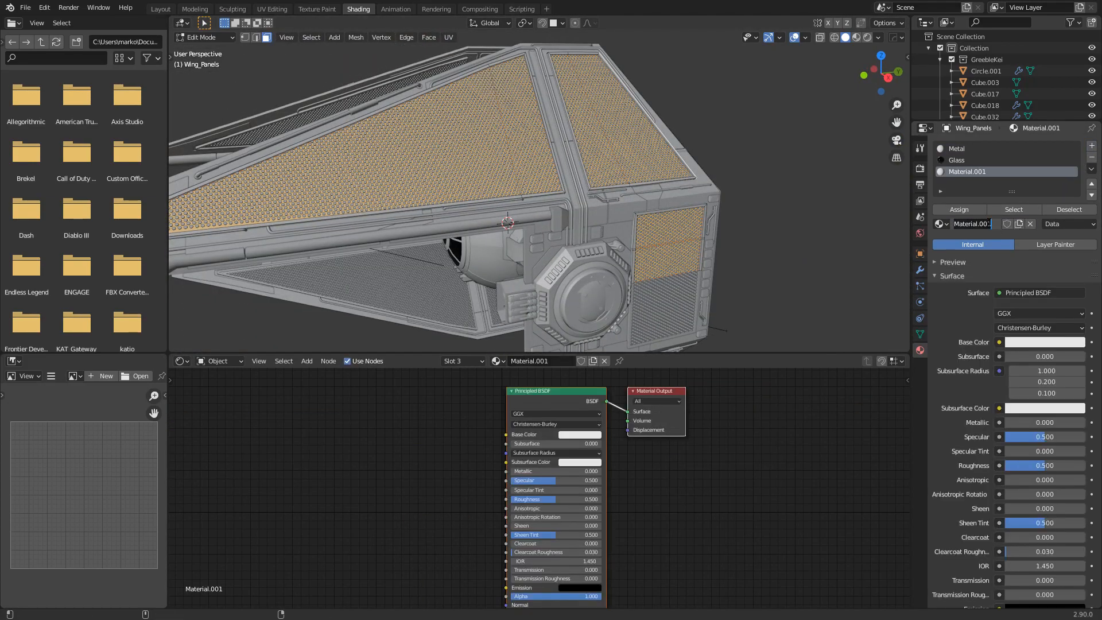
text(BlackBAcking)
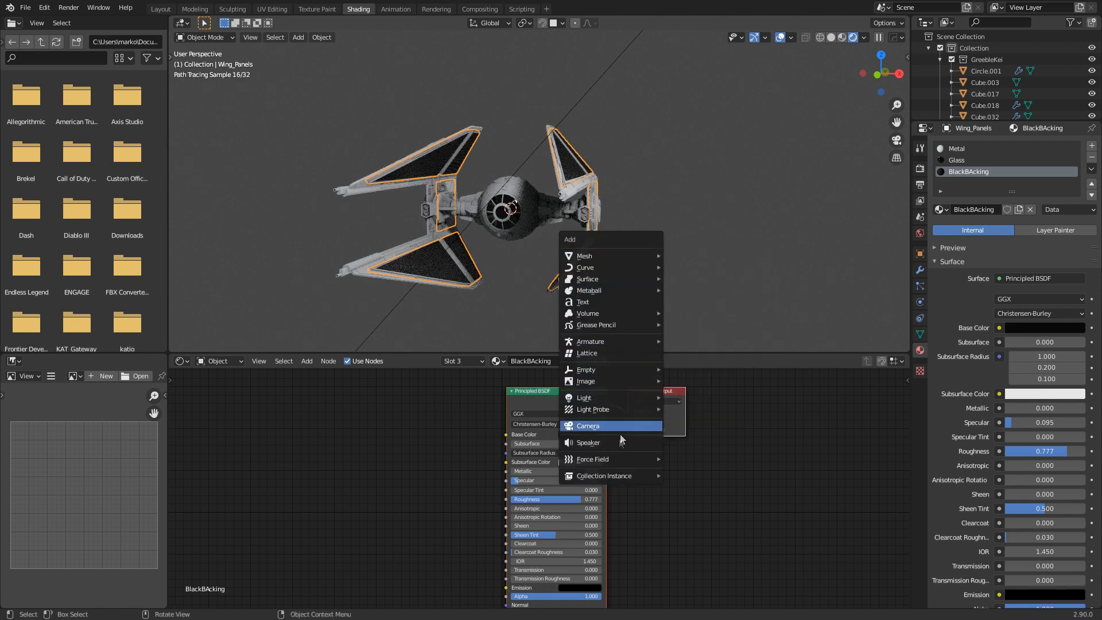
Add a camera and move it about 8.9 m along its local Z to frame the ship.
click(588, 426)
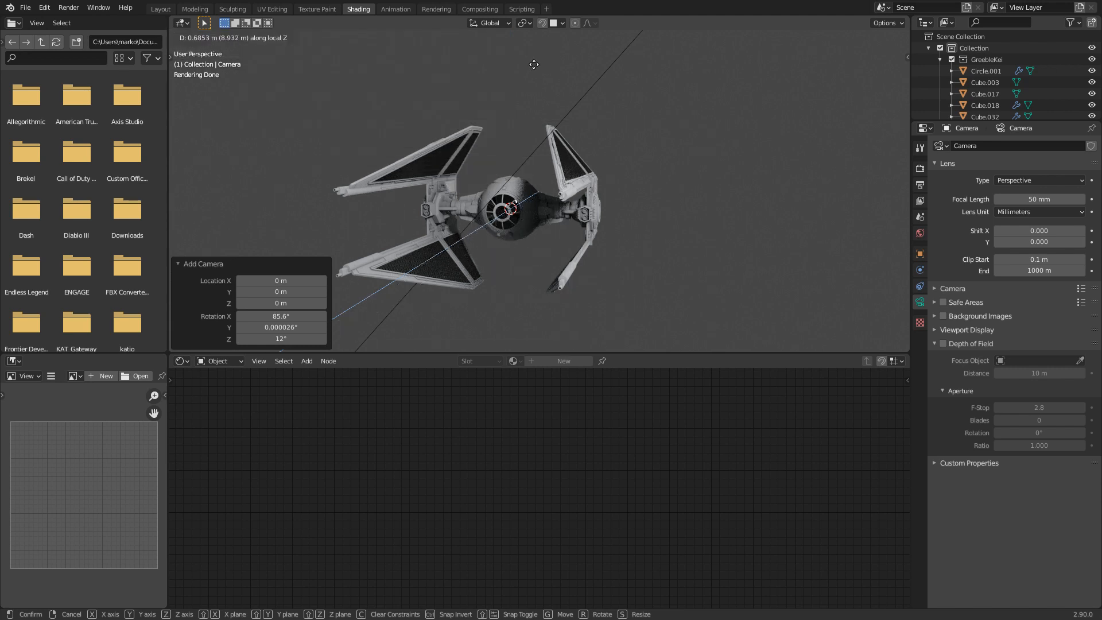
click(534, 65)
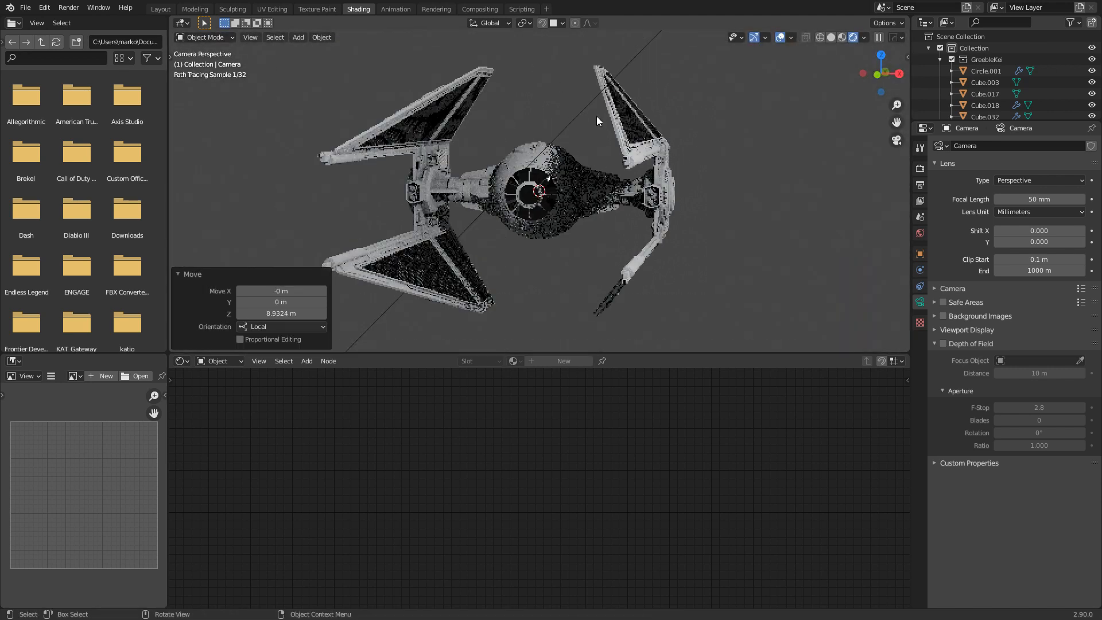